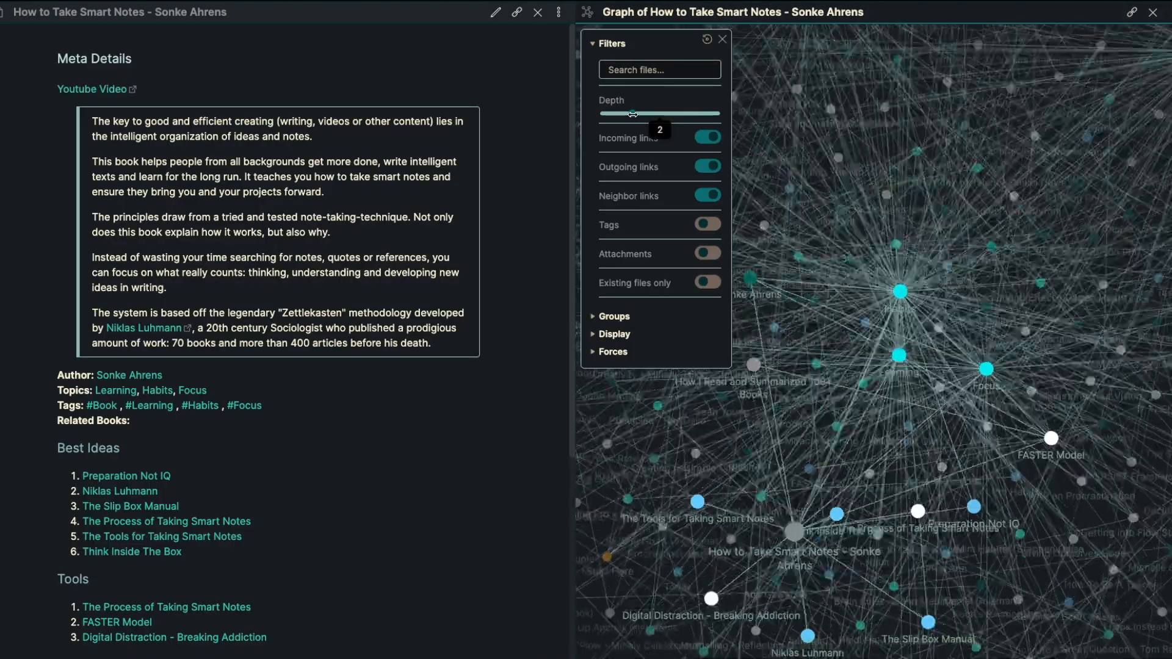
- Raise the local graph Depth to 5, then bring it back down to directly linked notes only
left_click_drag(657, 112, 667, 112)
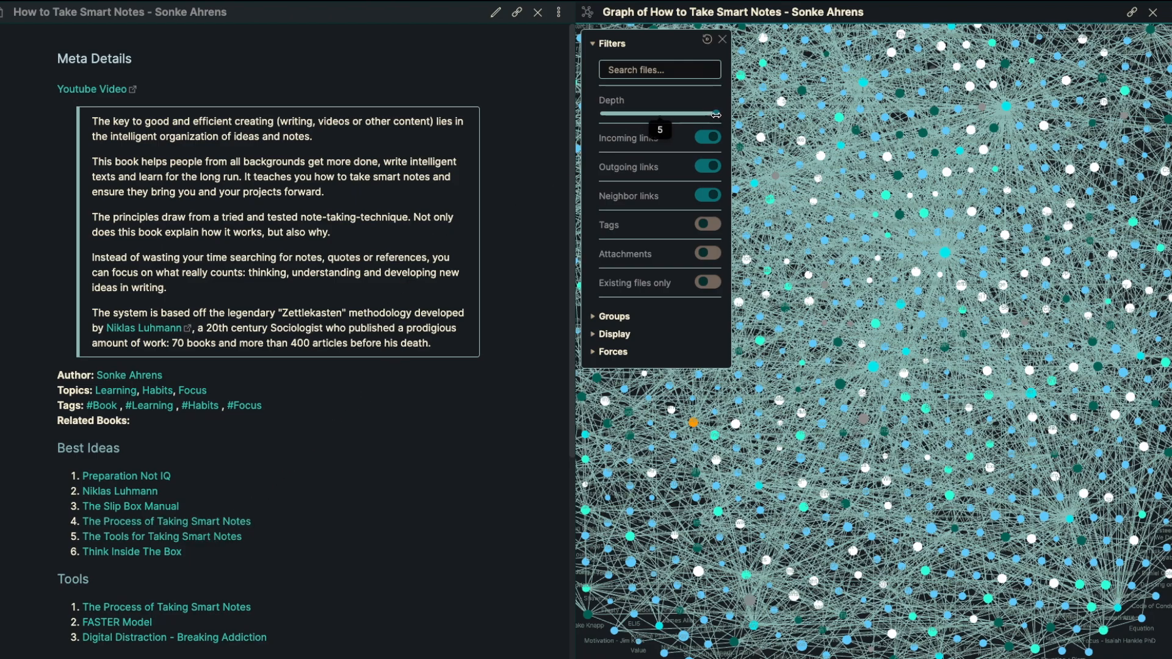
left_click_drag(717, 112, 651, 113)
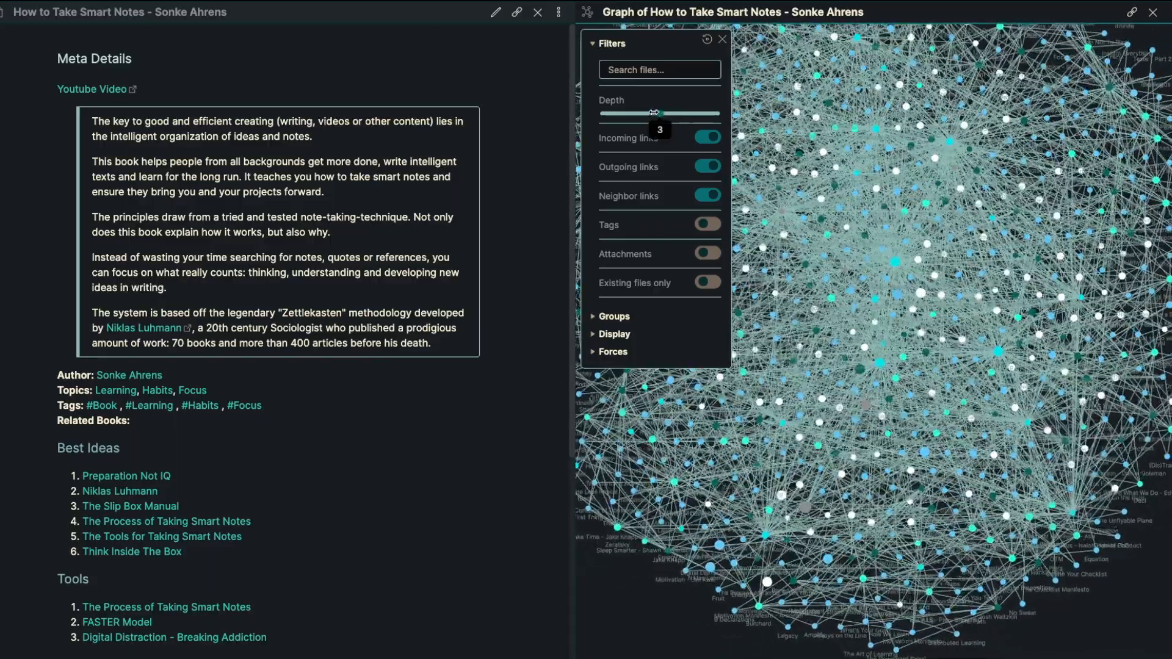
left_click_drag(652, 112, 632, 112)
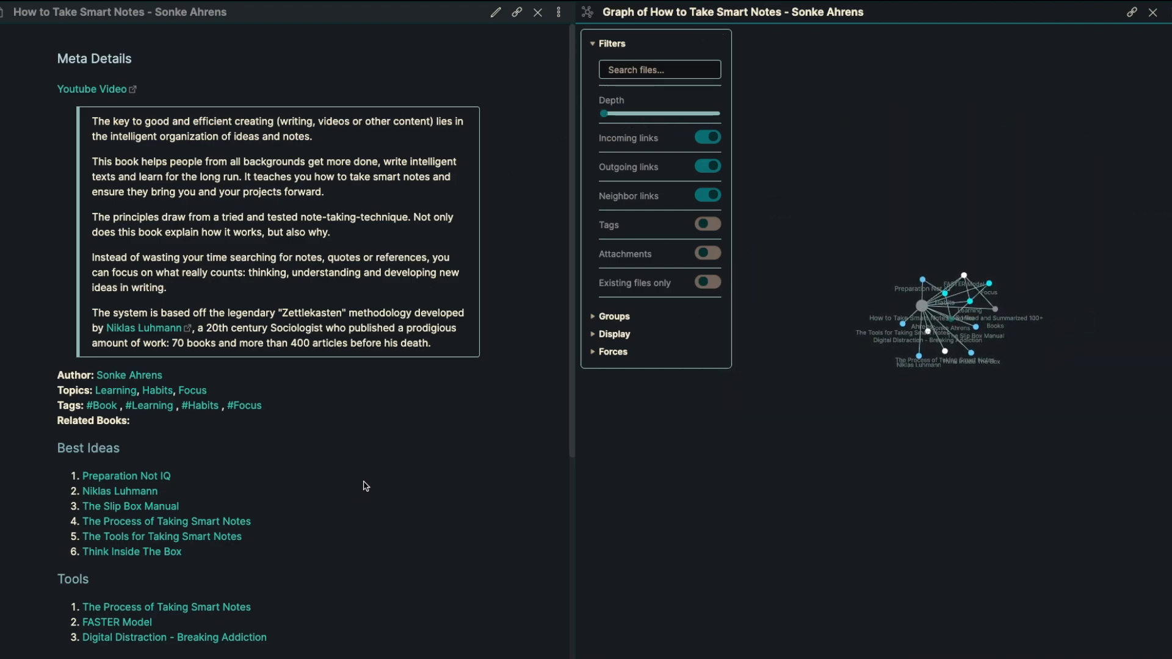
- Open the Preparation Not IQ idea note and read through its quote and Reflection down to the Habits, Goals and Discipline links
left_click(126, 477)
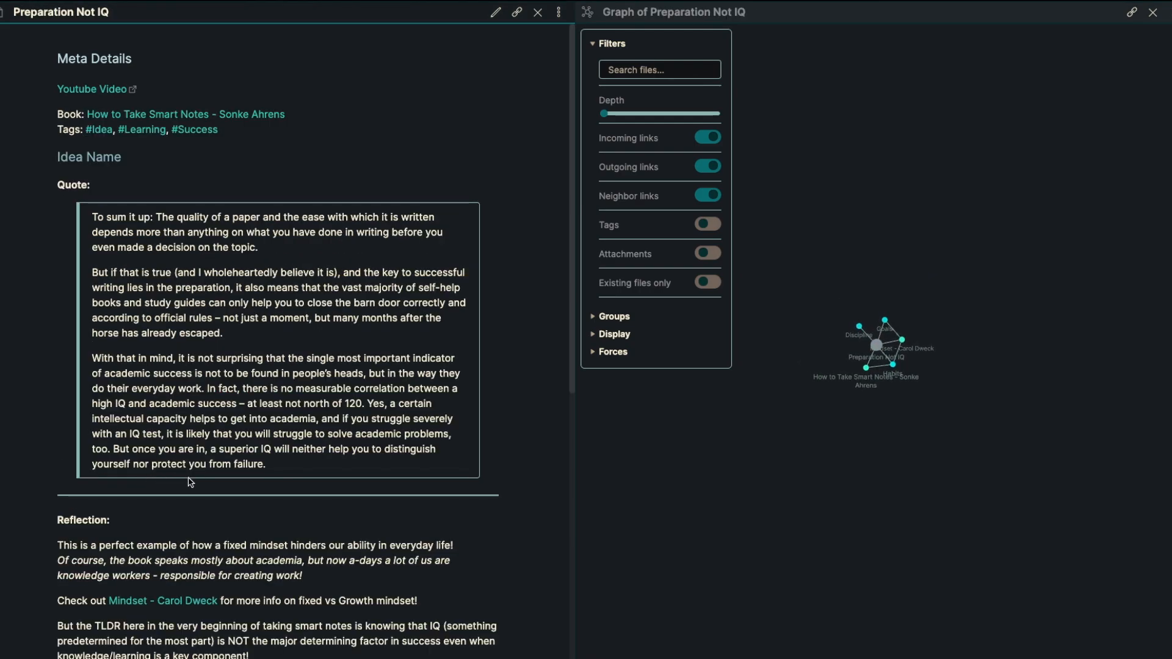
scroll("down", 3)
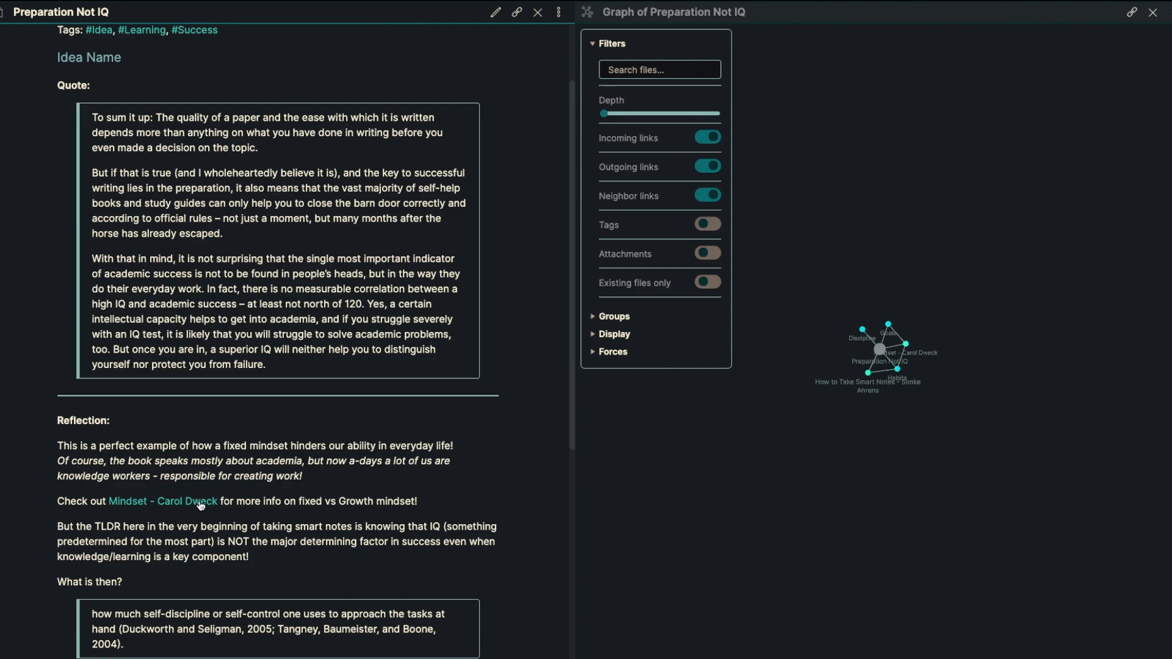
scroll("down", 3)
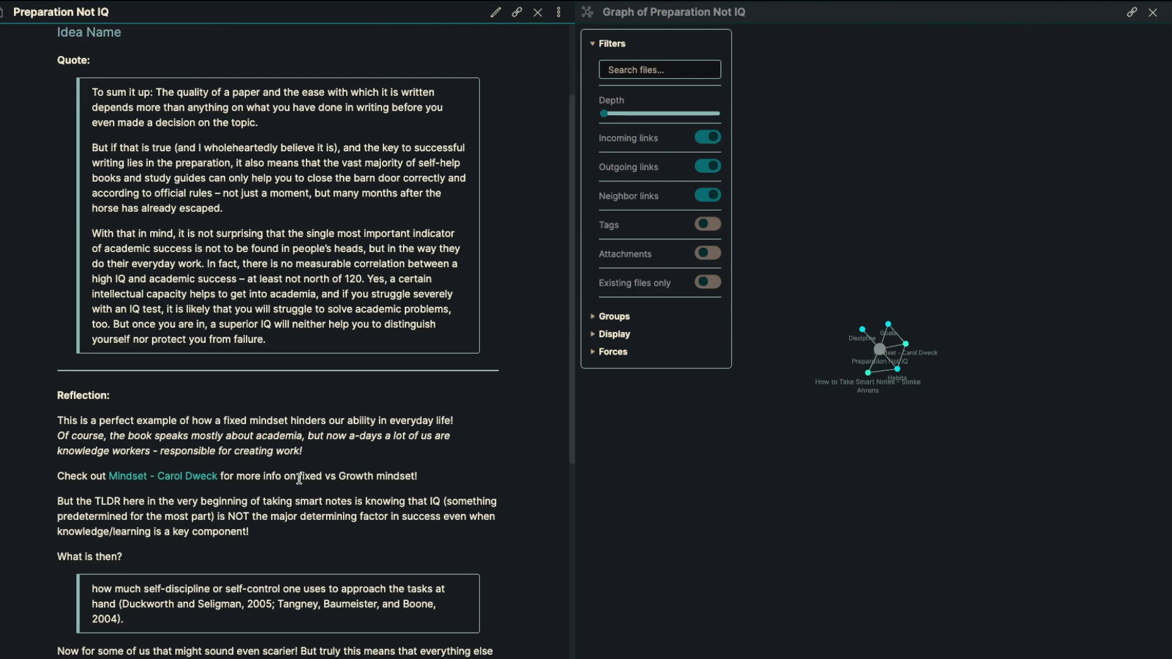
scroll("down", 3)
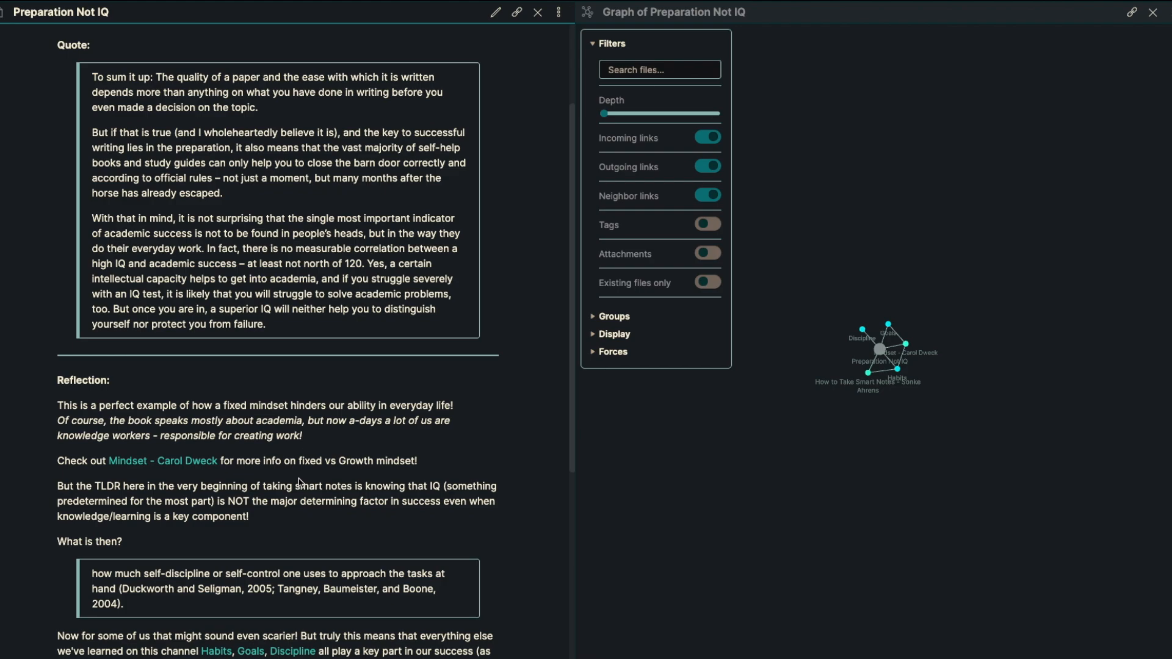
scroll("down", 3)
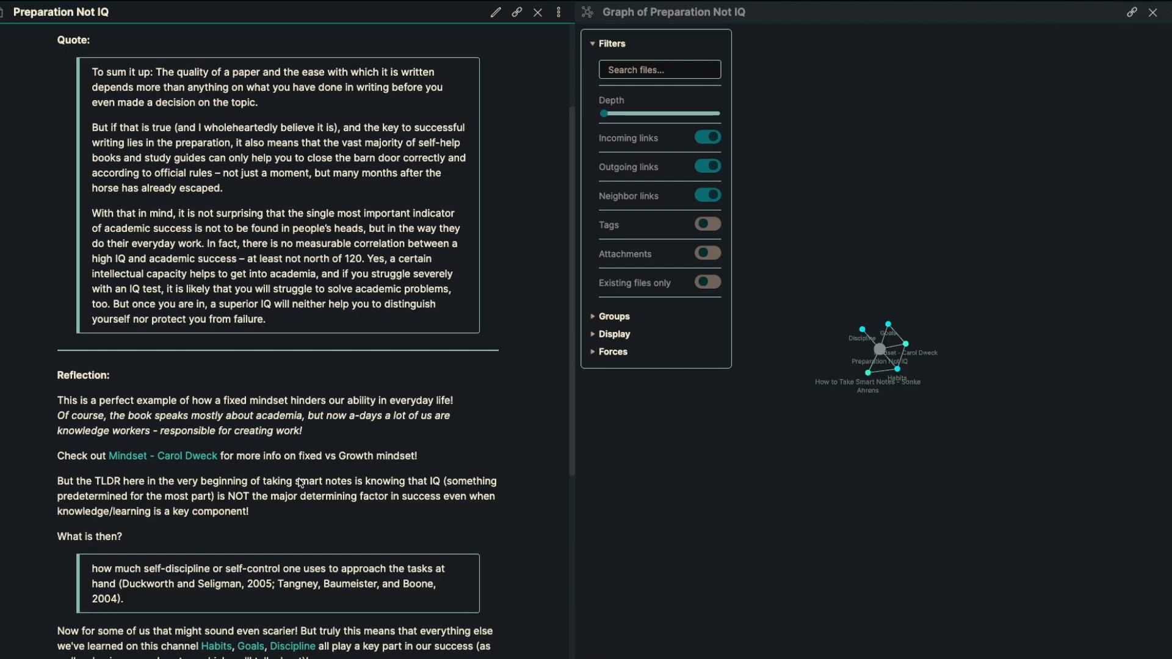
scroll("down", 3)
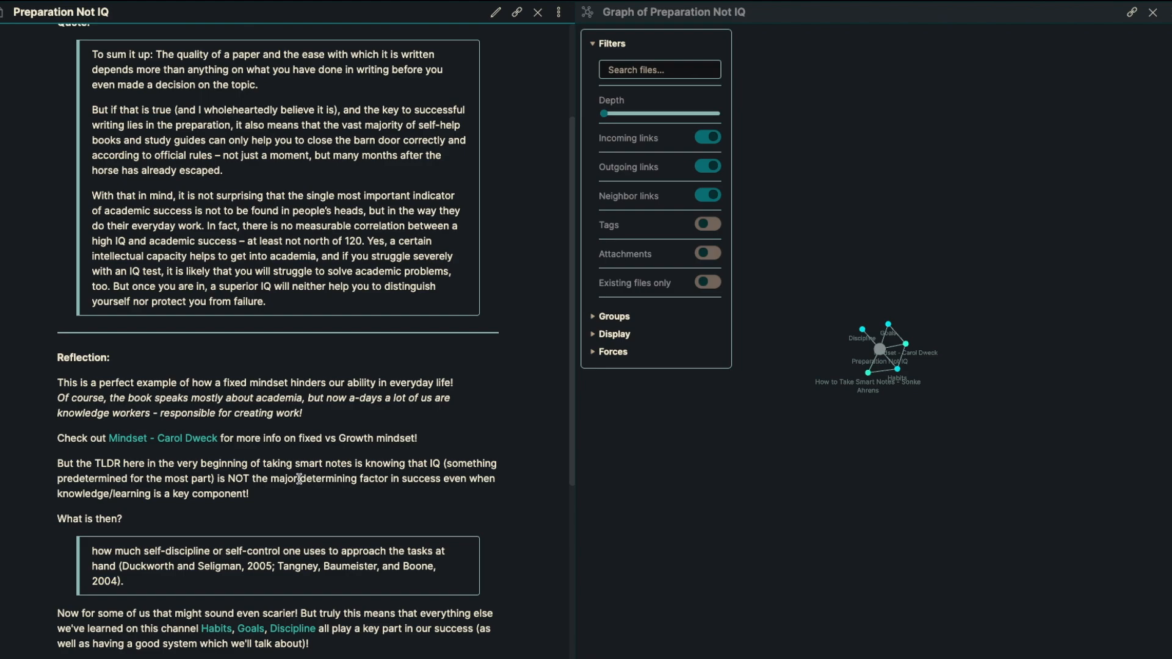
scroll("down", 3)
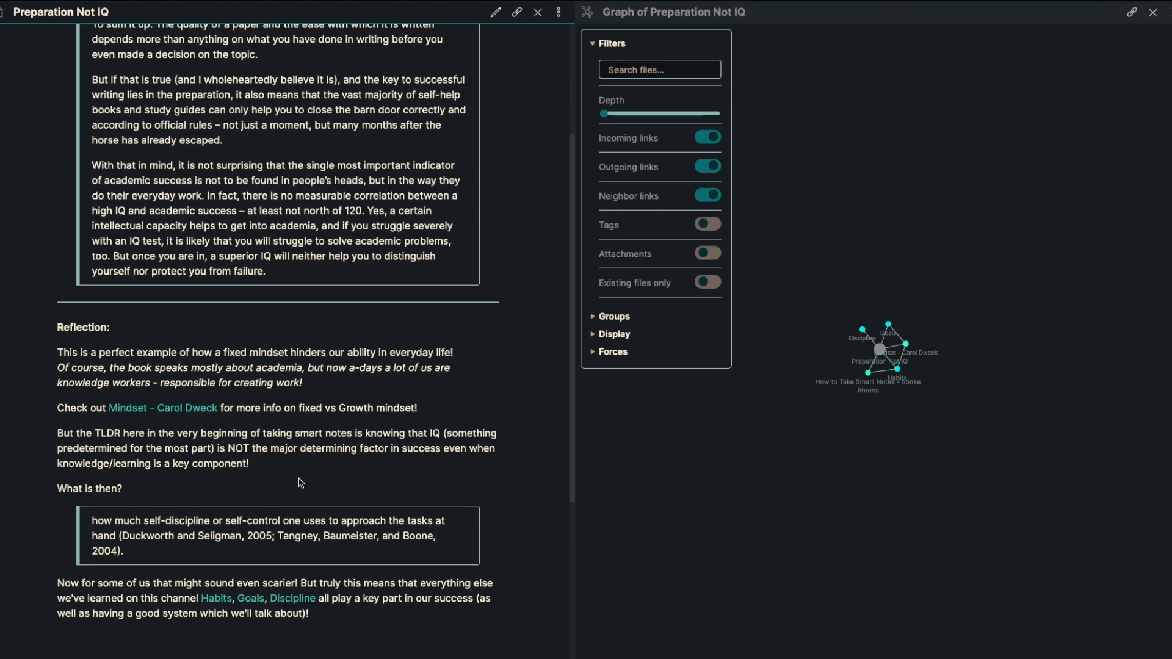
scroll("down", 3)
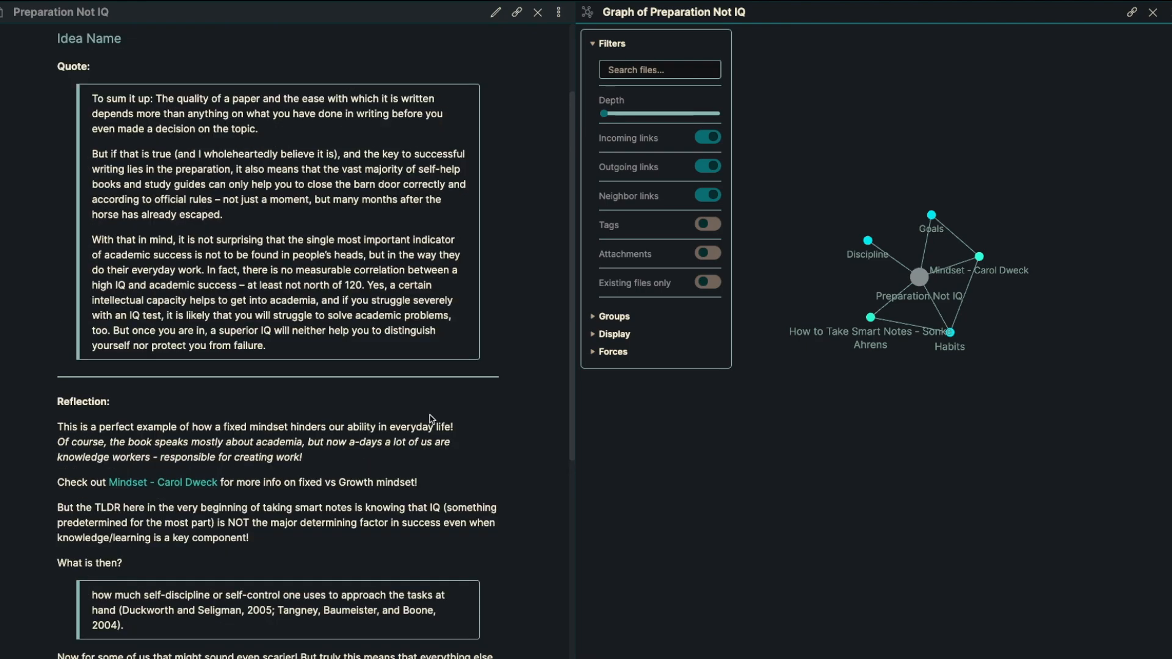
scroll("down", 3)
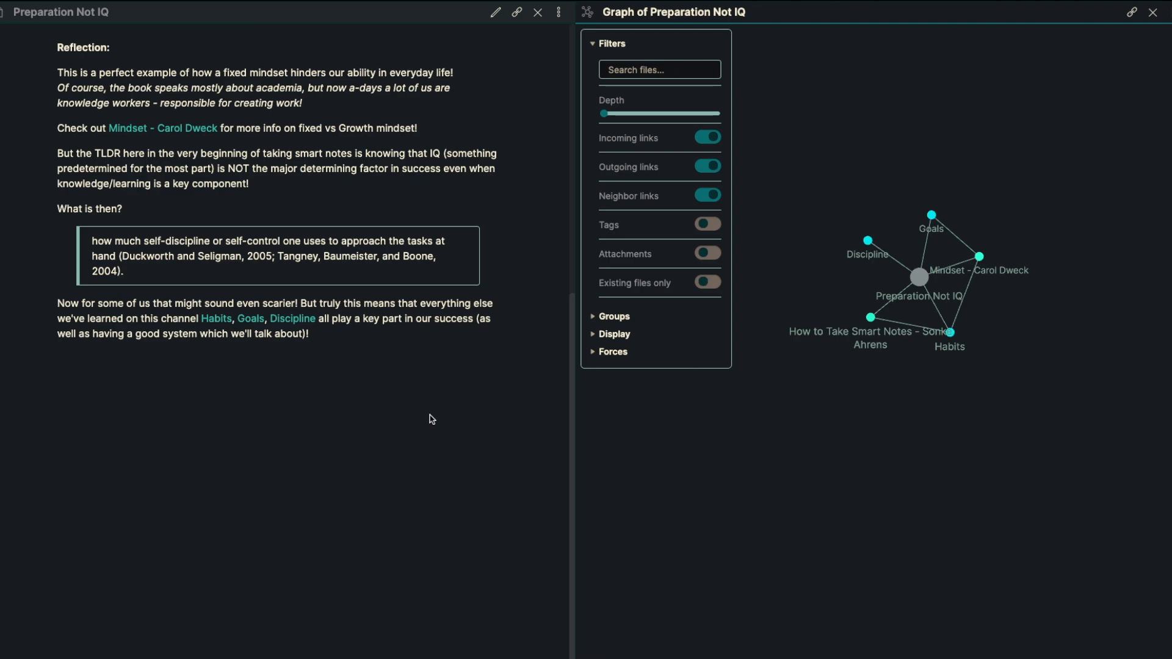
mouse_move(426, 362)
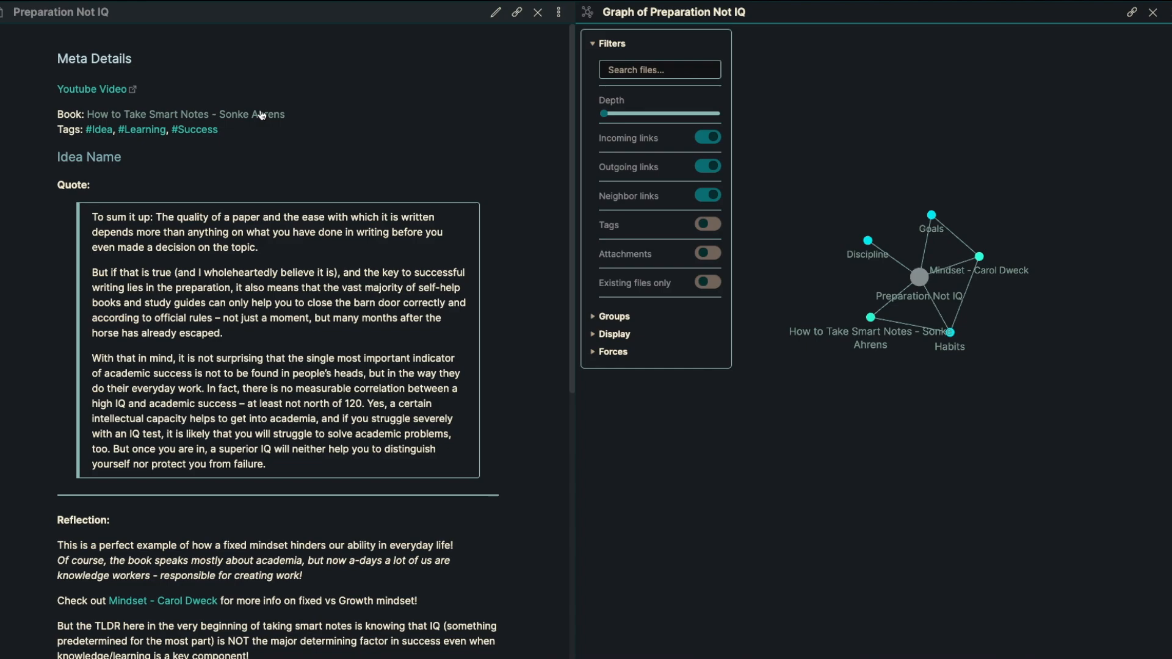
- Return to the How to Take Smart Notes book note, open the Niklas Luhmann idea note and read down to its quotes
left_click(184, 114)
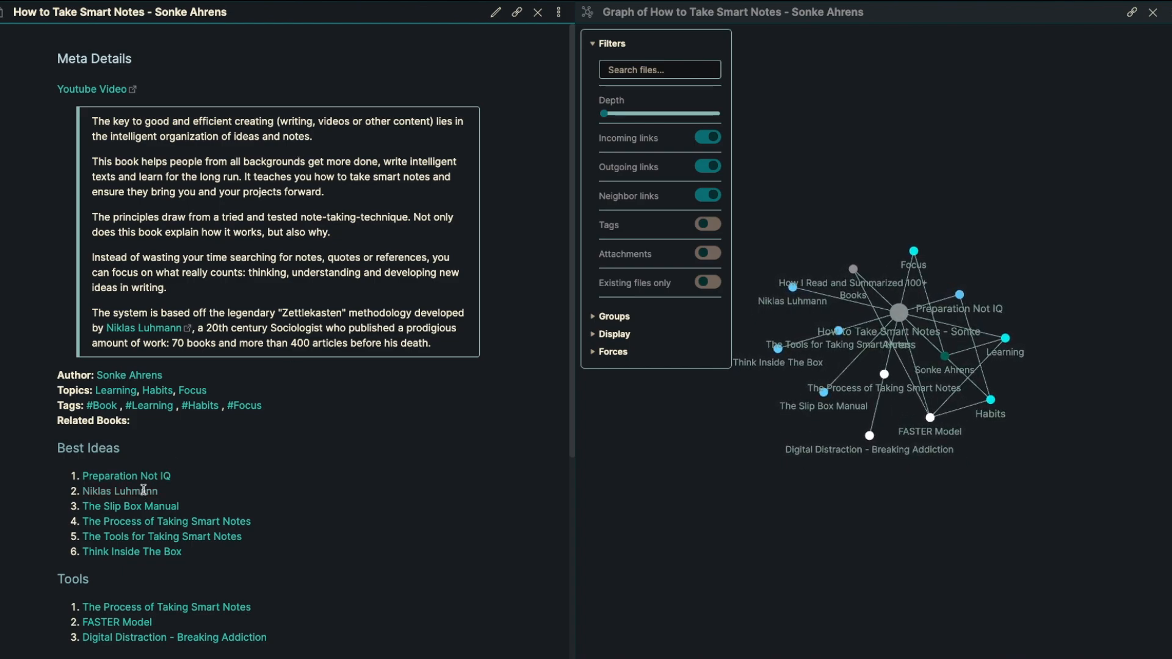
left_click(120, 491)
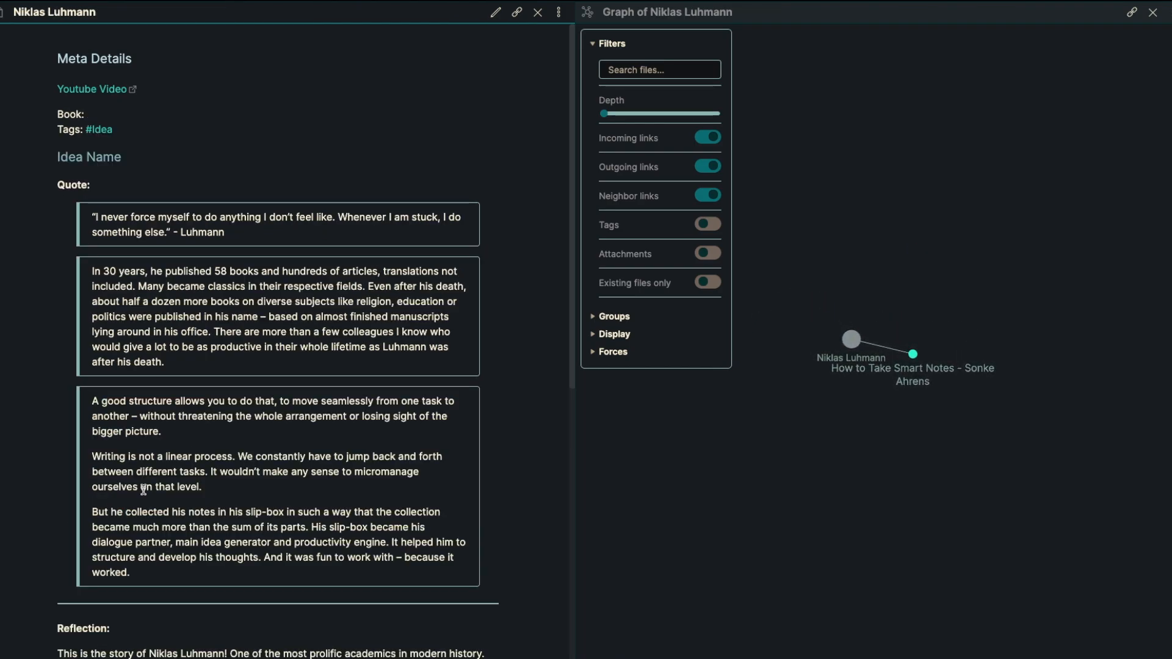
scroll("down", 3)
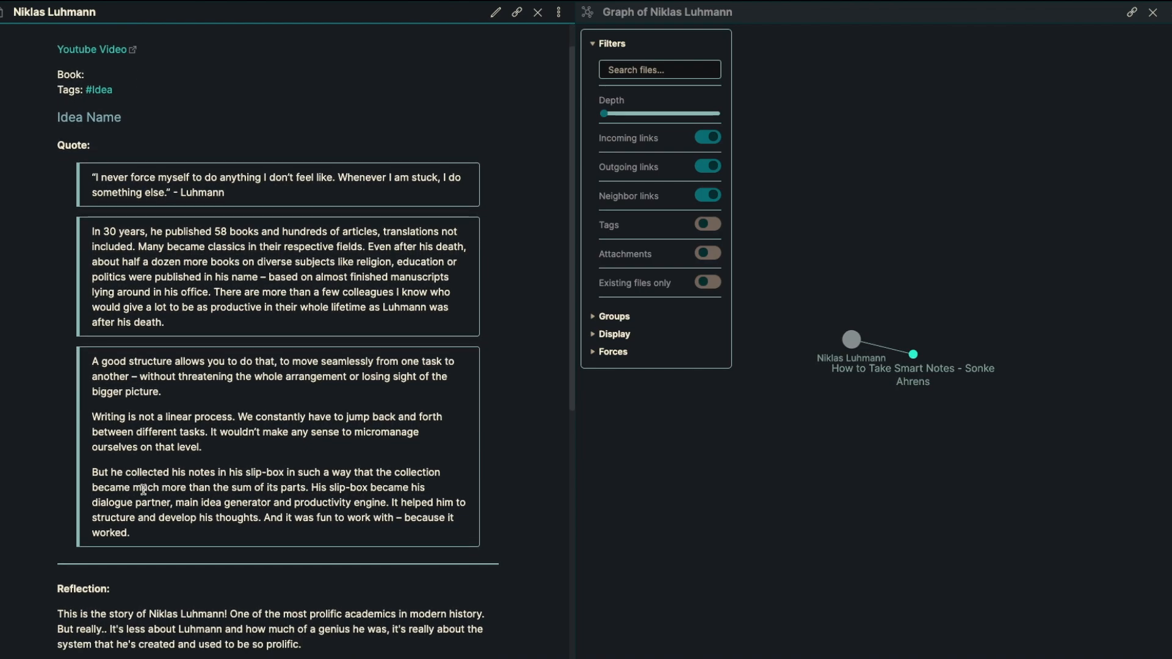
scroll("down", 3)
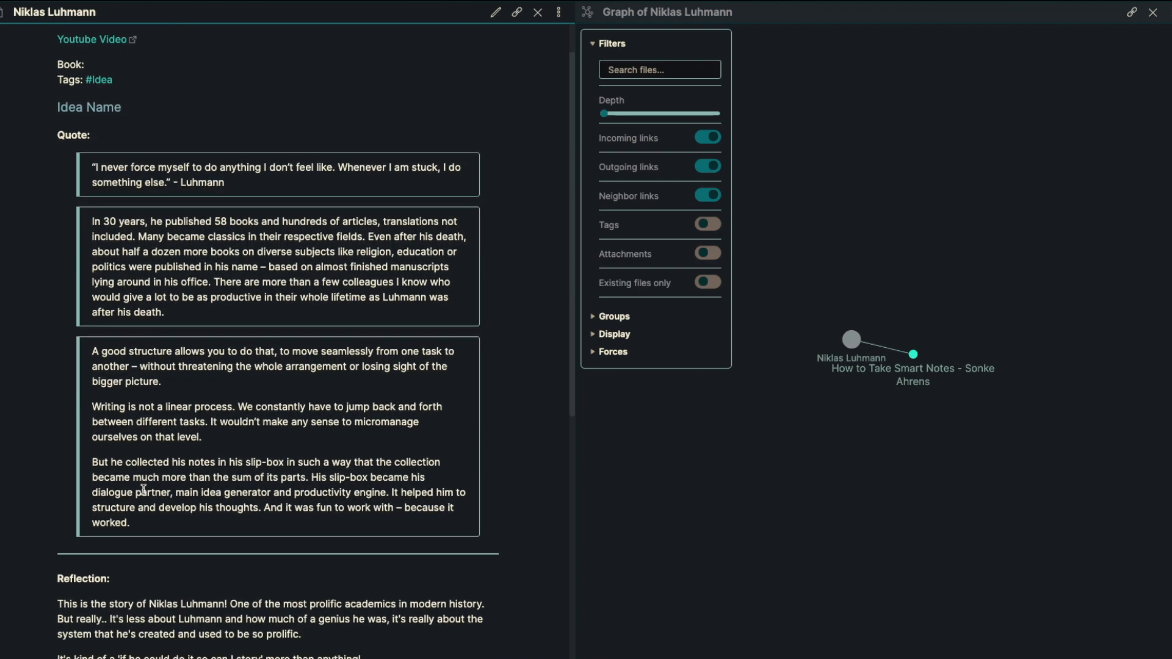
scroll("down", 3)
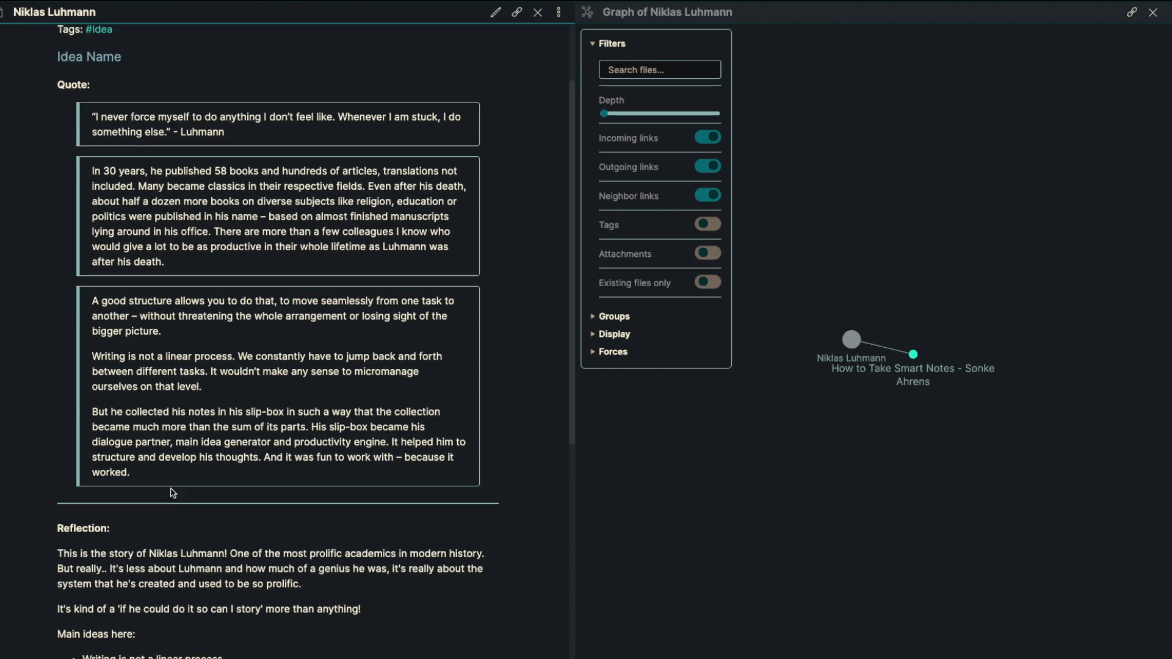
- Expand the Niklas Luhmann graph depth, read the note, then trim the Depth to minimum back on the book note
left_click_drag(602, 113, 631, 113)
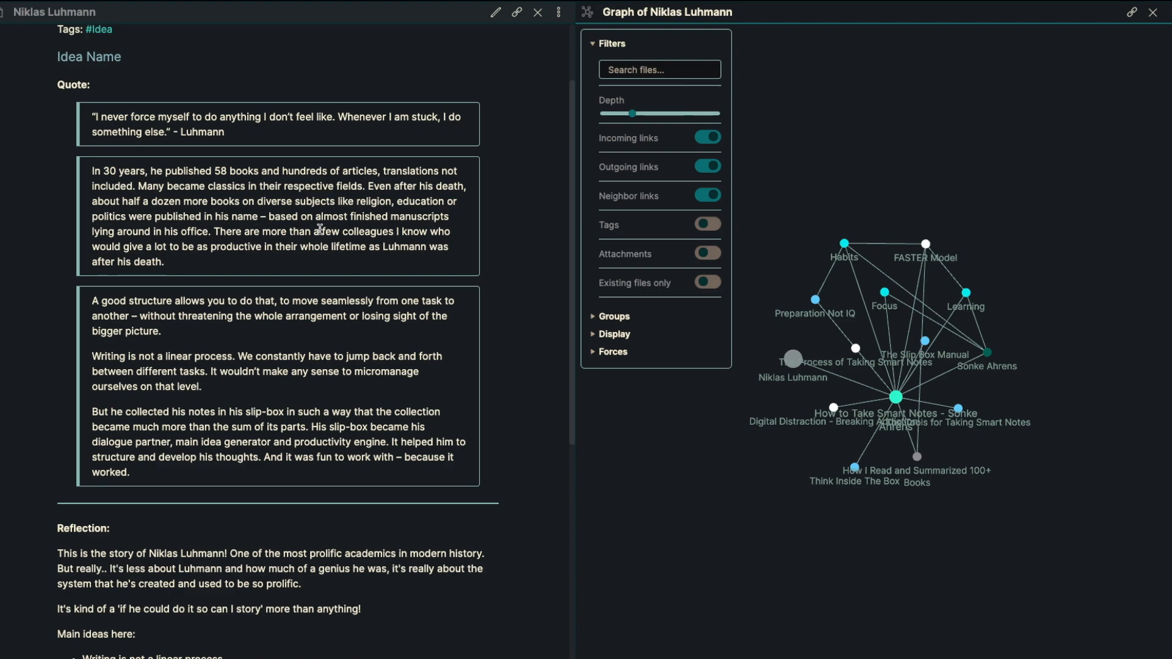
scroll("down", 3)
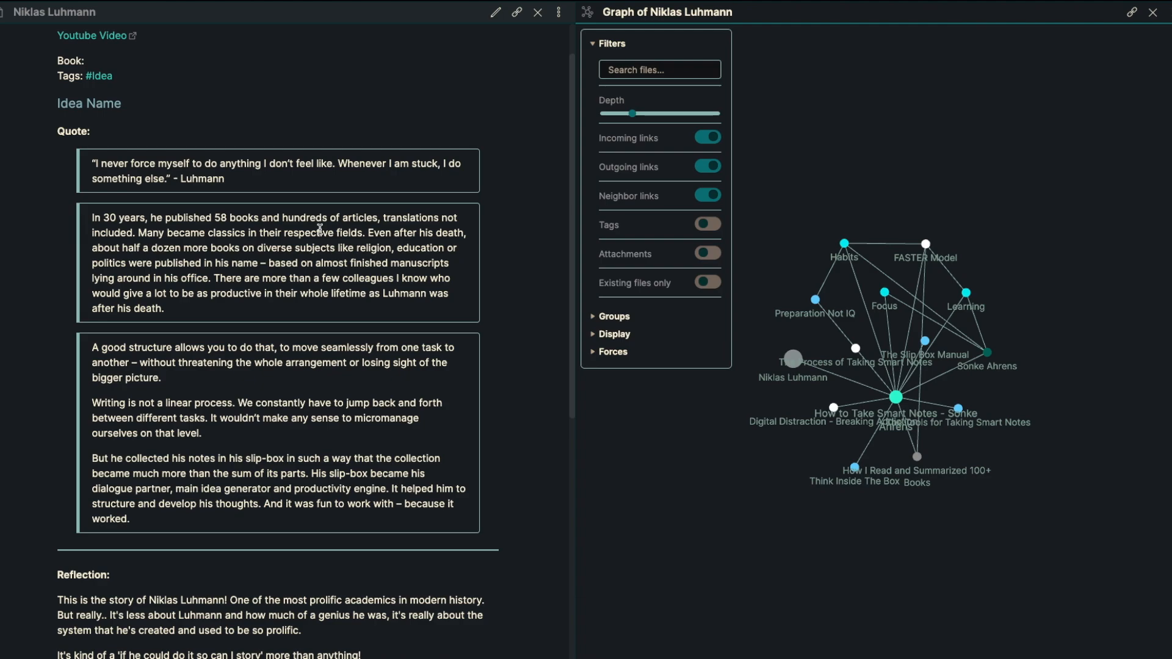
scroll("down", 3)
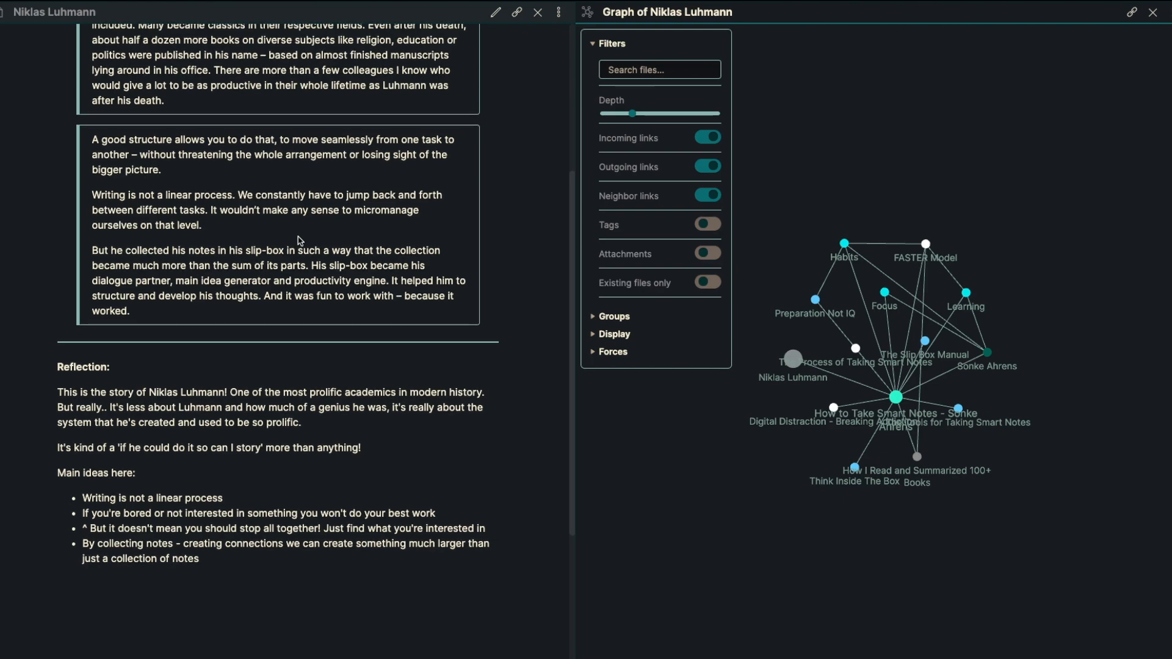
mouse_move(273, 231)
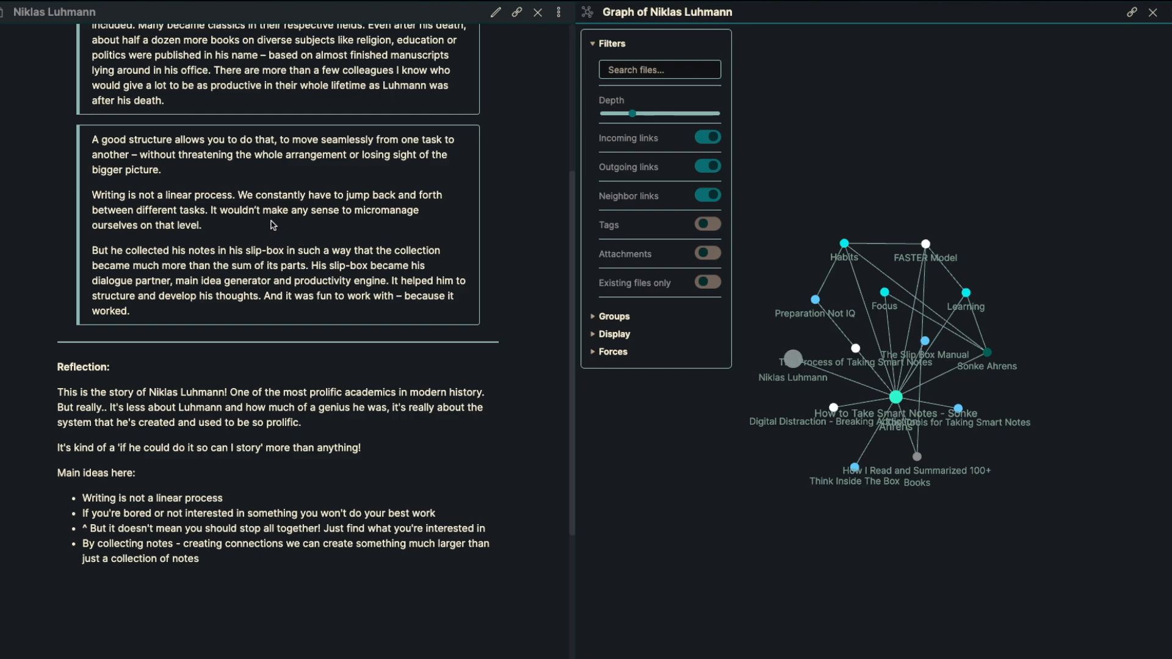
scroll("down", 3)
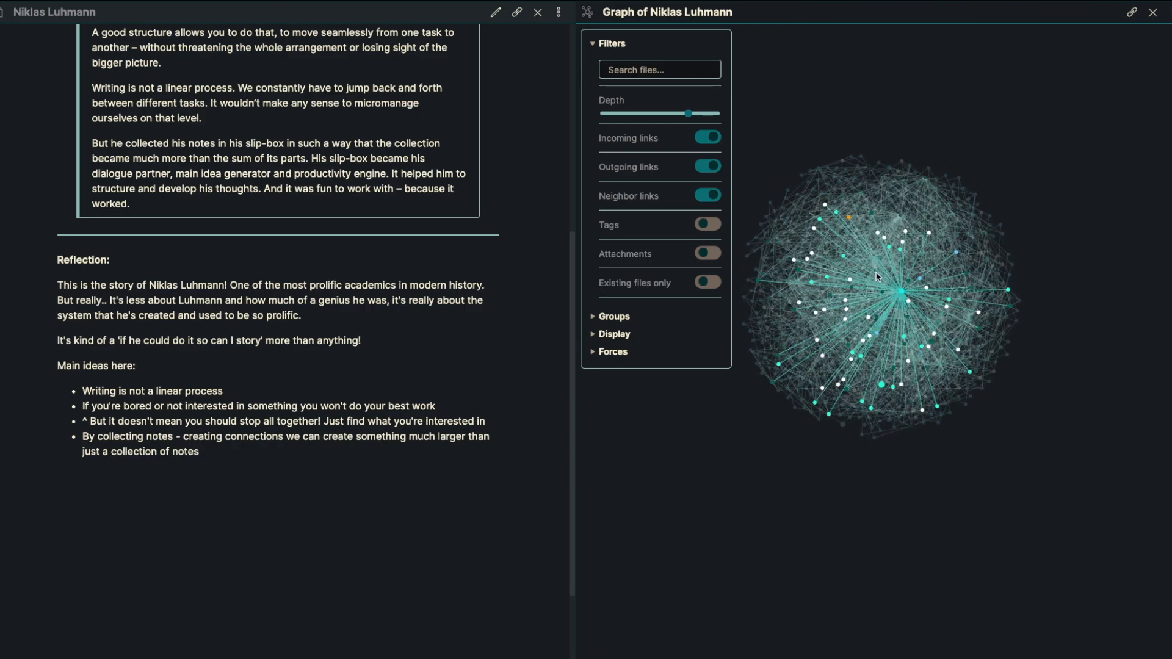
left_click_drag(884, 295, 1050, 564)
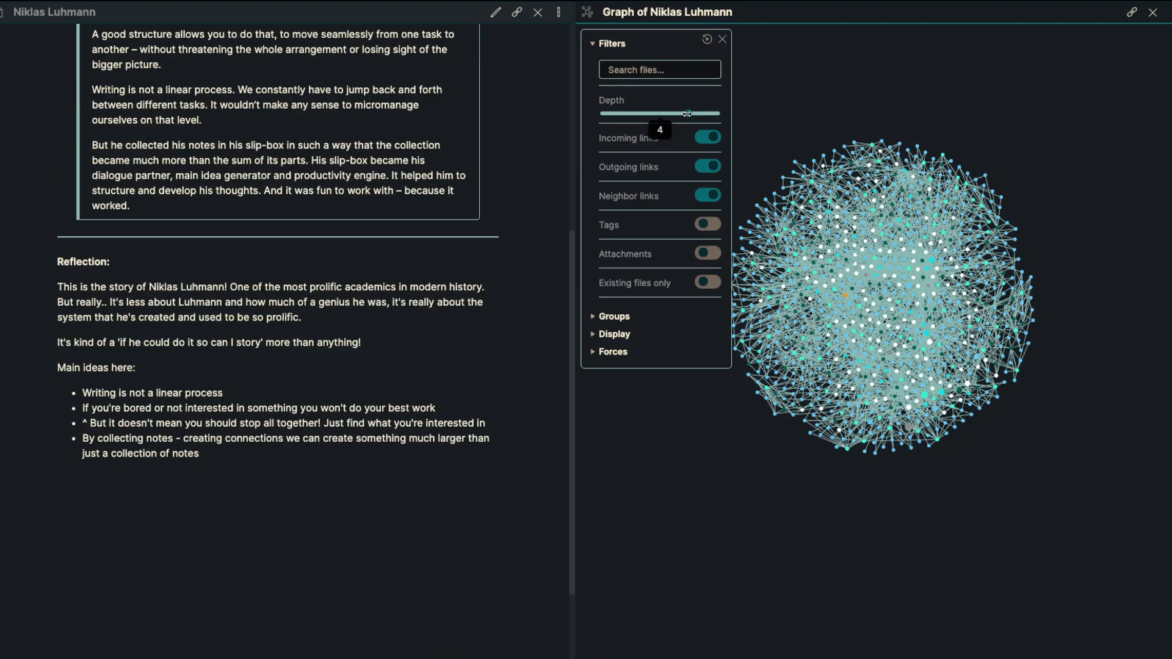
left_click_drag(685, 112, 602, 112)
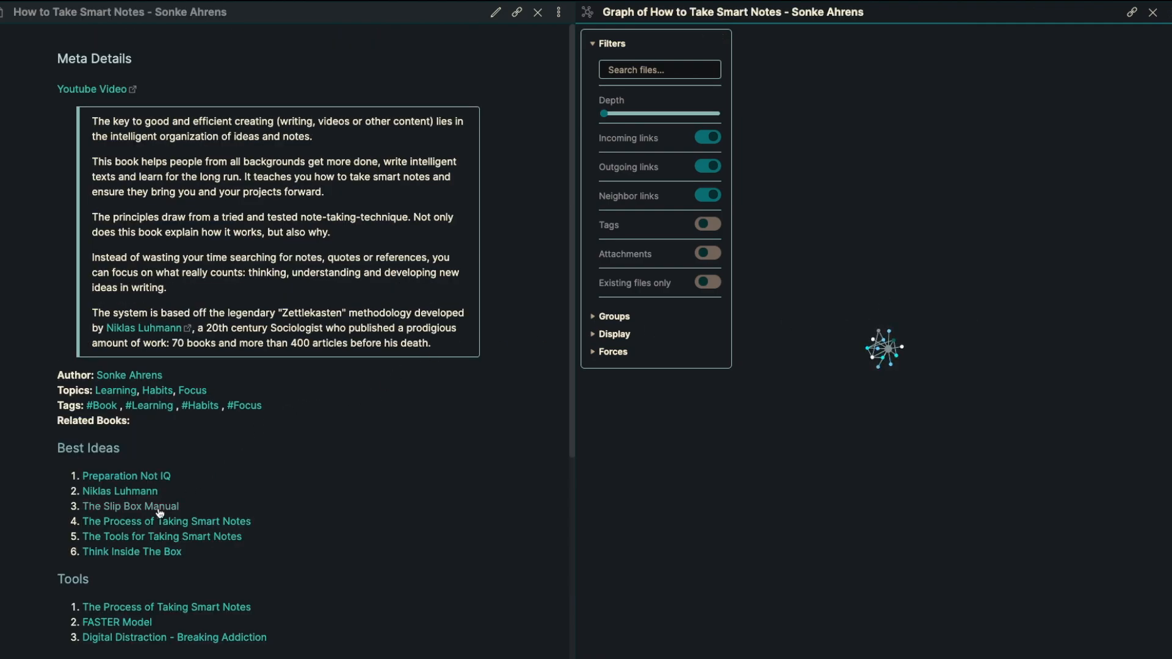
- Open The Slip Box Manual idea note and read through its quote and Reflection
left_click(129, 505)
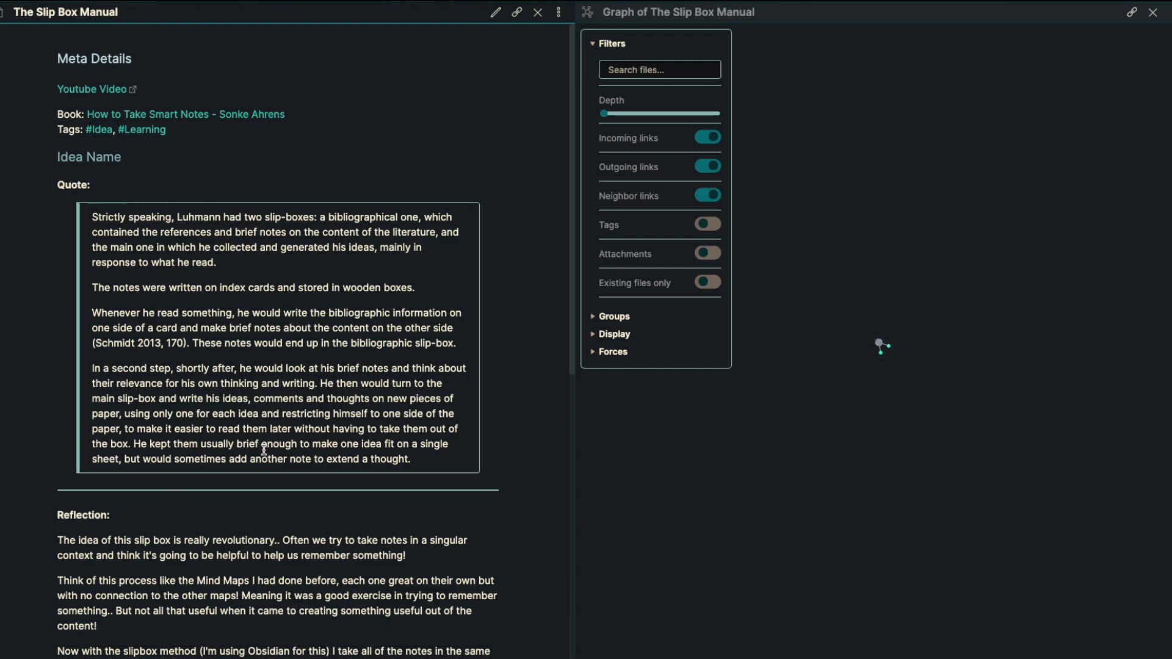
scroll("down", 3)
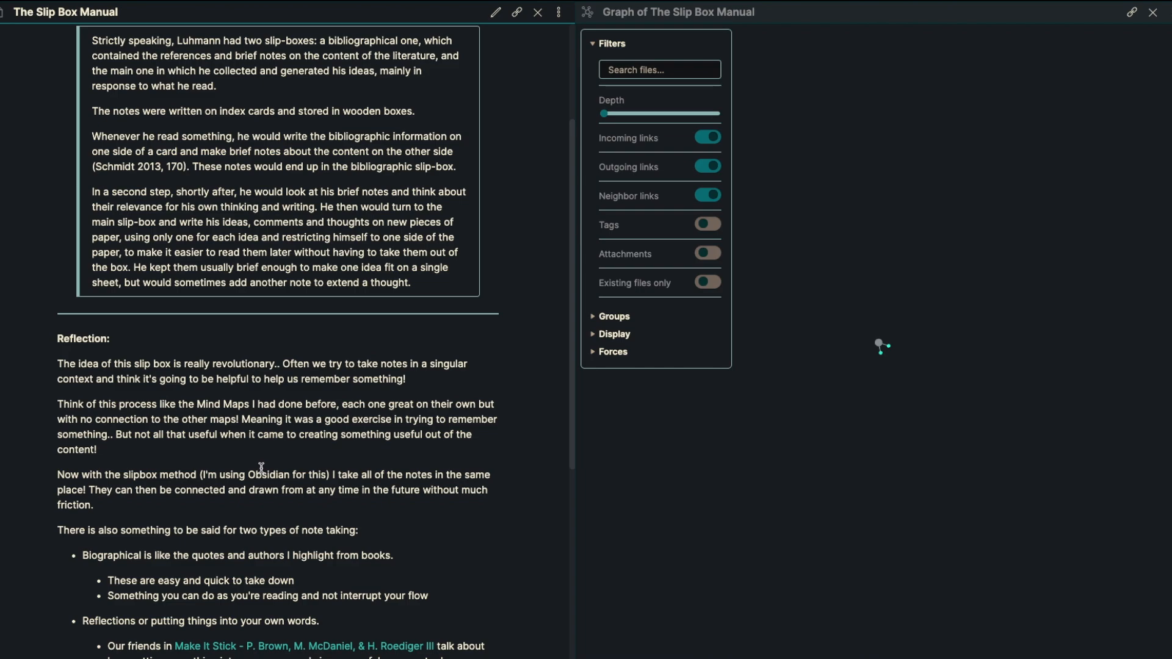
mouse_move(231, 458)
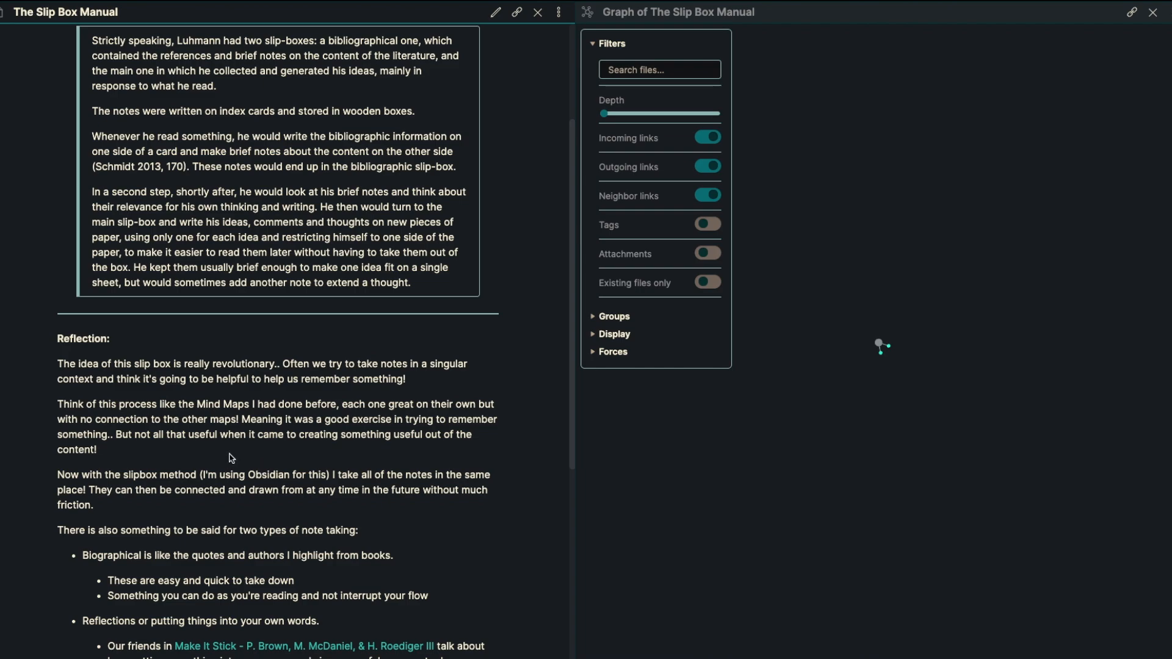
mouse_move(281, 429)
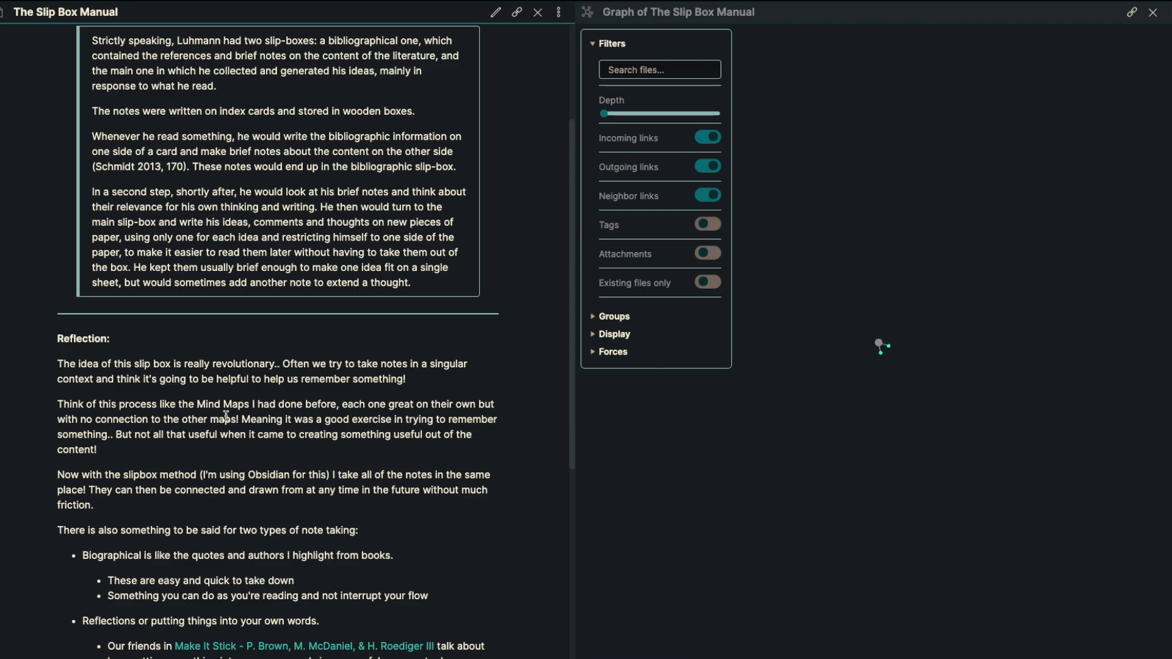
scroll("down", 3)
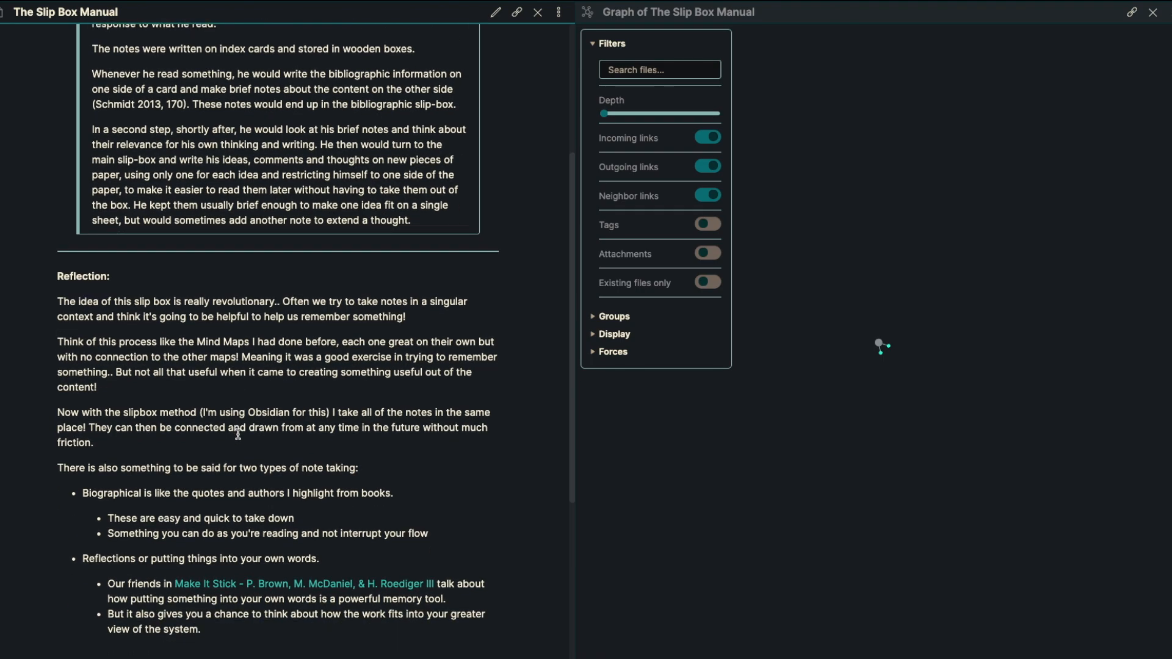
mouse_move(232, 442)
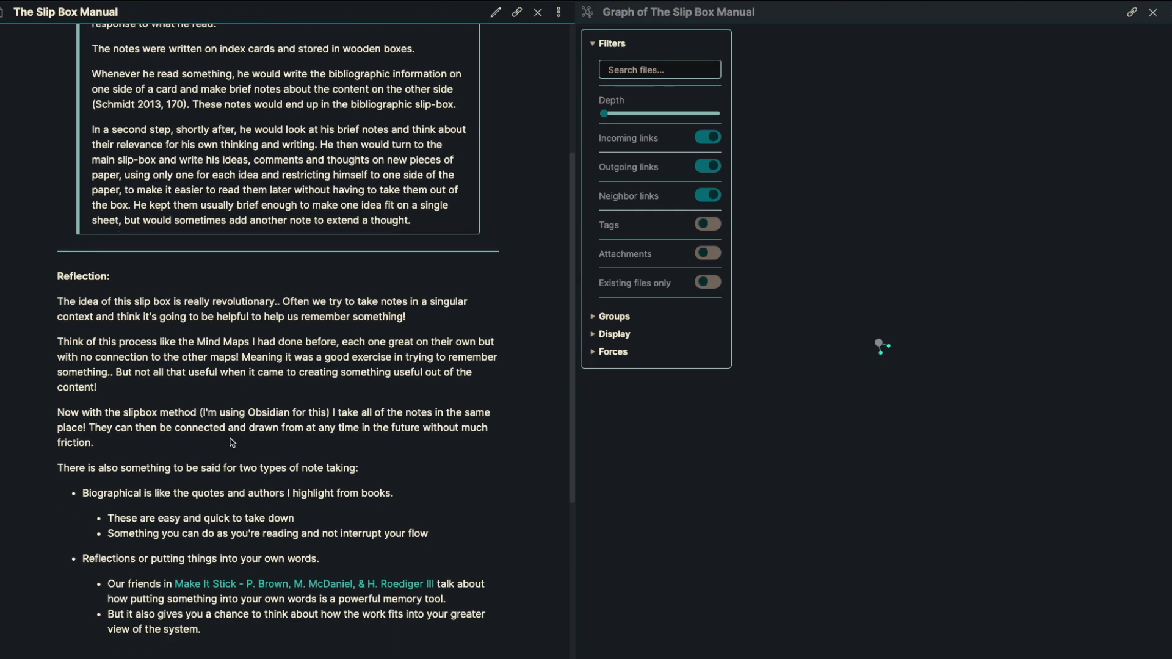
scroll("down", 3)
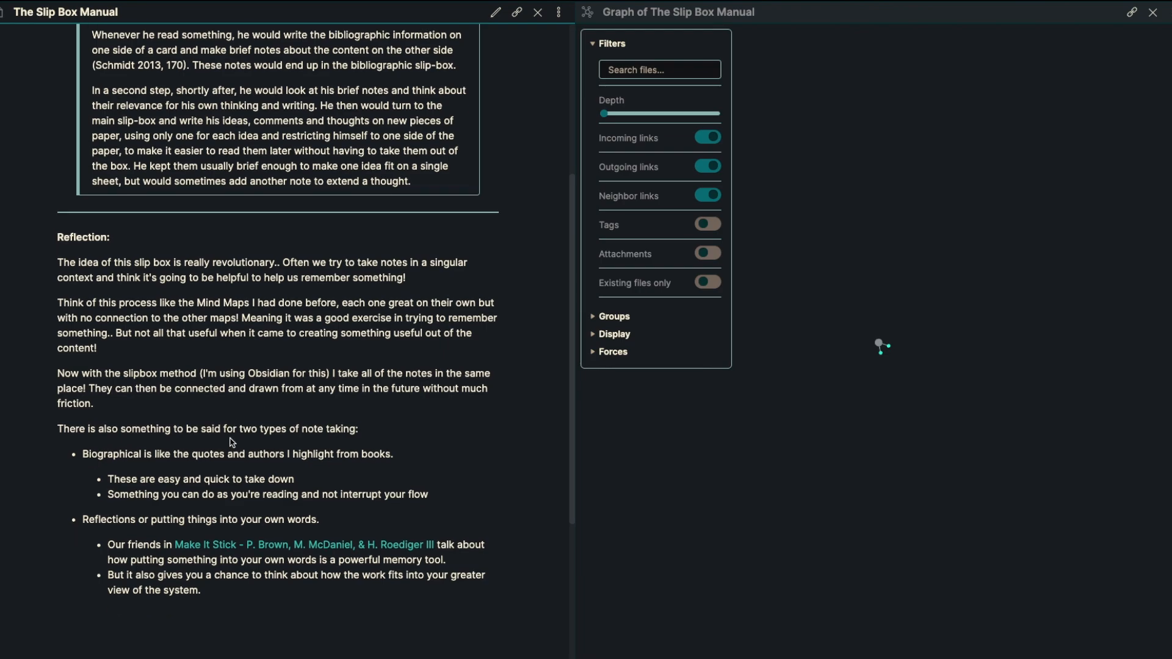
scroll("down", 3)
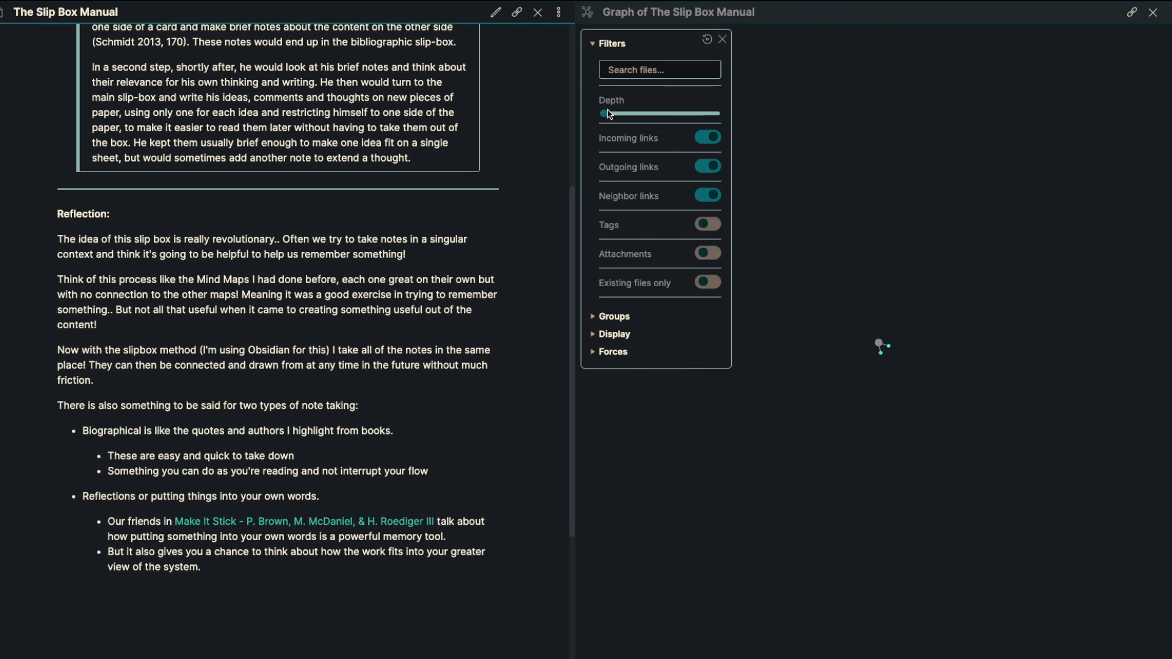
- Raise The Slip Box Manual graph Depth to reach Habits, Peter Brown and How to Take Smart Notes
left_click_drag(607, 113, 631, 112)
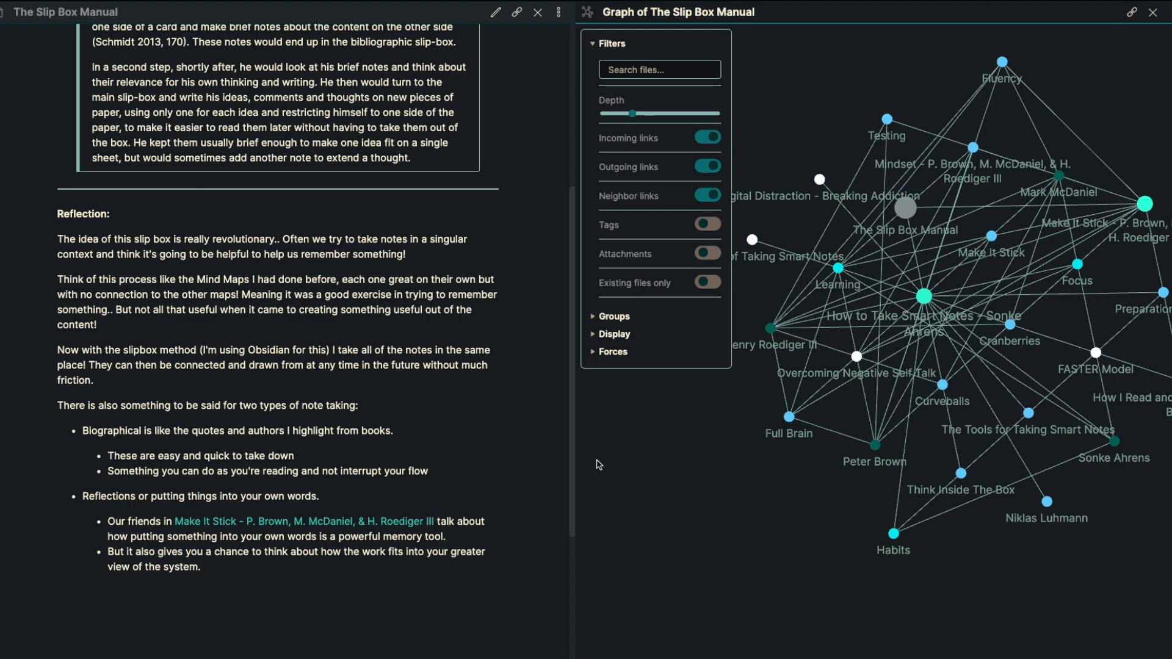
scroll("down", 3)
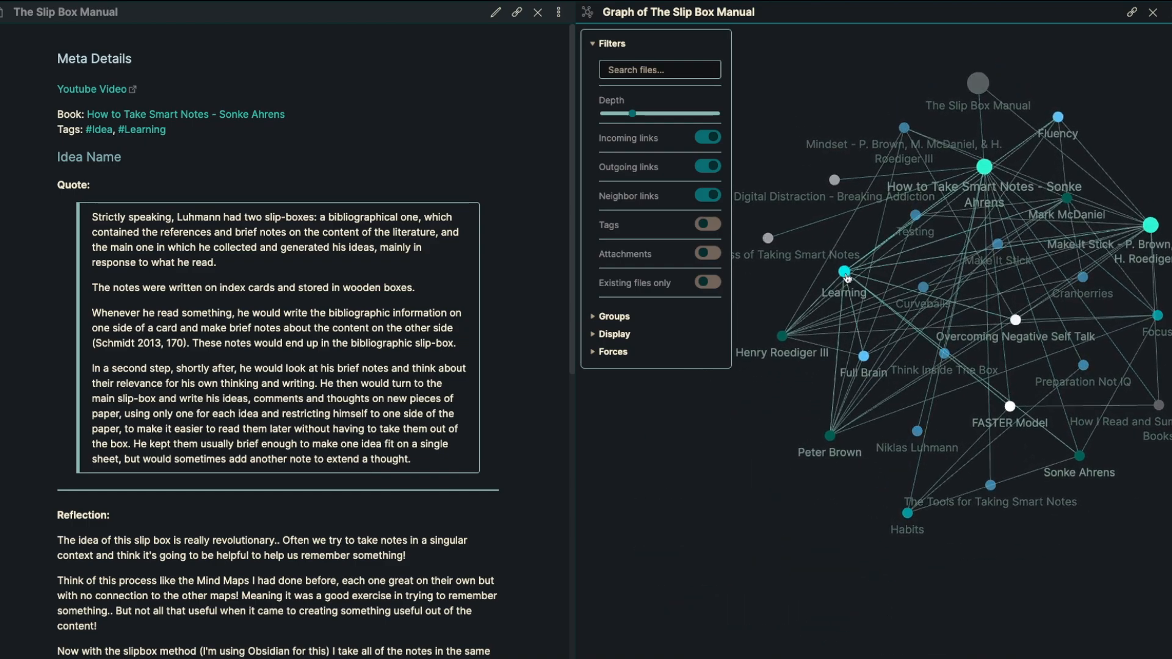
- Go back to the How to Take Smart Notes book note, keeping the deeper, denser local graph
left_click_drag(845, 271, 712, 589)
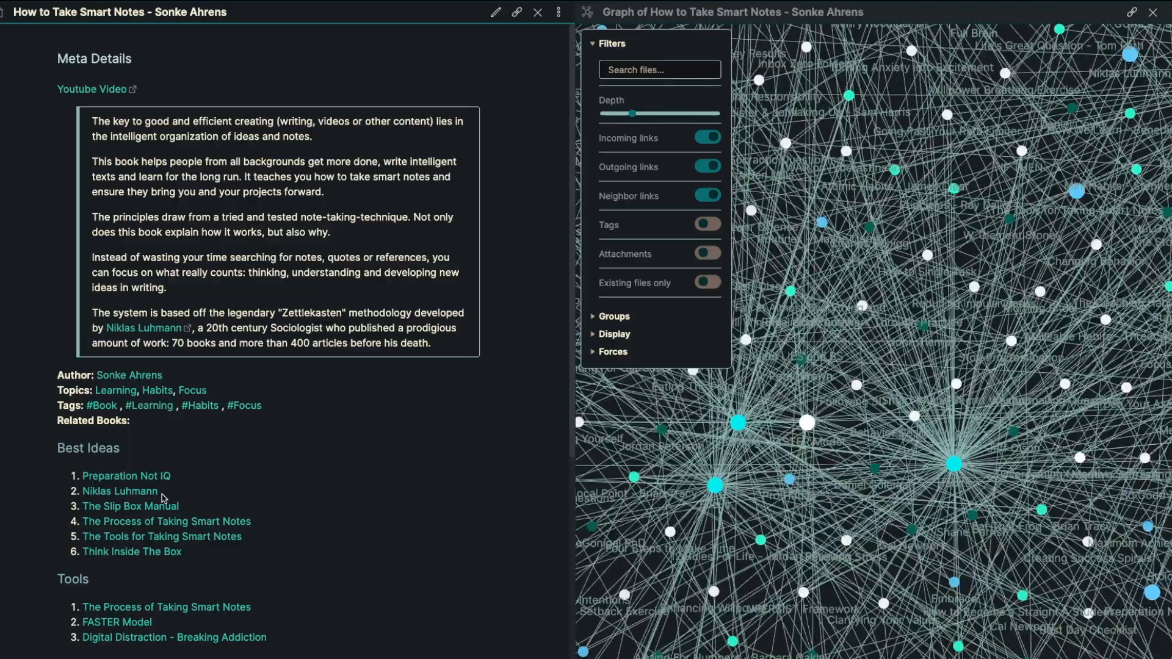
- Open The Process of Taking Smart Notes idea note and read its five-step quote and Reflection
left_click(165, 521)
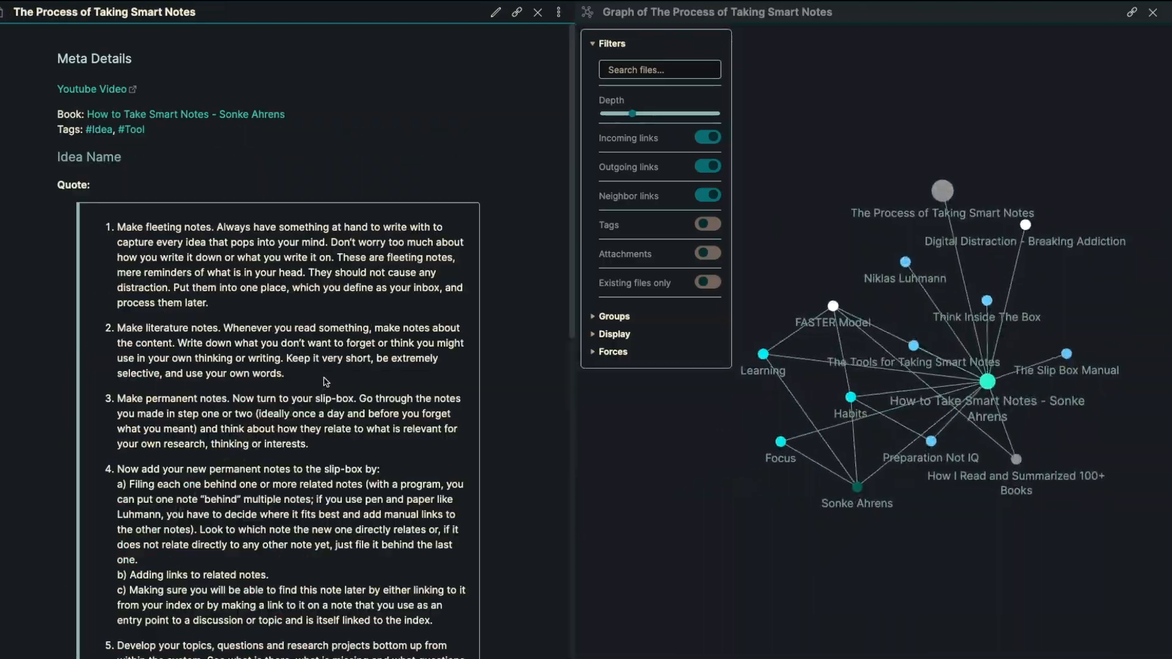
scroll("down", 3)
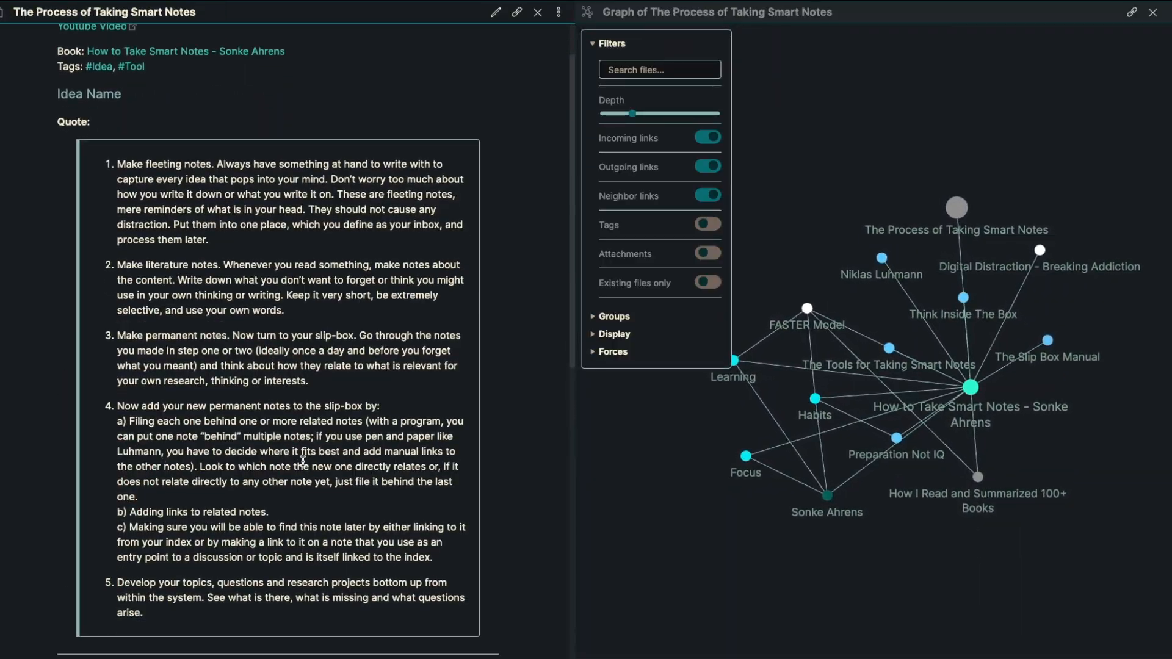
scroll("down", 3)
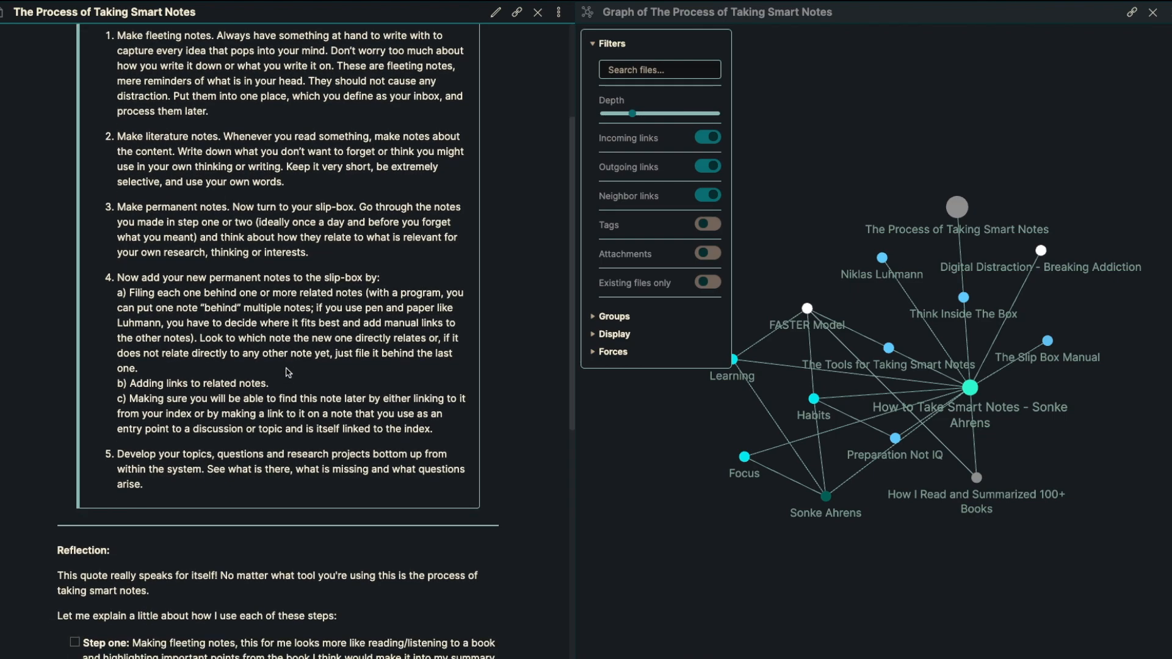
- Read the rest of the note, then open How I Read and Summarized 100+ Books from its graph node
scroll("down", 3)
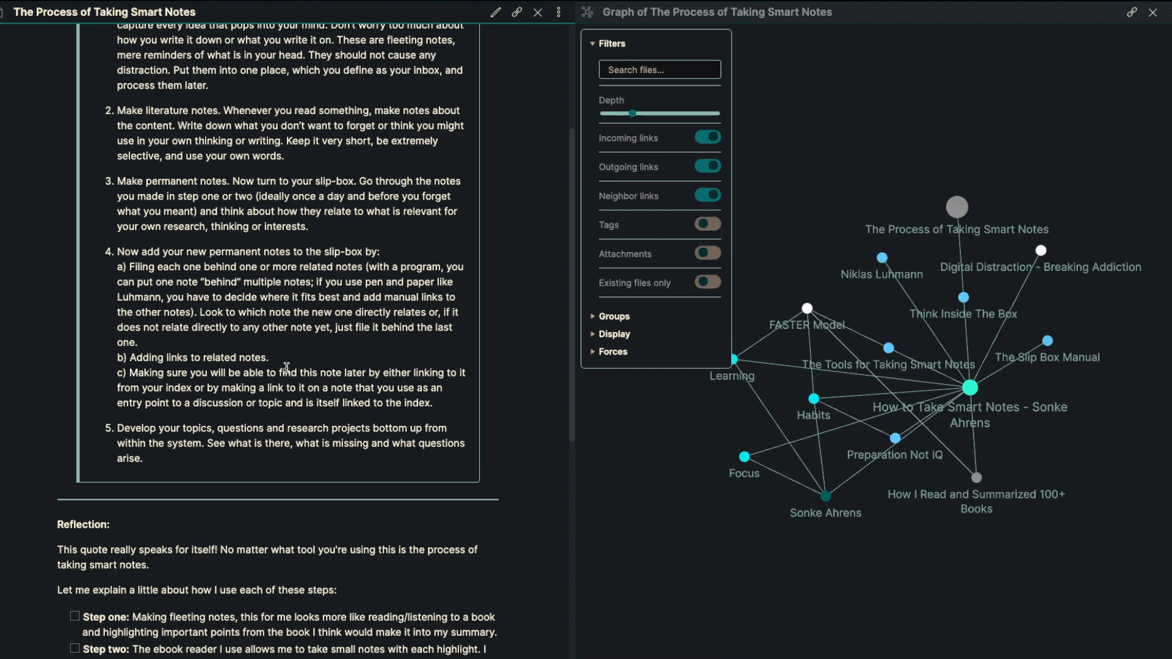
scroll("down", 3)
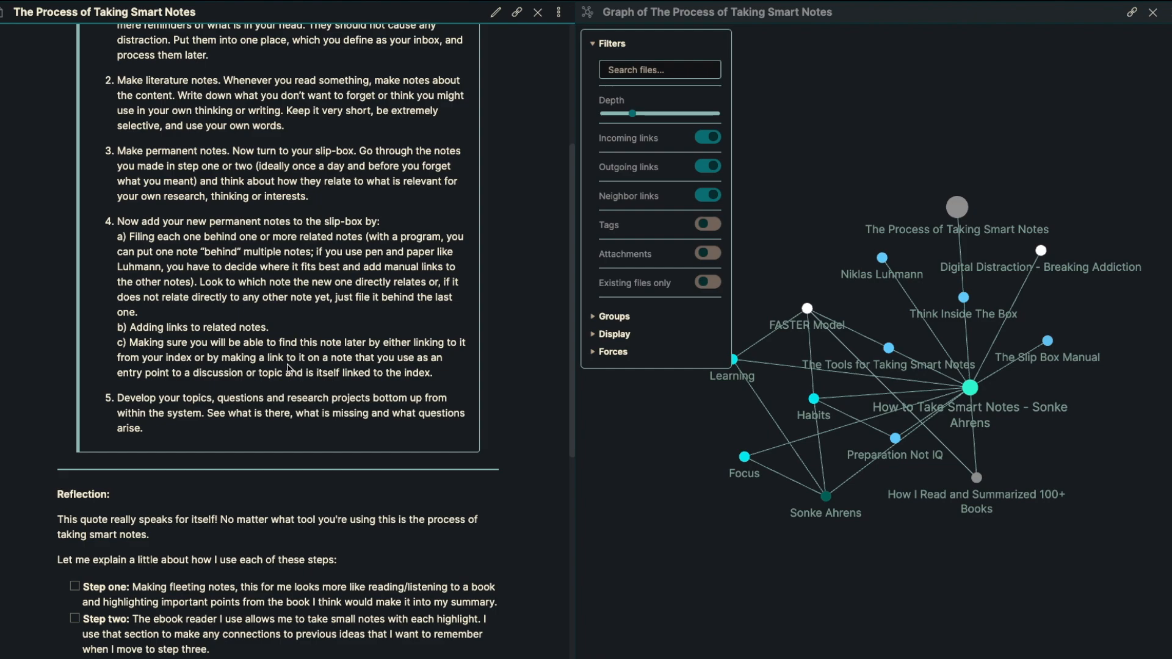
scroll("down", 3)
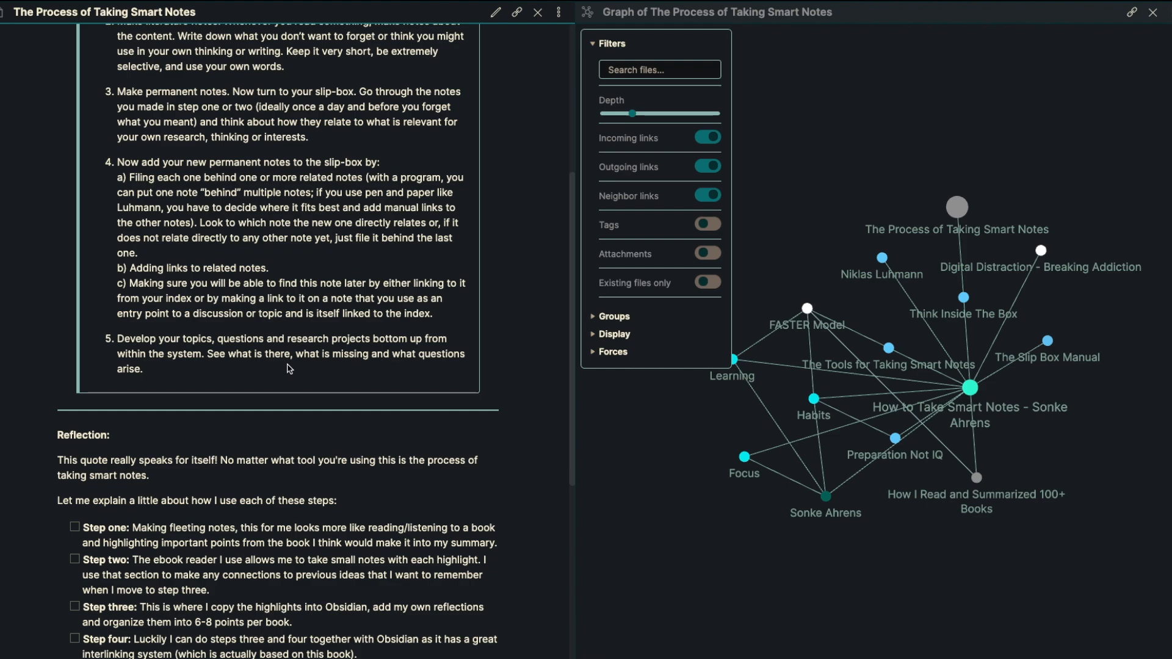
scroll("down", 3)
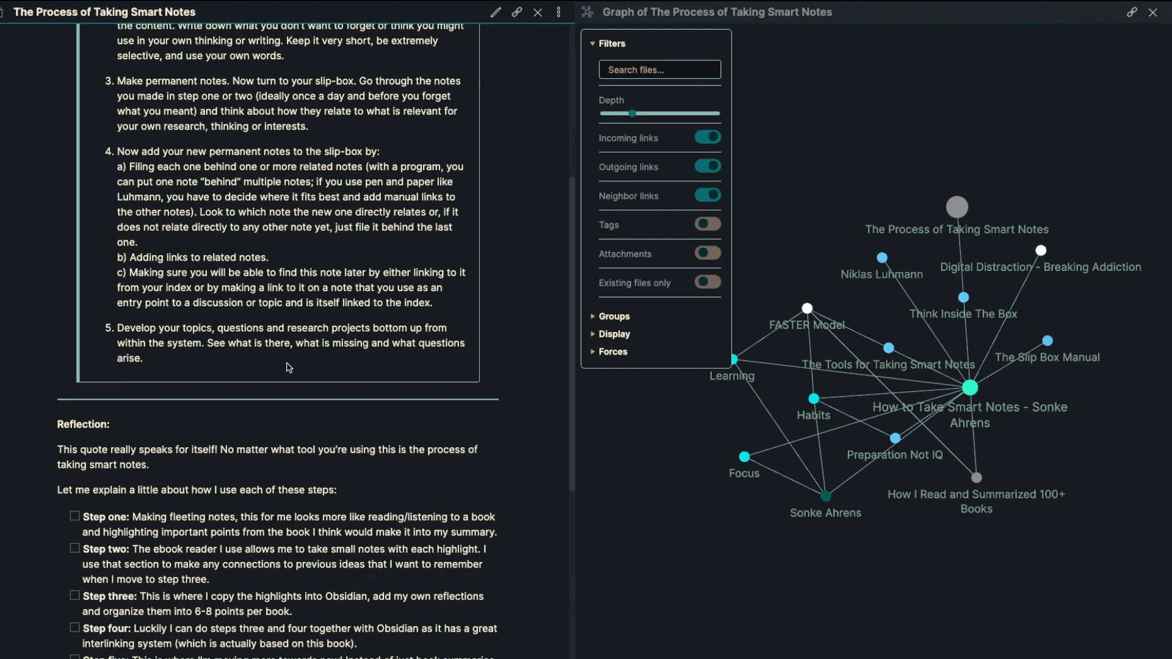
scroll("down", 3)
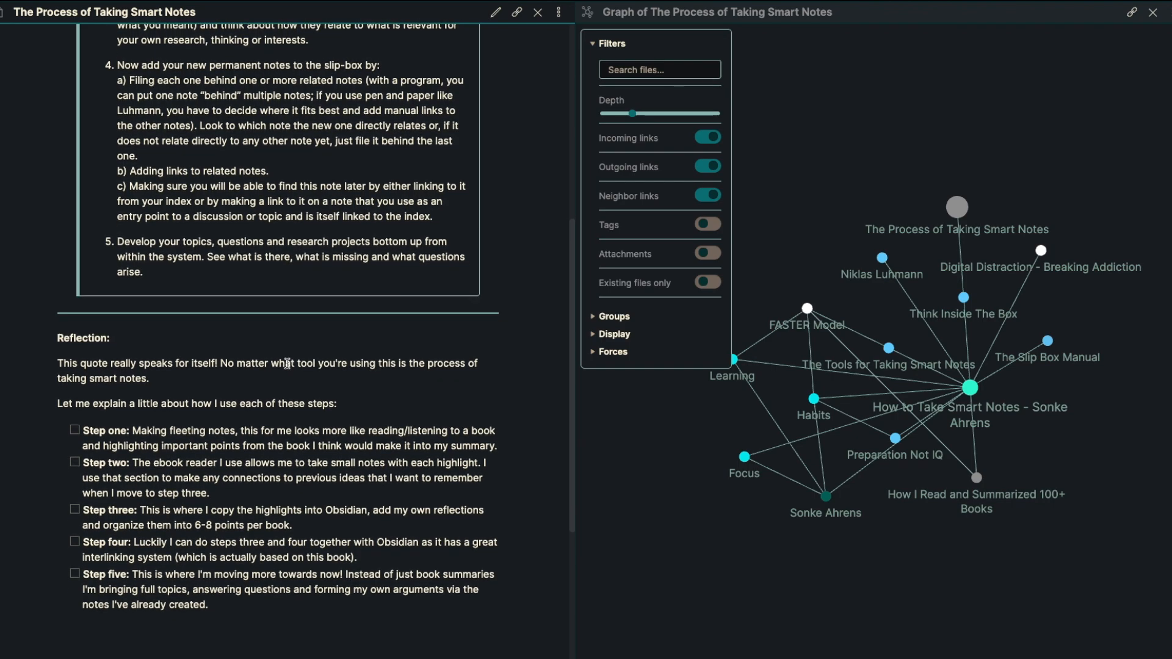
scroll("down", 3)
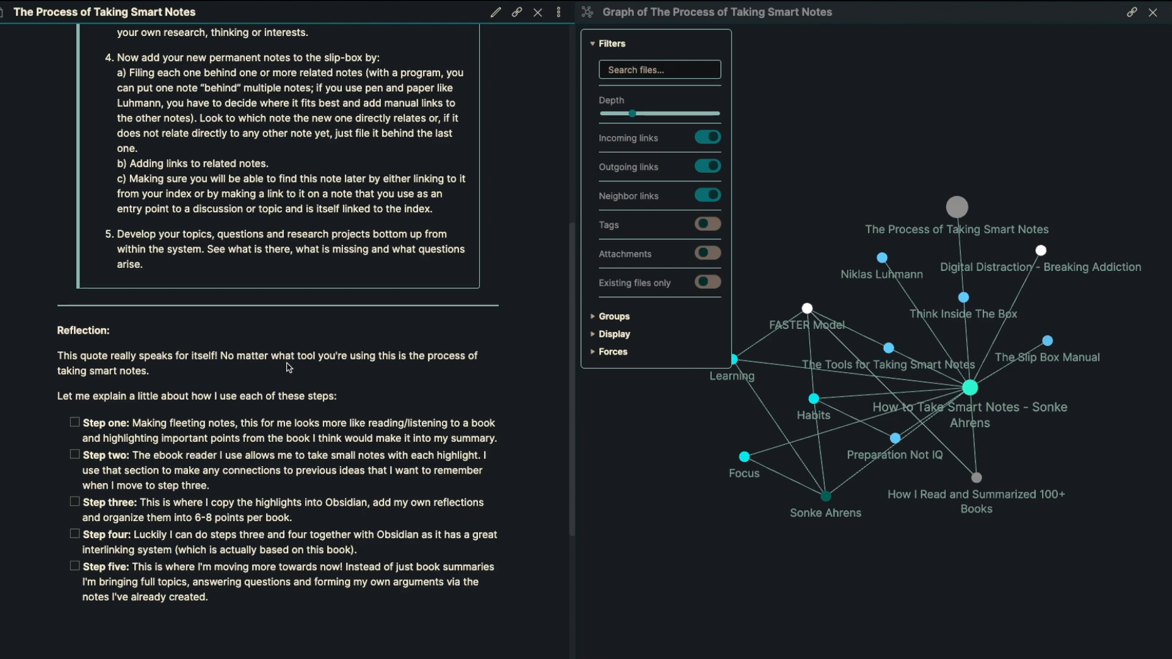
scroll("down", 3)
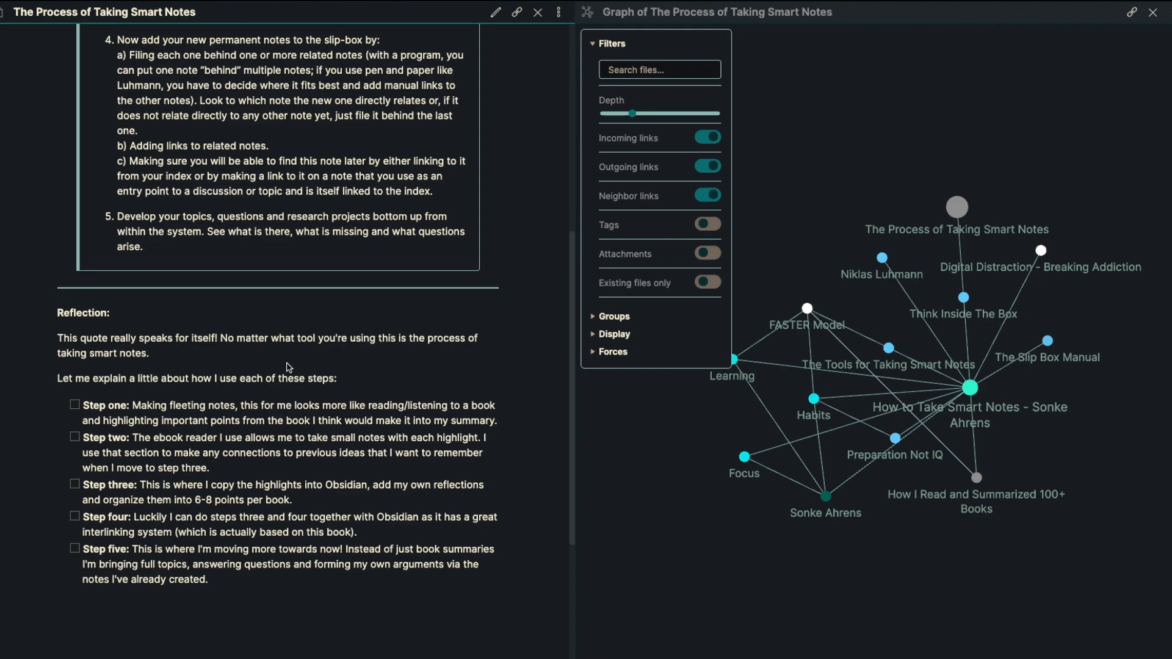
scroll("down", 3)
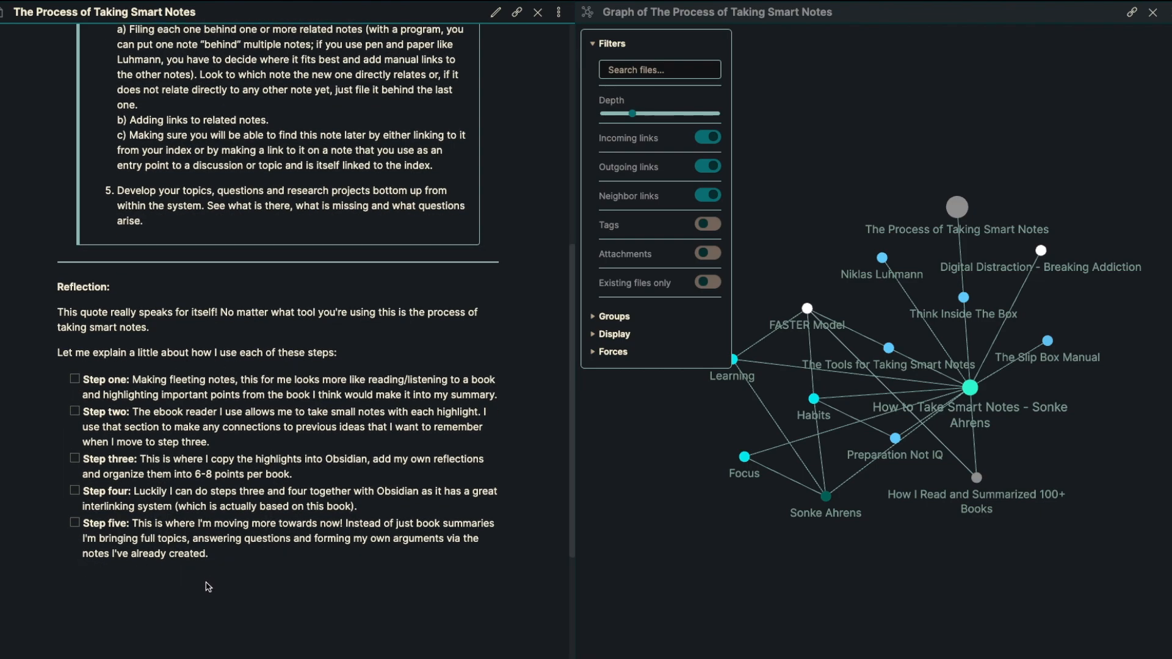
scroll("down", 3)
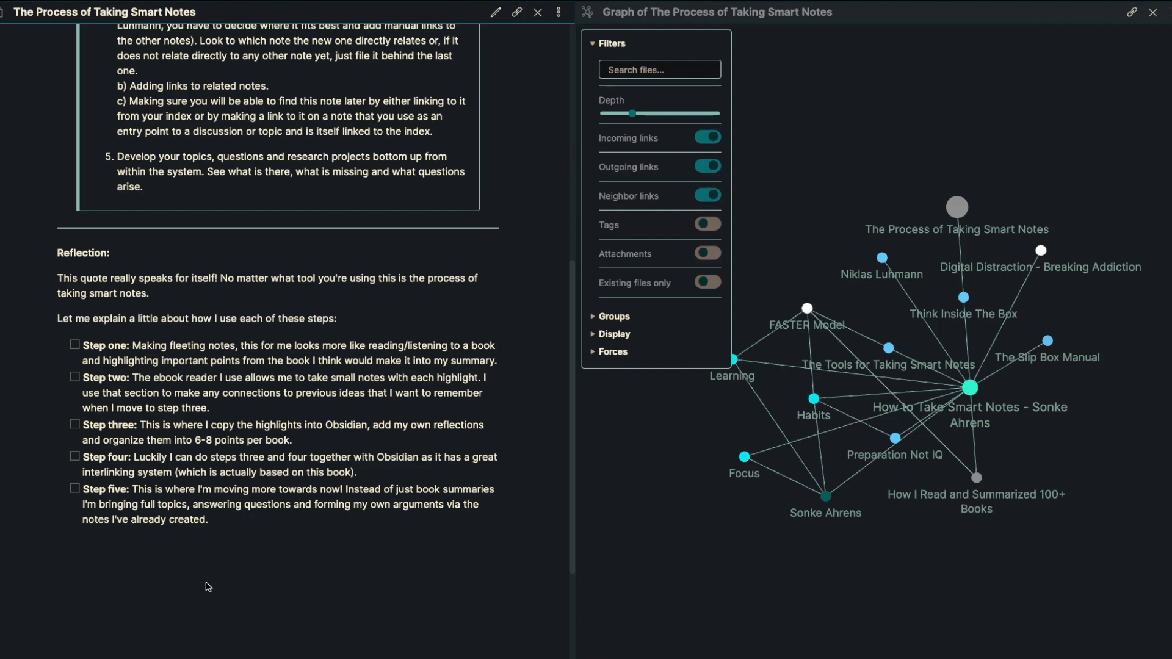
mouse_move(319, 521)
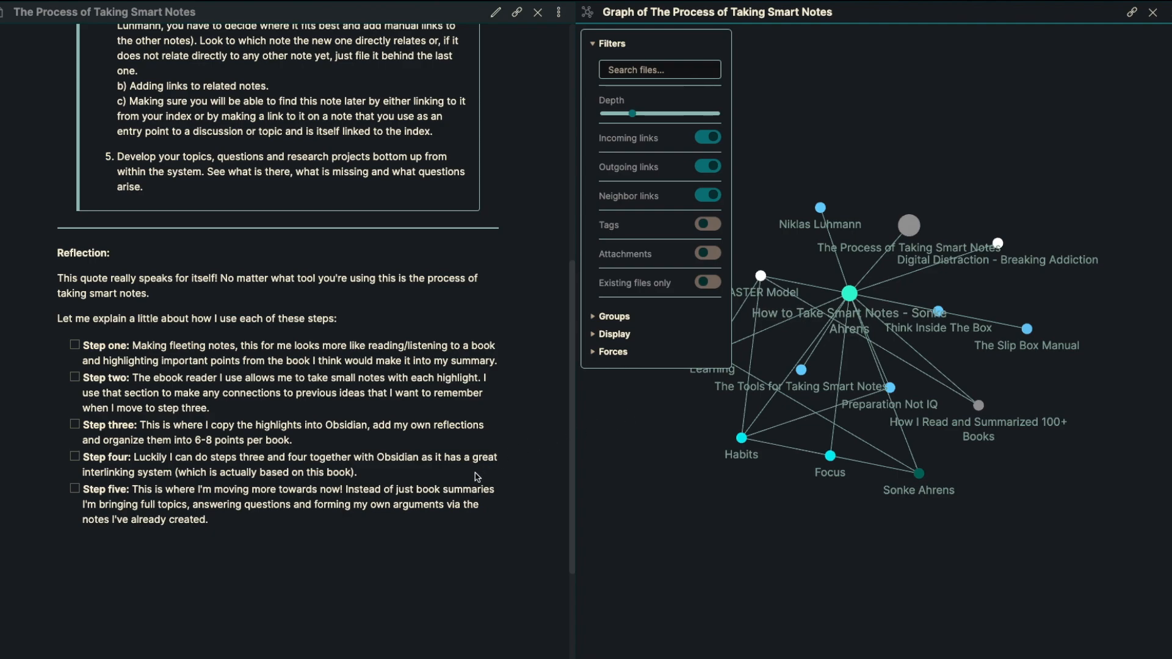
mouse_move(454, 491)
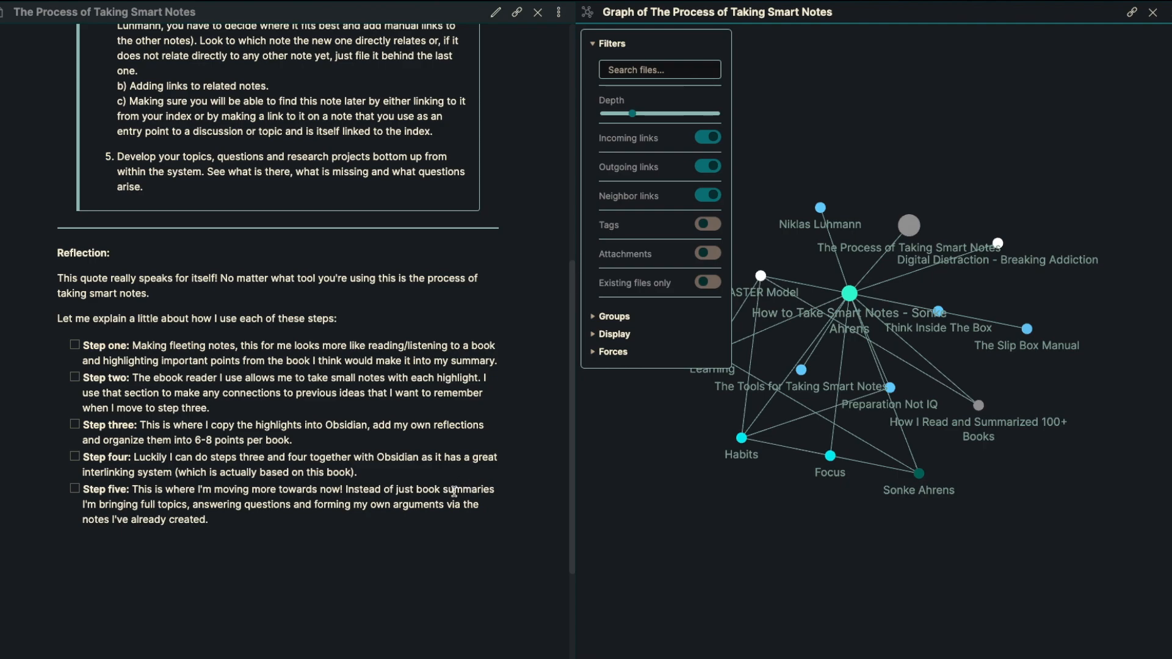
mouse_move(460, 488)
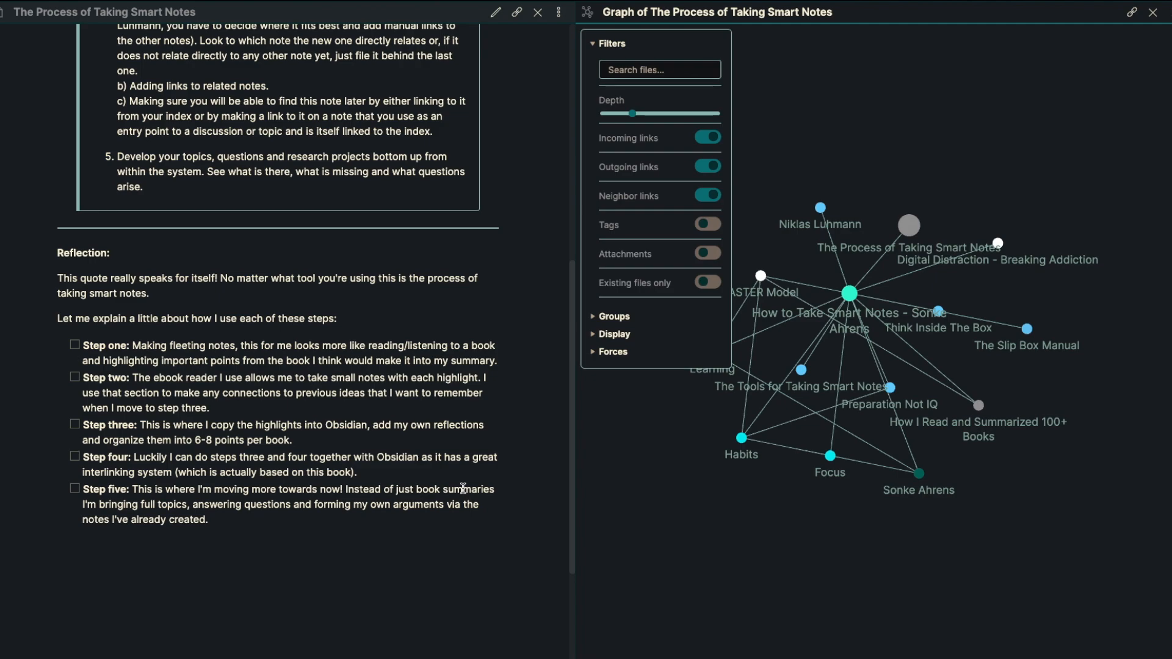
mouse_move(668, 500)
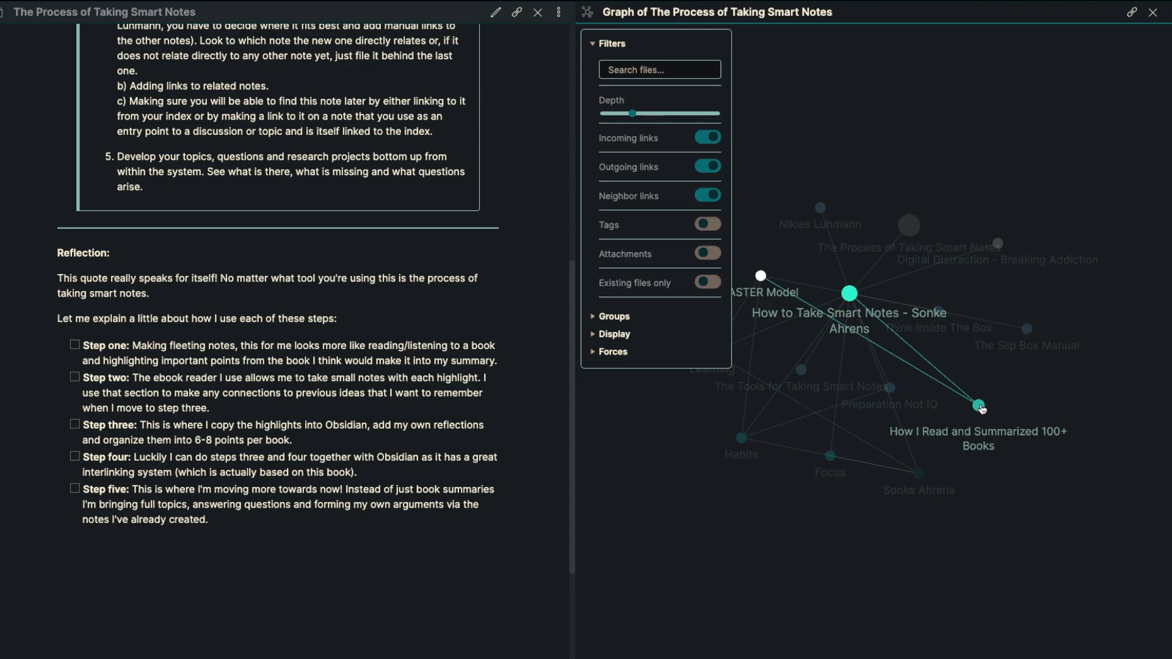
left_click(978, 406)
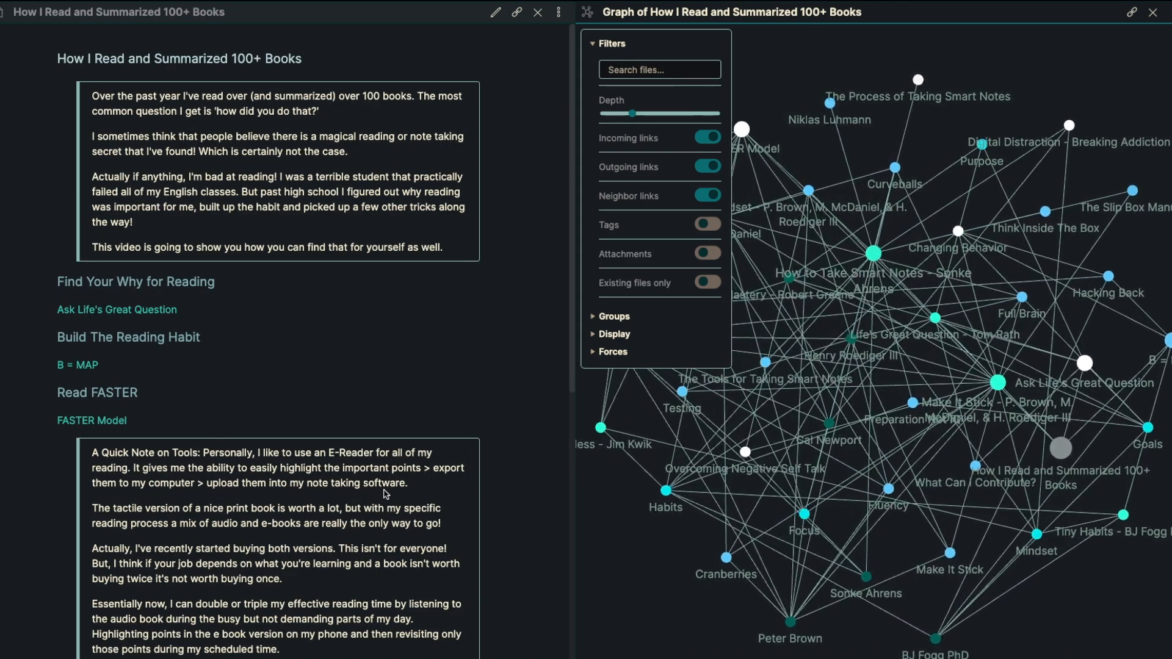
- From the book summary note, open The Tools for Taking Smart Notes idea note
scroll("down", 3)
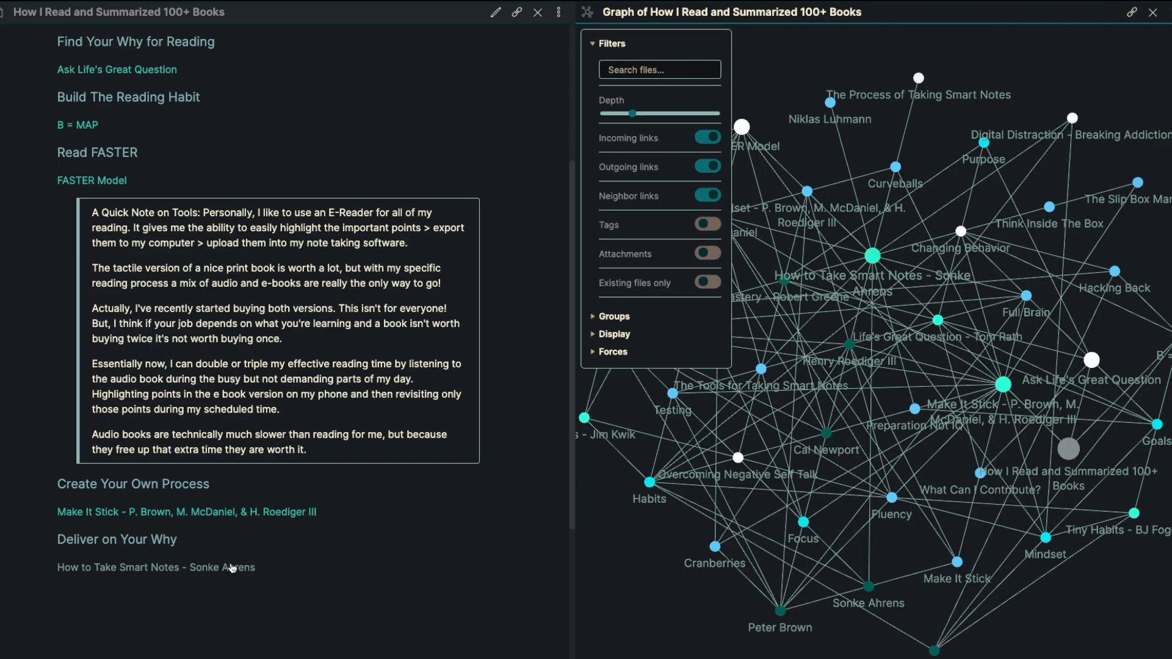
left_click(155, 567)
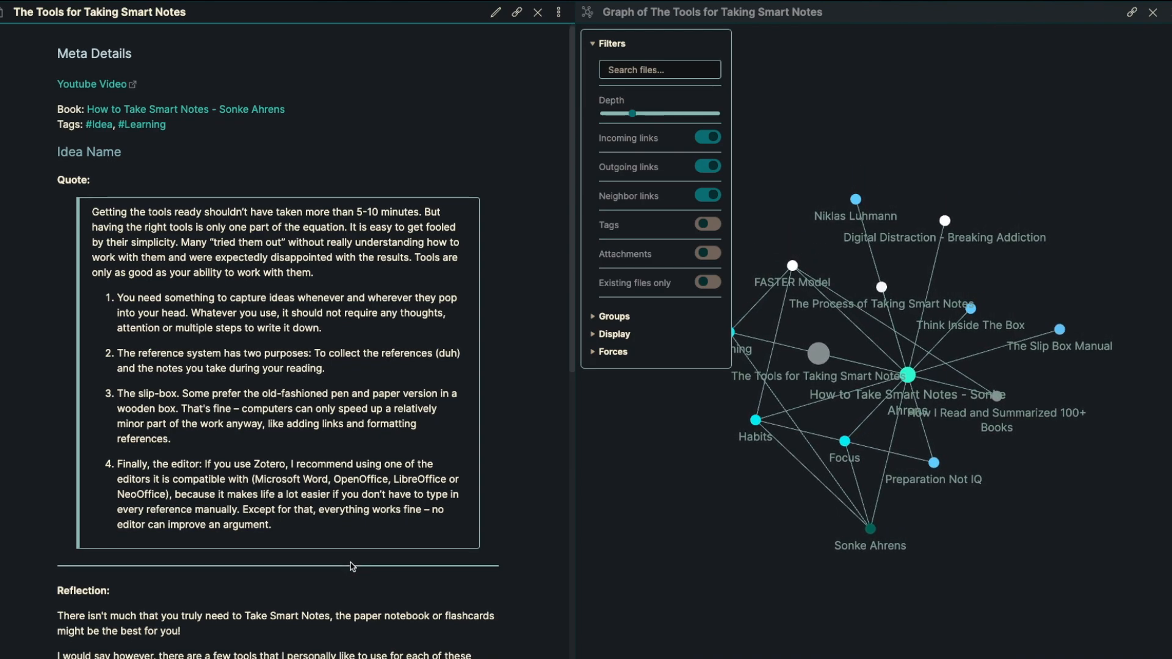
scroll("down", 3)
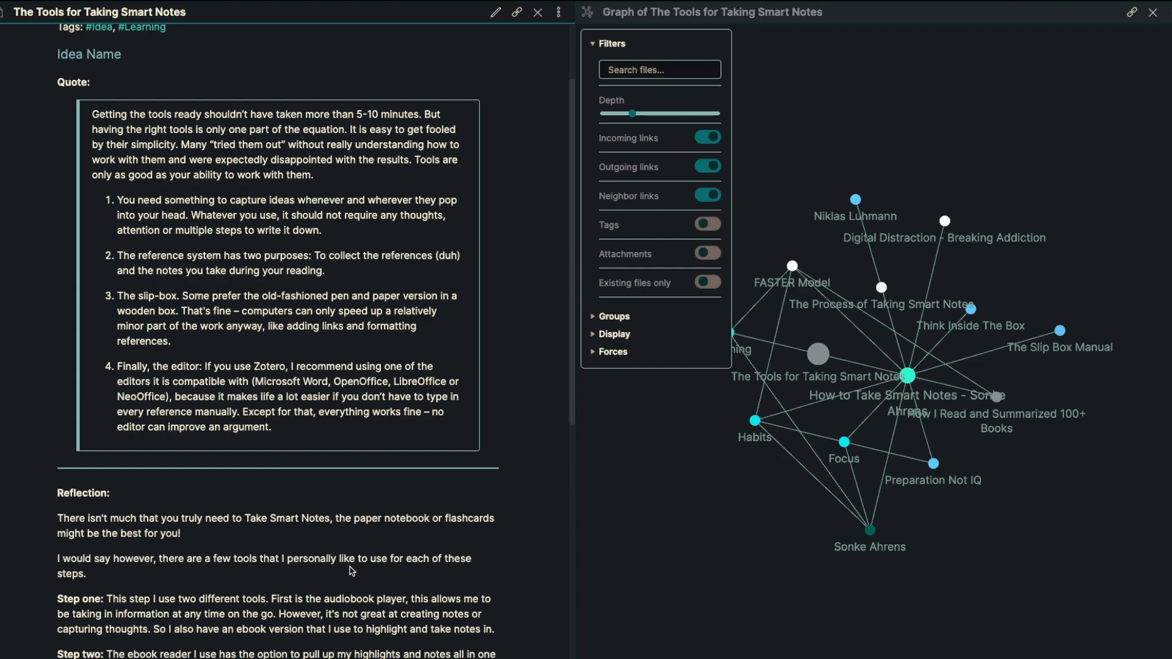
mouse_move(352, 511)
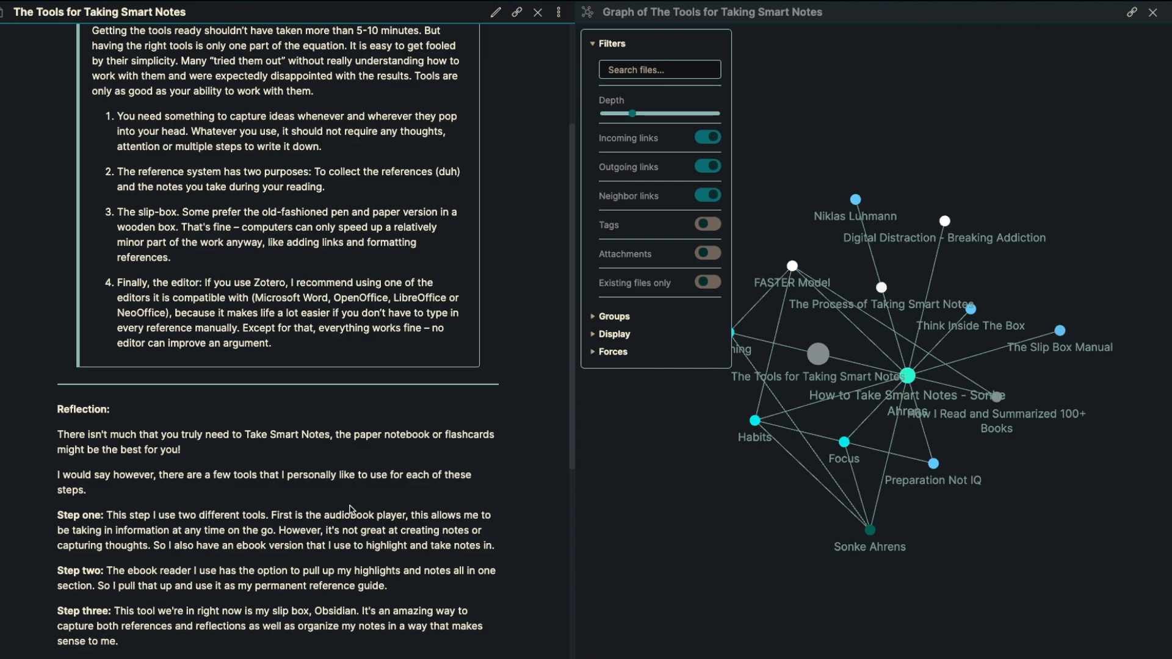
scroll("down", 3)
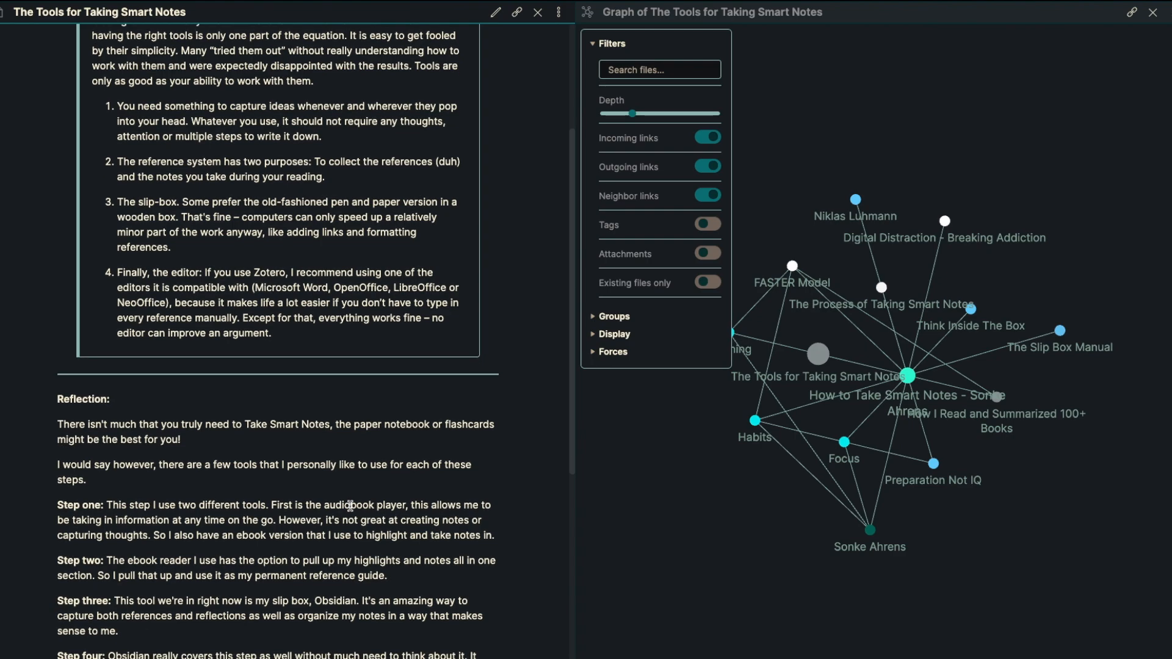
- Scroll down through the Tools note's reflection toward its end
scroll("down", 3)
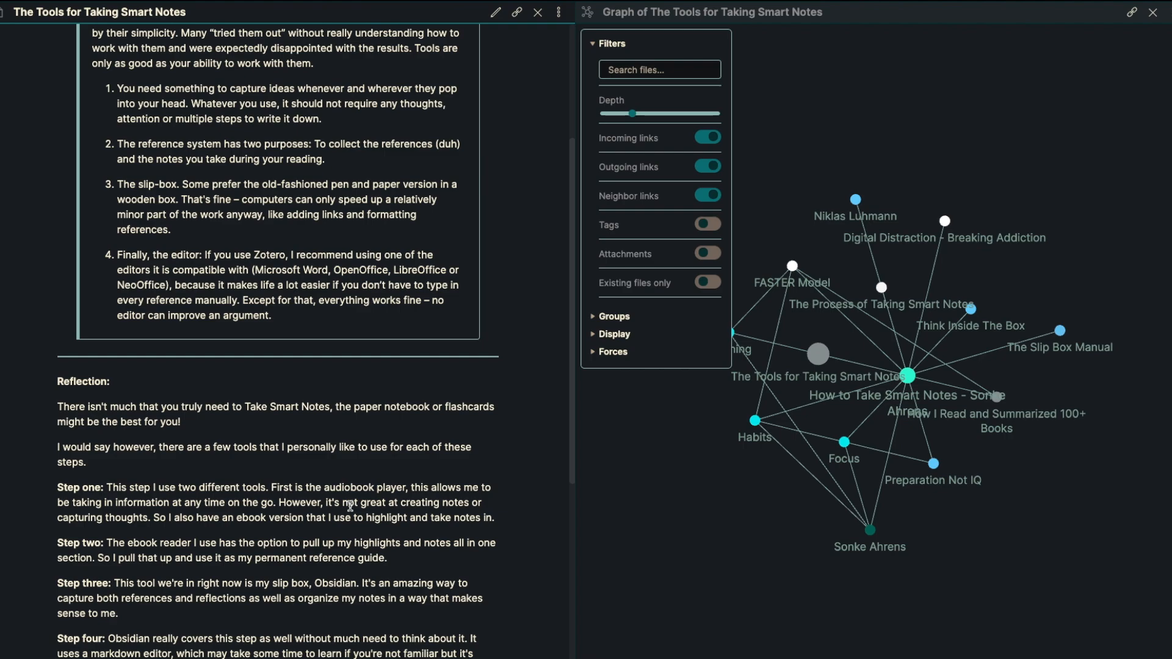
scroll("down", 3)
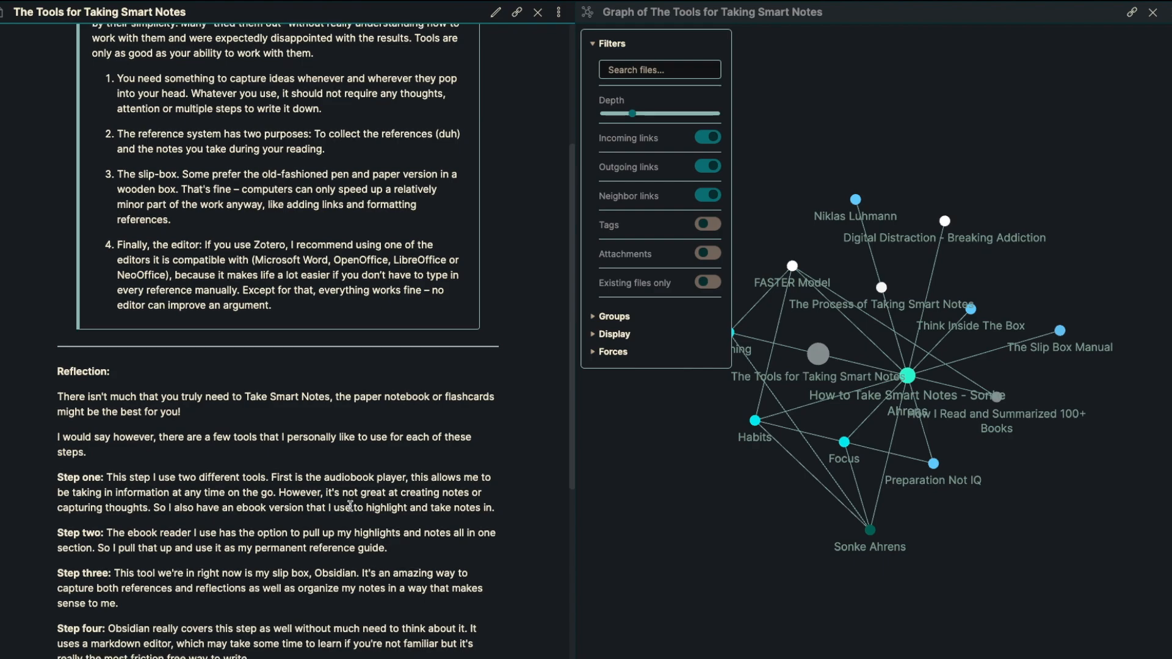
scroll("down", 3)
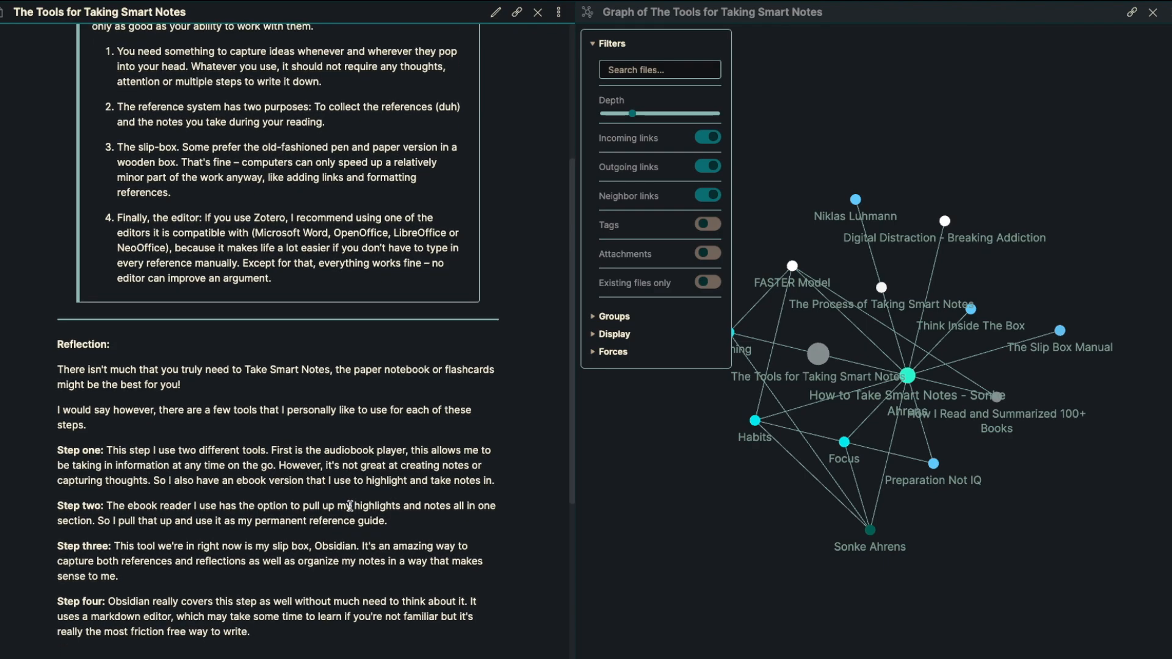
scroll("down", 3)
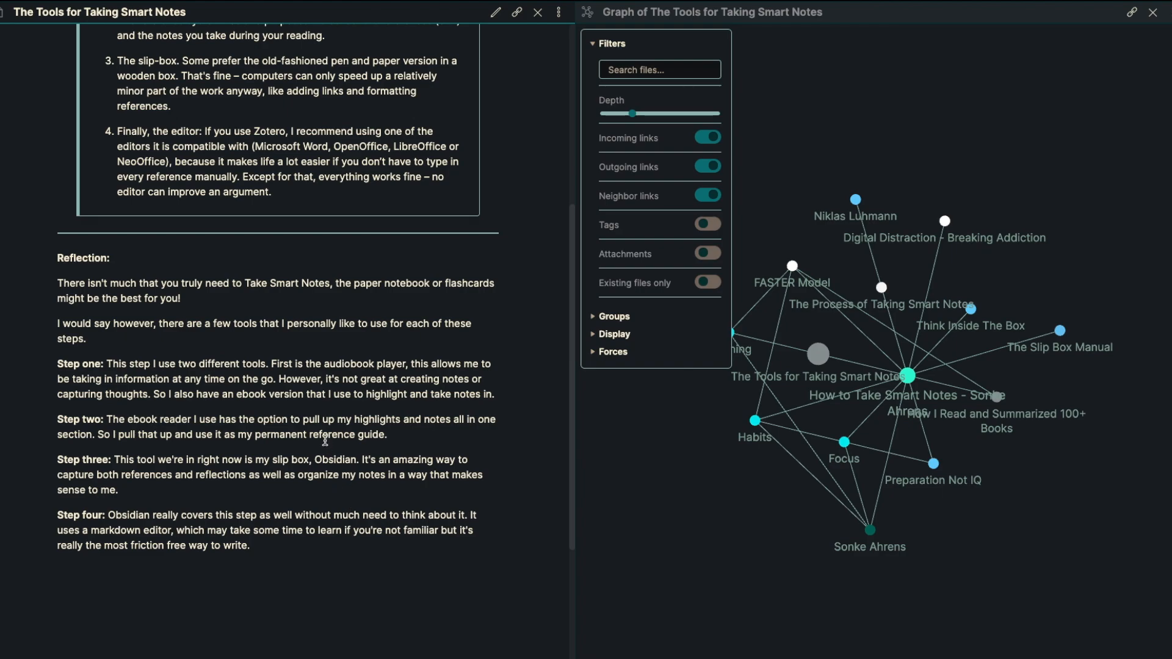
scroll("down", 3)
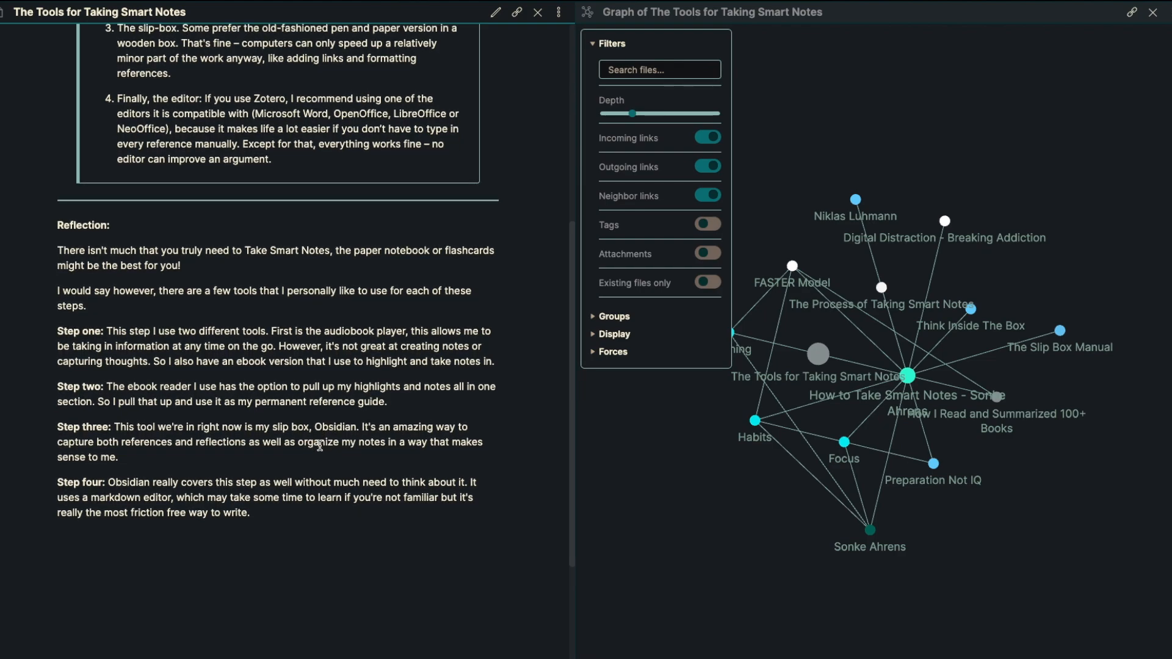
scroll("down", 3)
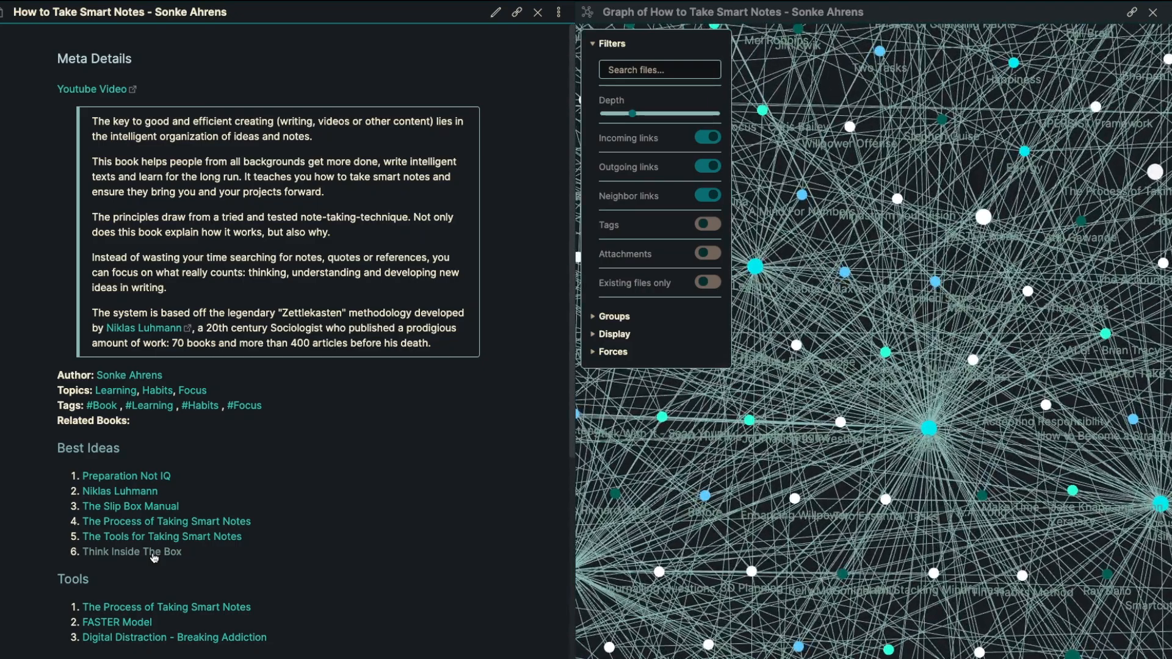
- Open the Think Inside The Box idea note from the Best Ideas links
left_click(132, 552)
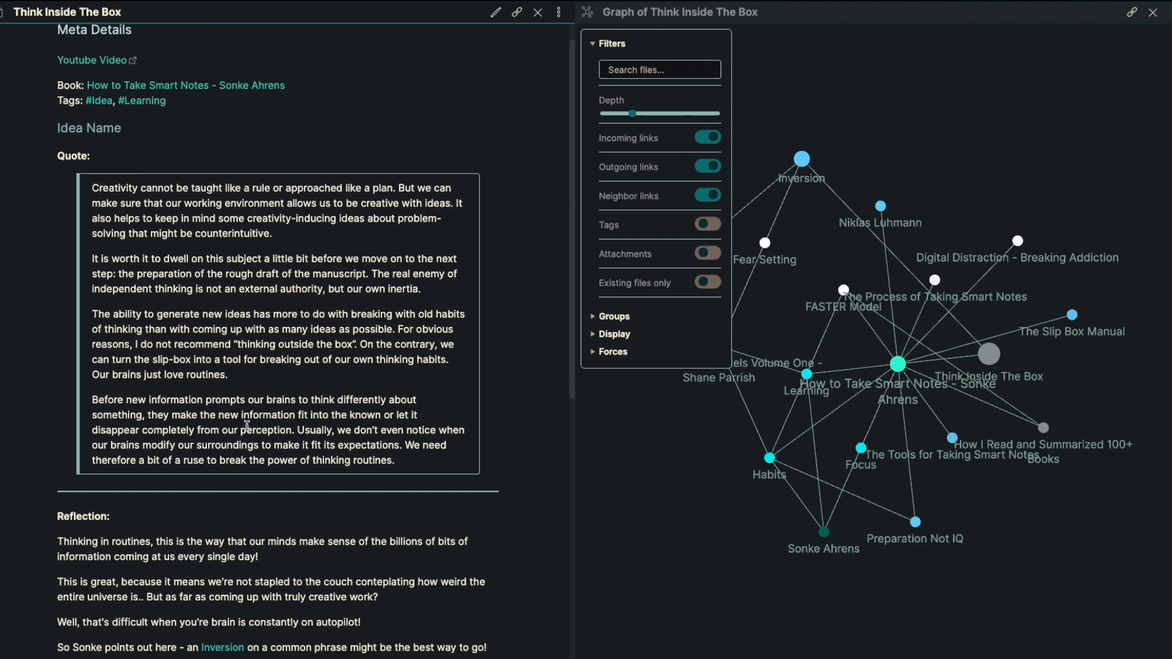
scroll("down", 3)
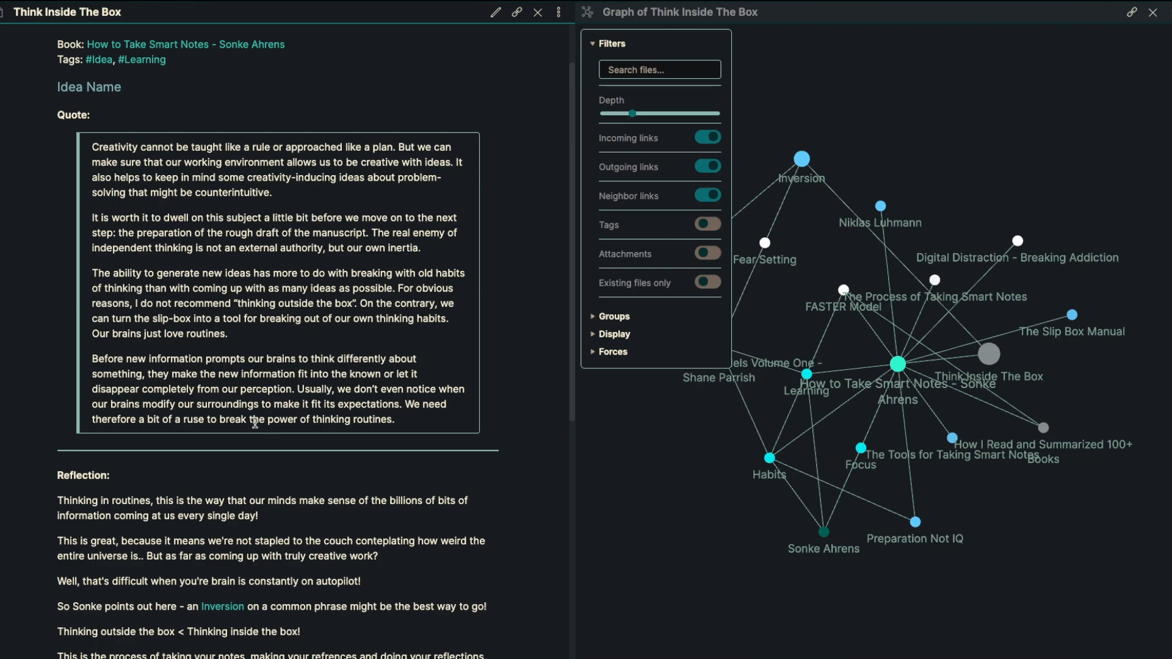
scroll("down", 3)
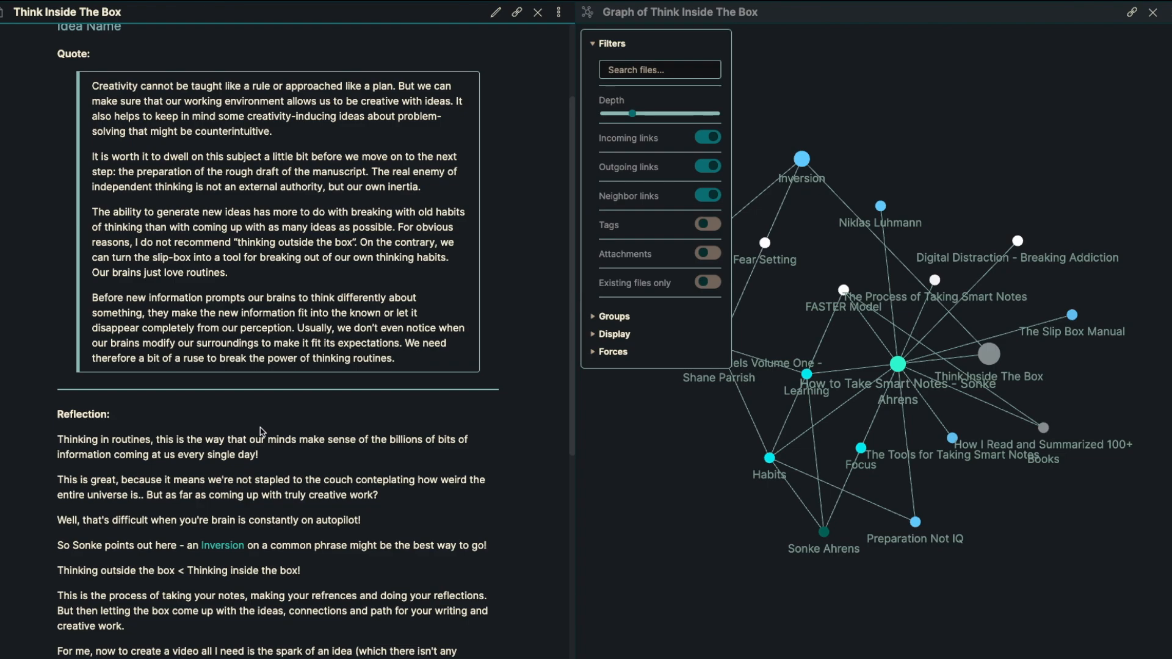
scroll("down", 3)
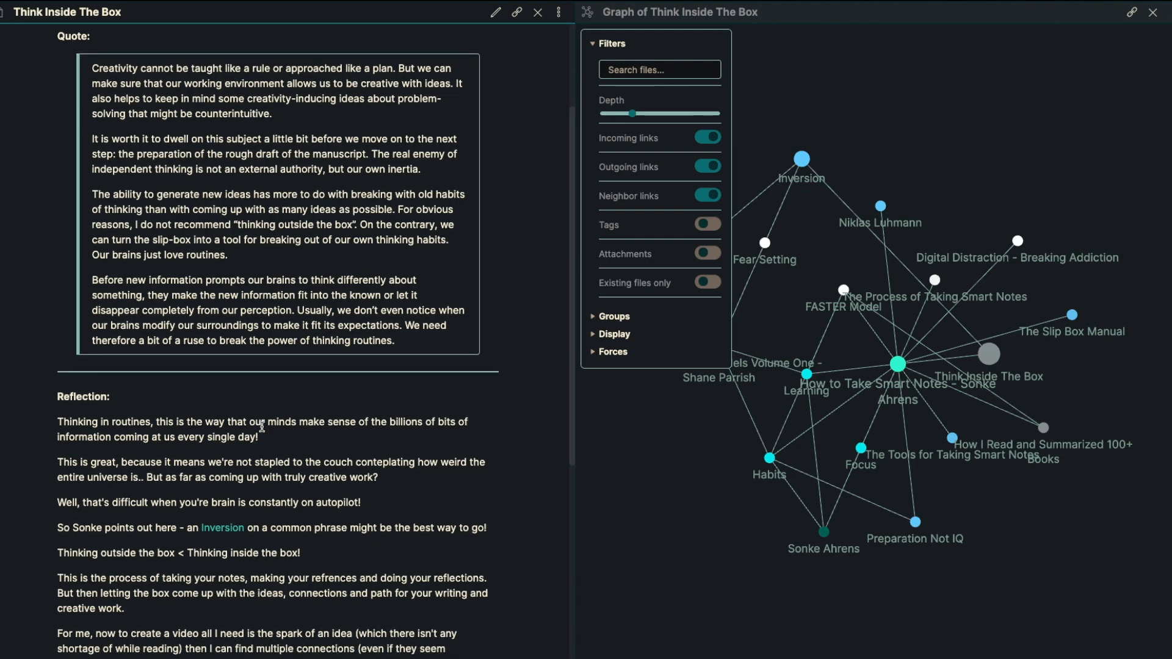
scroll("down", 3)
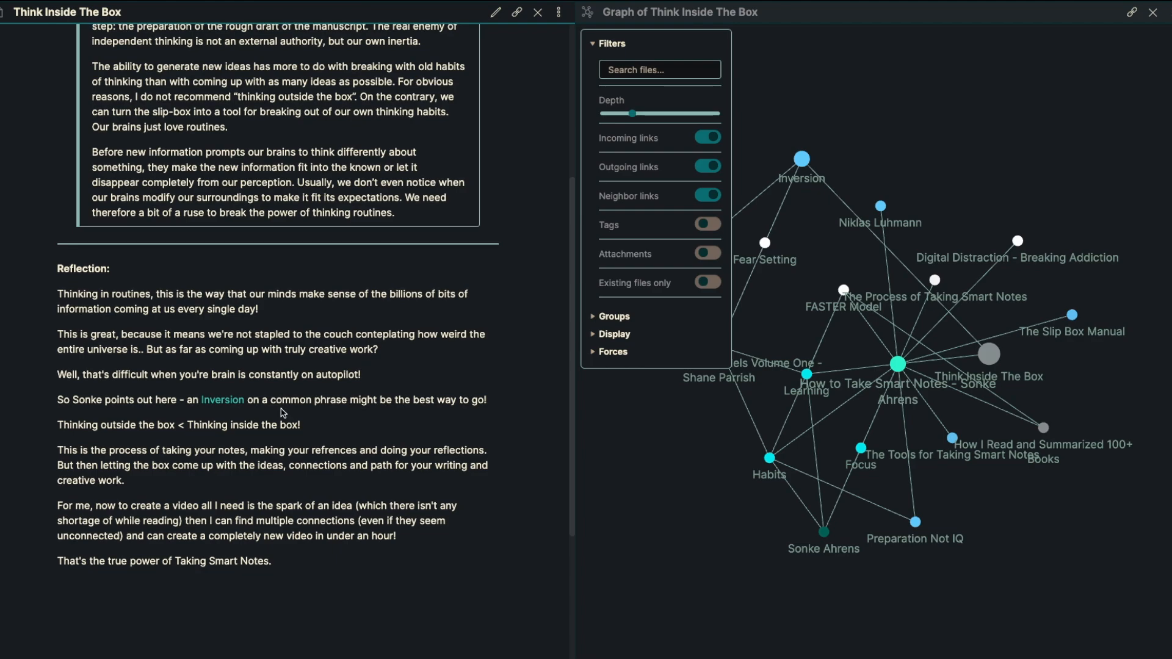
scroll("down", 3)
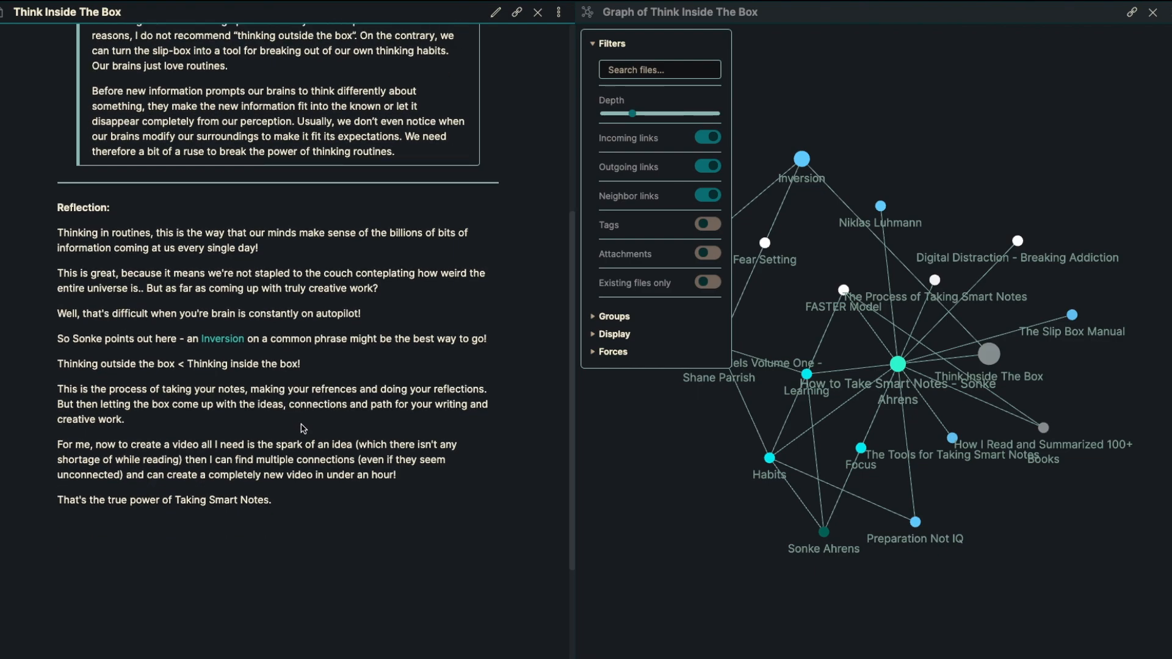
mouse_move(222, 341)
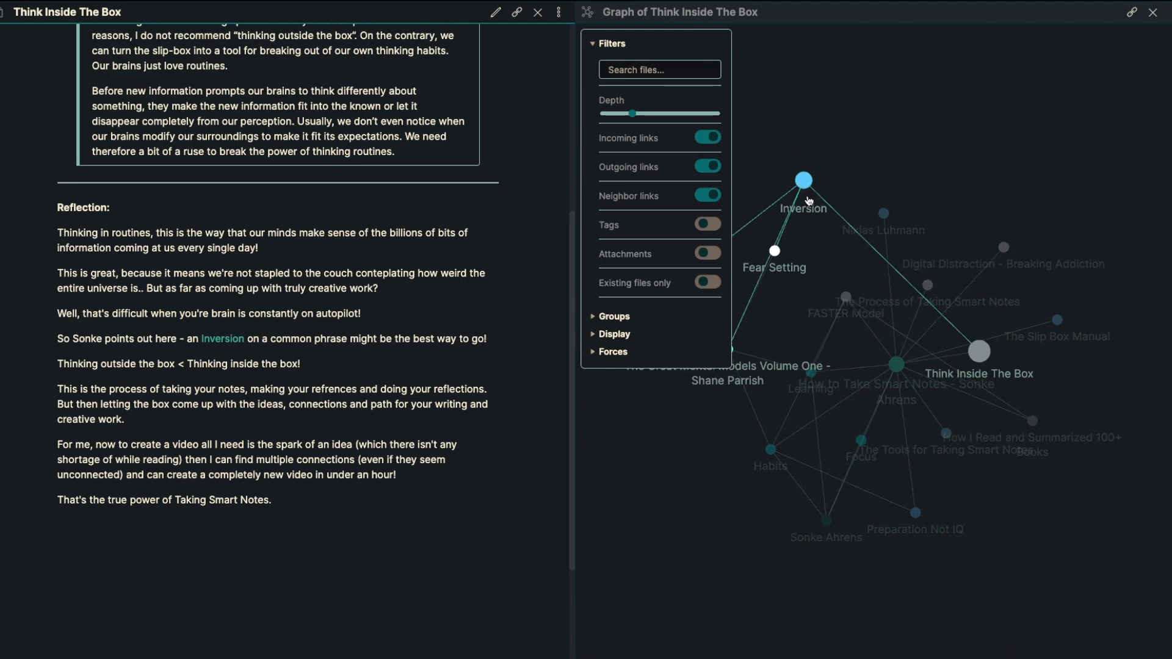
left_click_drag(802, 180, 1105, 520)
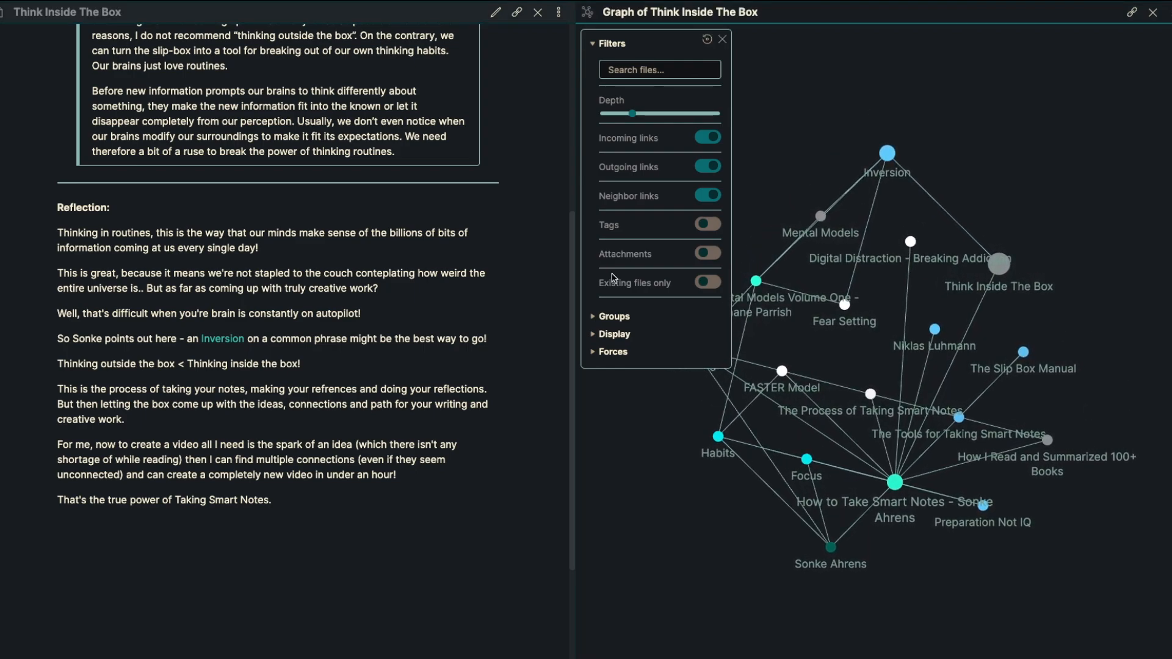
mouse_move(635, 282)
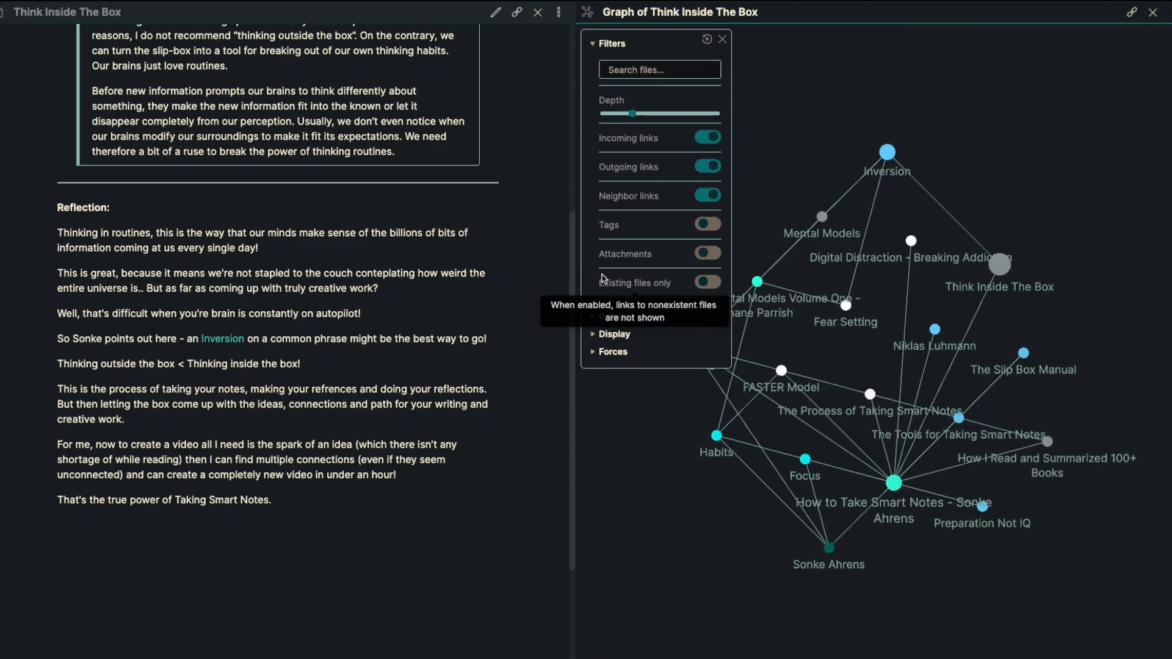
mouse_move(328, 421)
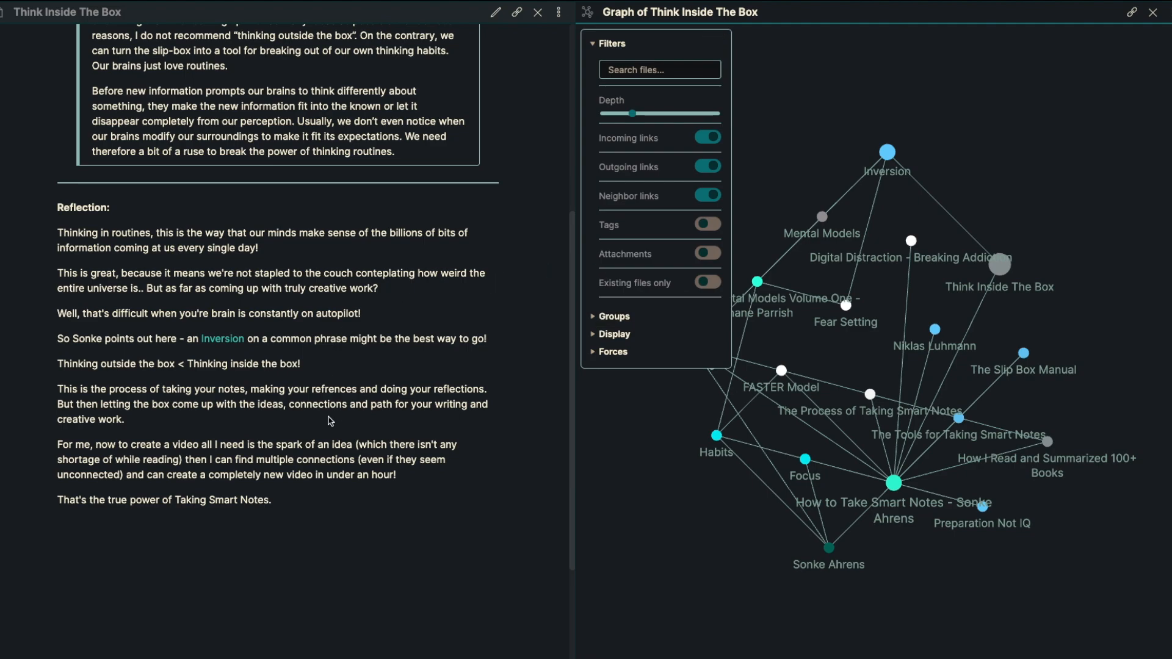
scroll("down", 3)
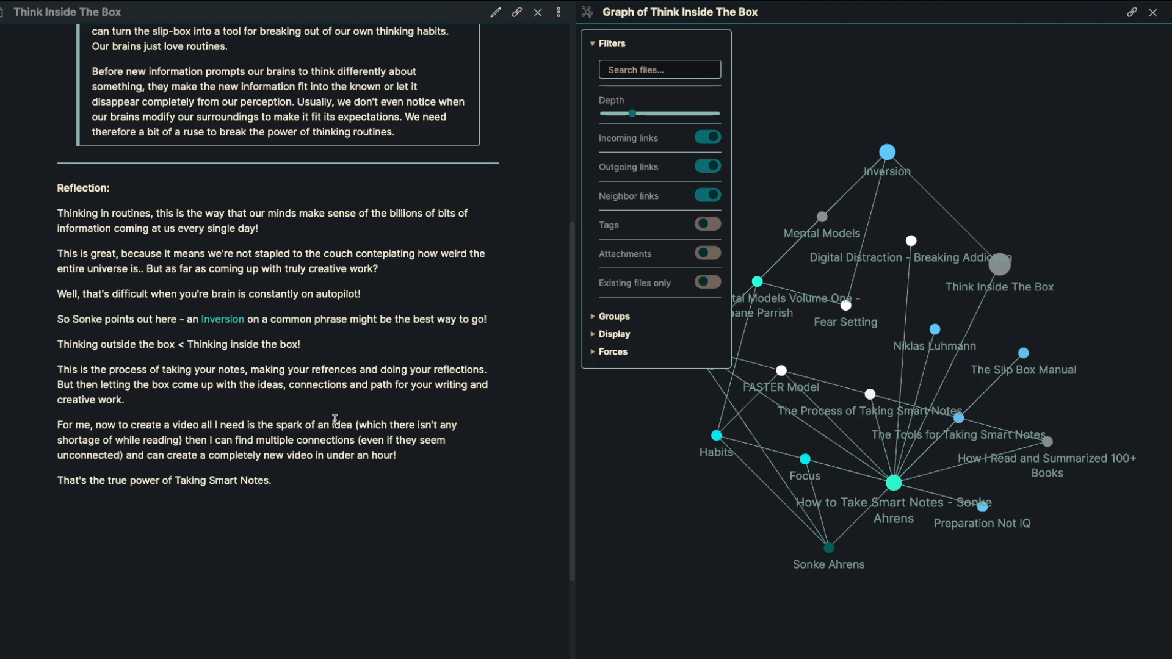
mouse_move(492, 424)
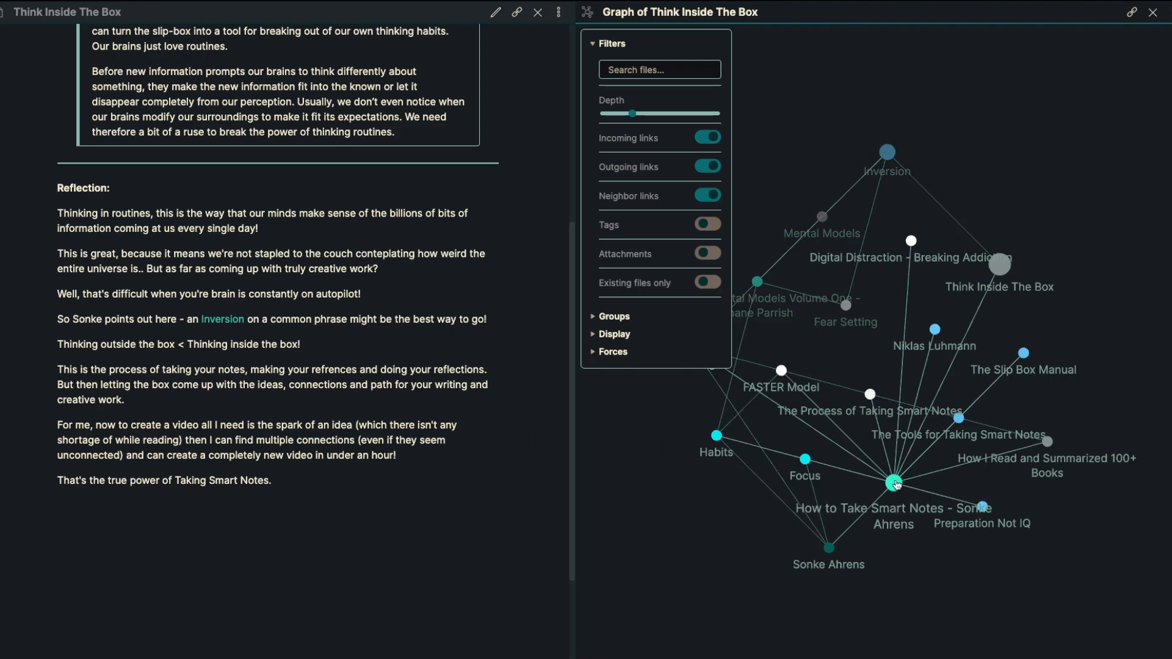
- Open the How to Take Smart Notes - Sonke Ahrens note from its graph node
left_click(895, 482)
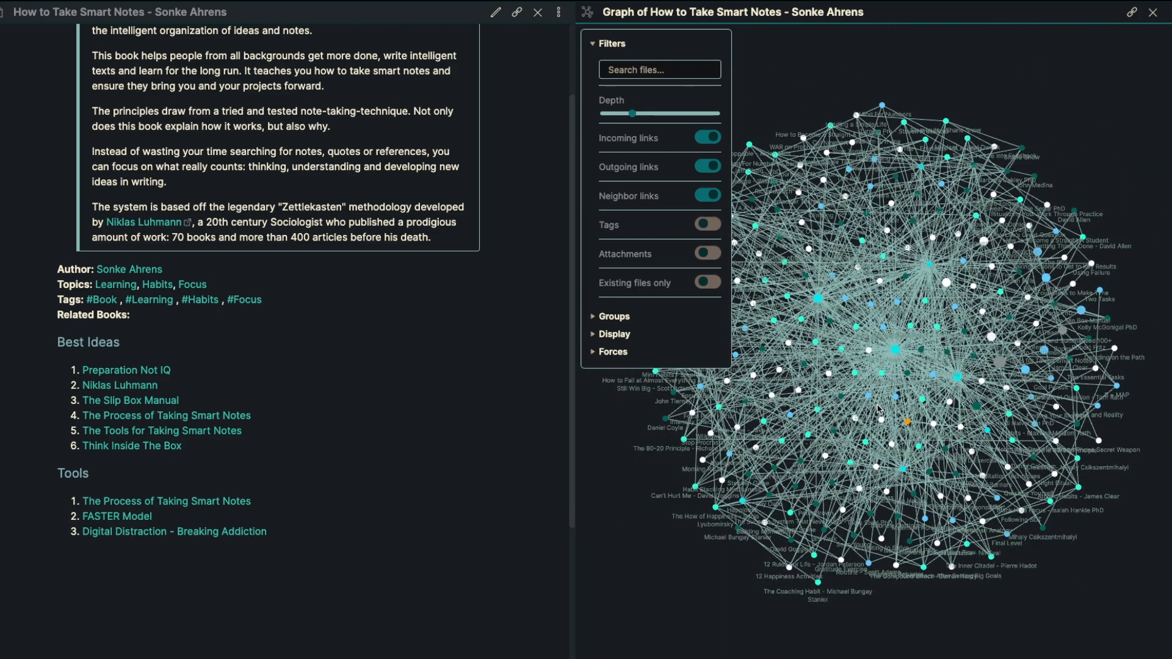
- Open the FASTER Model tool note and read down through its contents
left_click(116, 516)
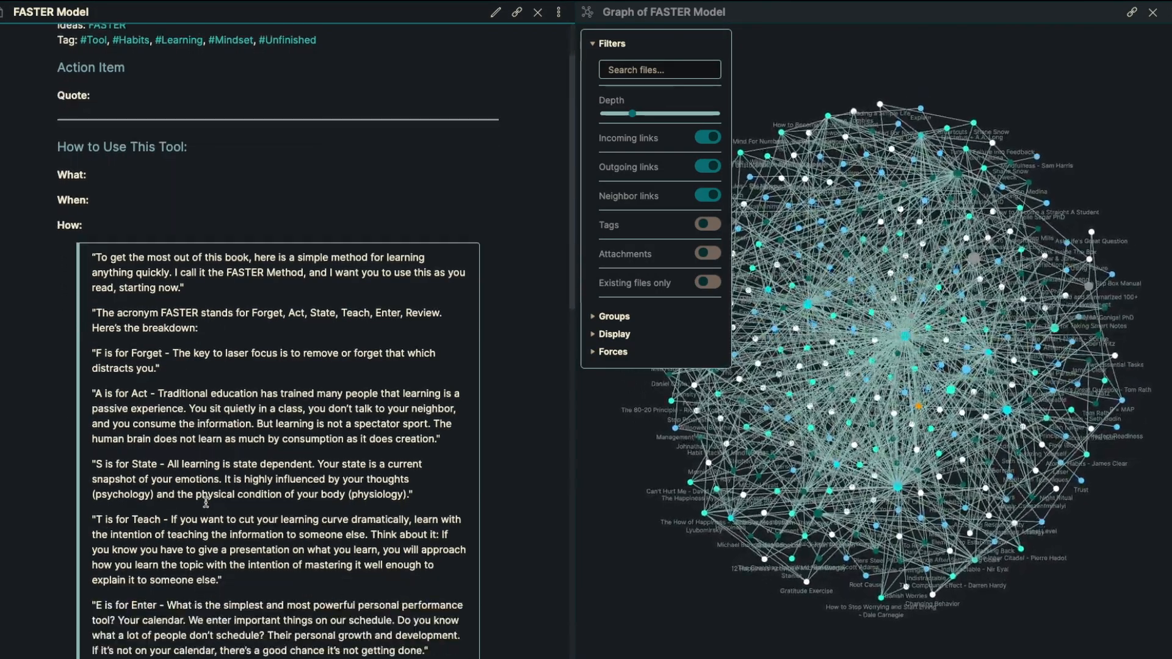
scroll("down", 3)
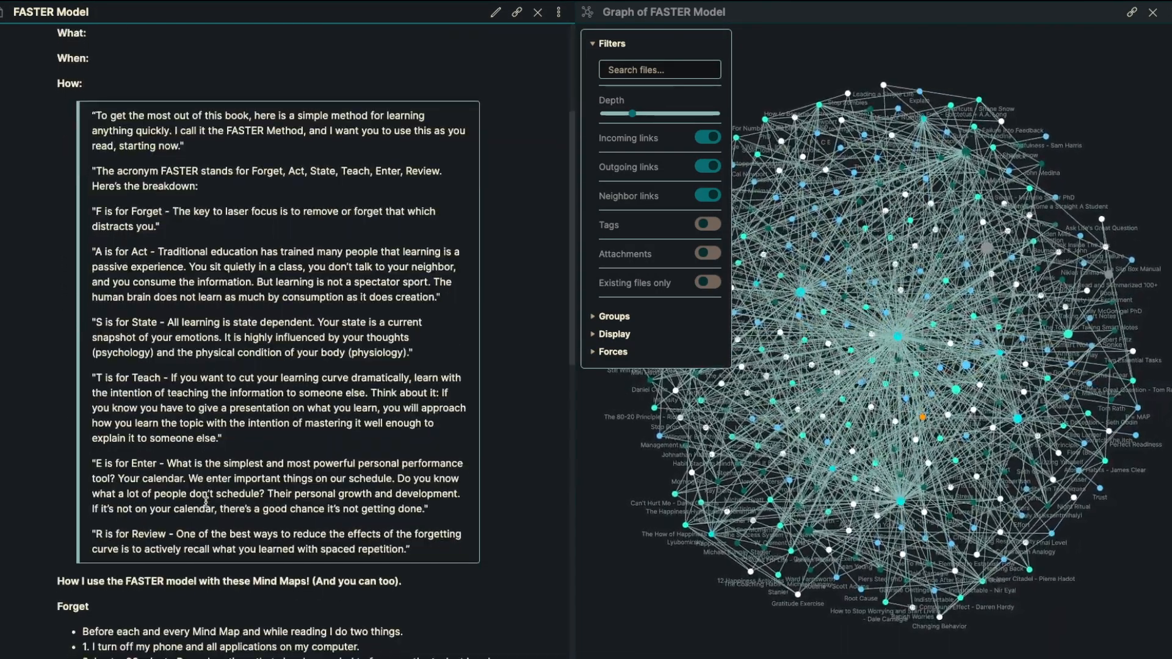
scroll("down", 3)
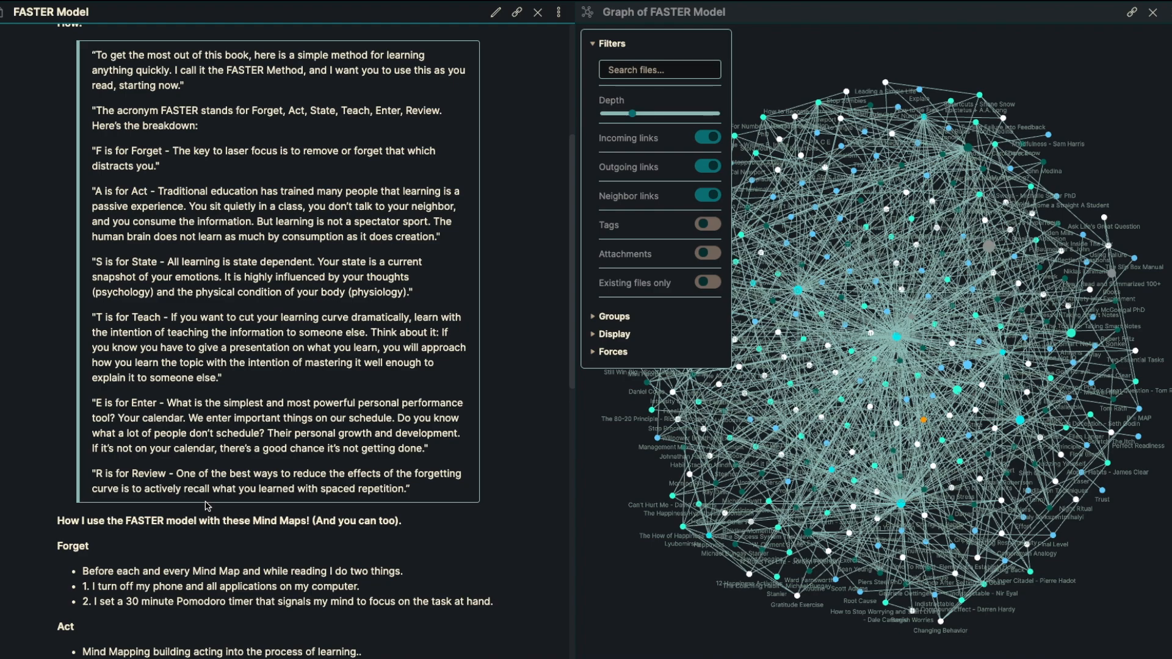
scroll("down", 3)
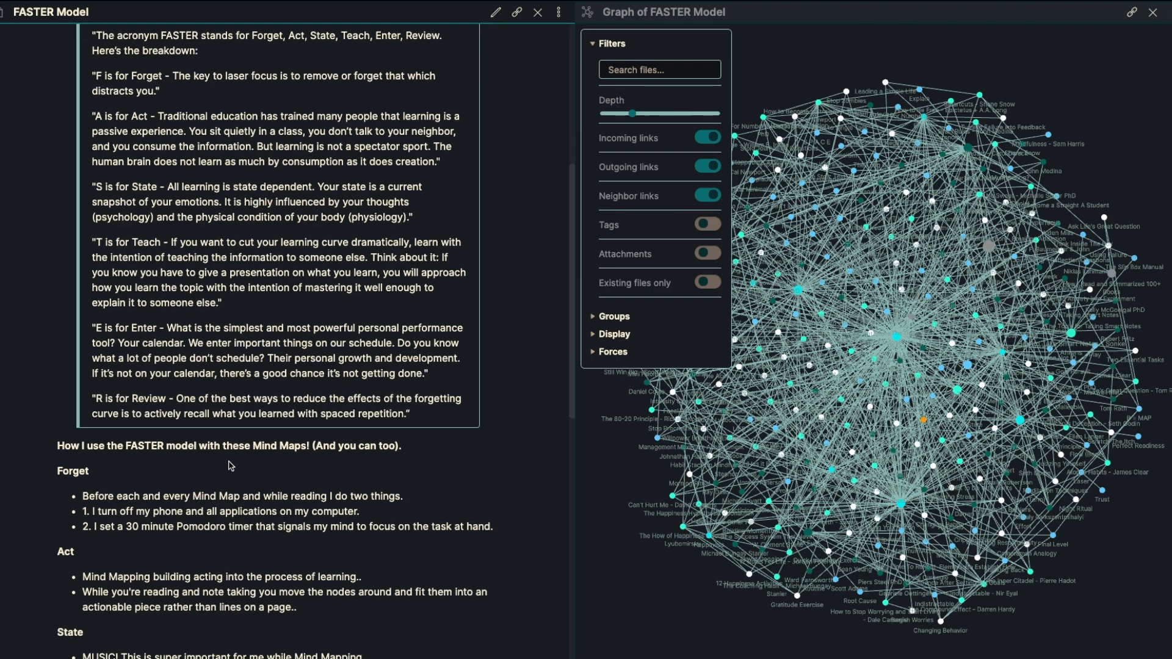
scroll("down", 3)
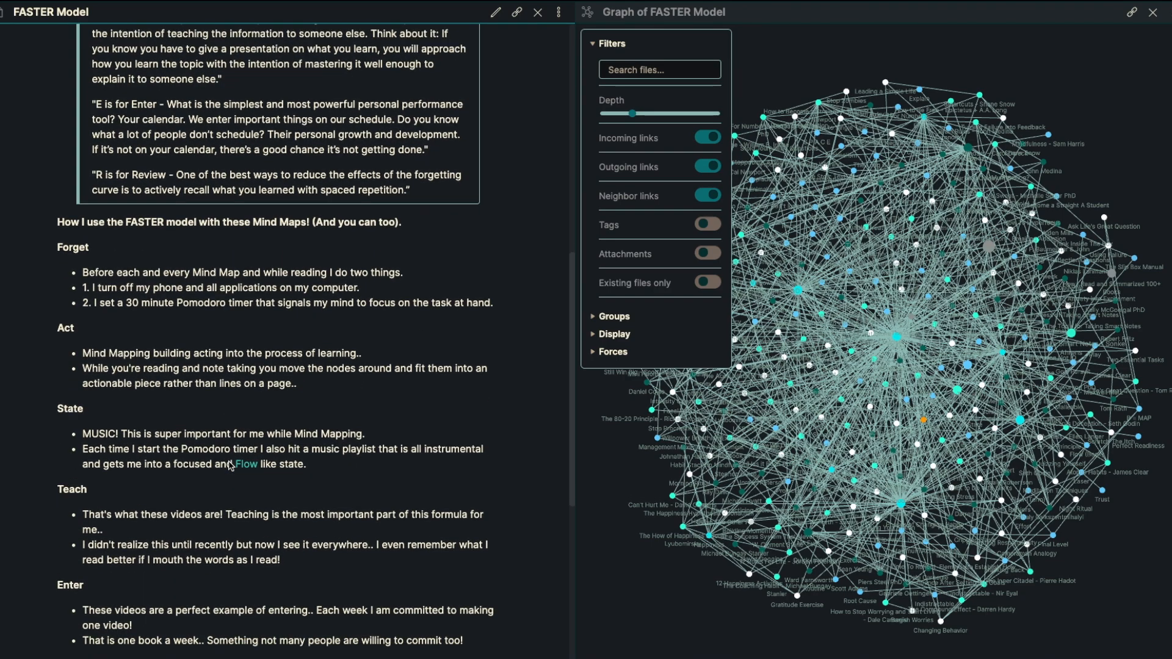
scroll("down", 3)
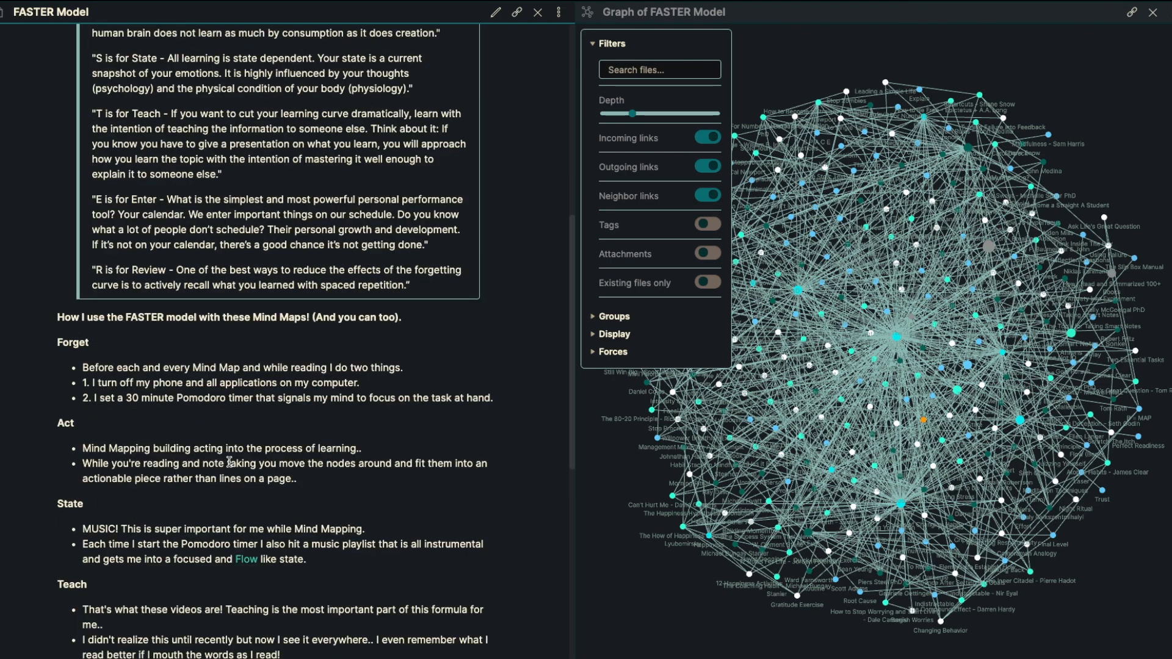
scroll("down", 3)
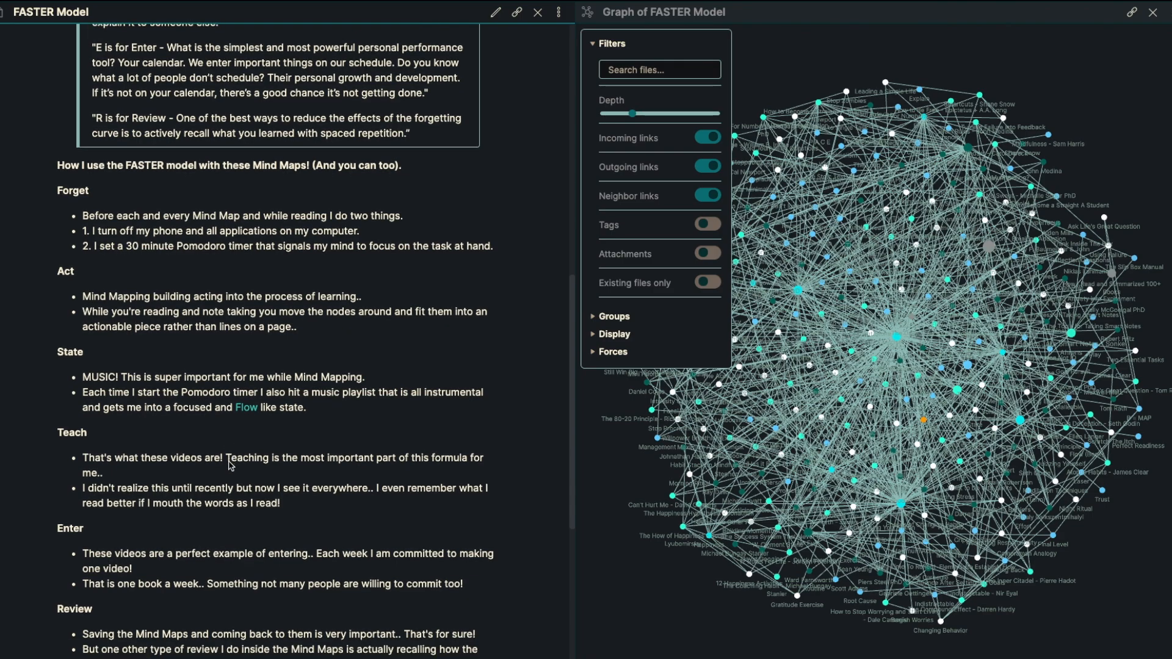
scroll("down", 3)
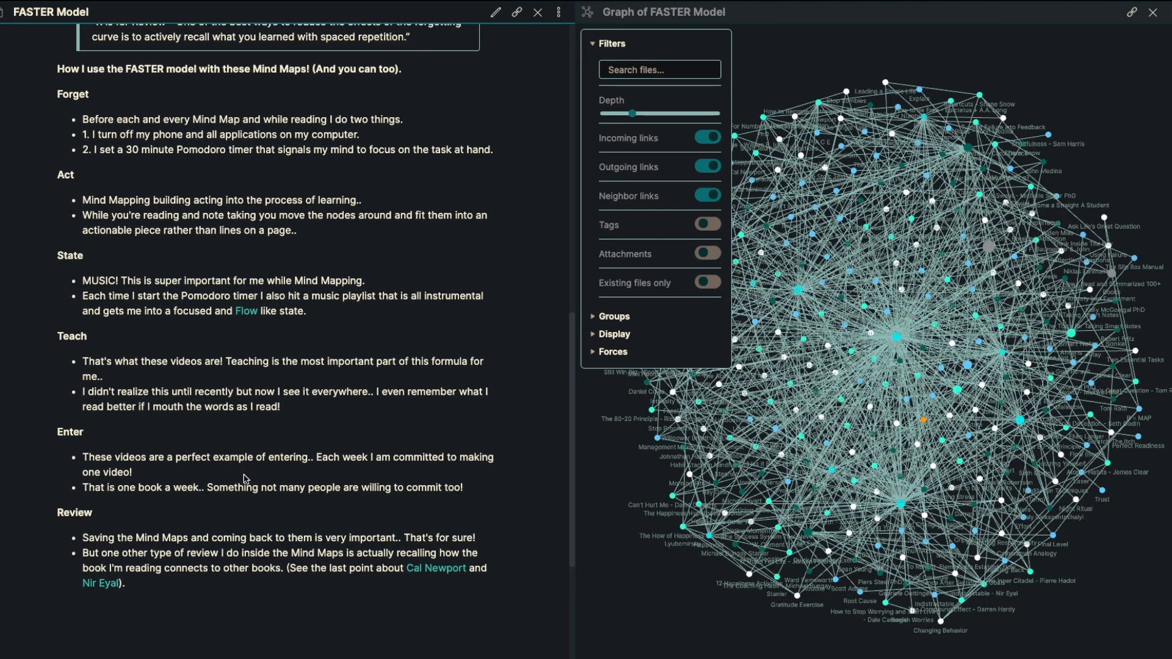
scroll("down", 3)
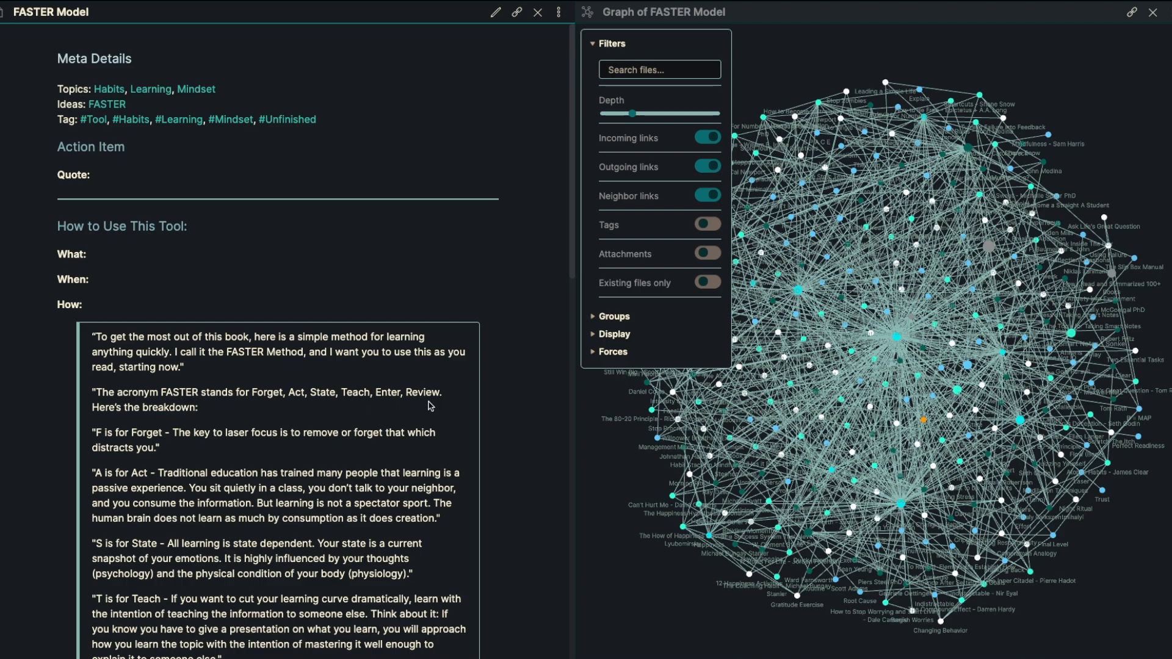
- Reduce the local graph Depth to show only directly linked notes
left_click_drag(631, 112, 635, 112)
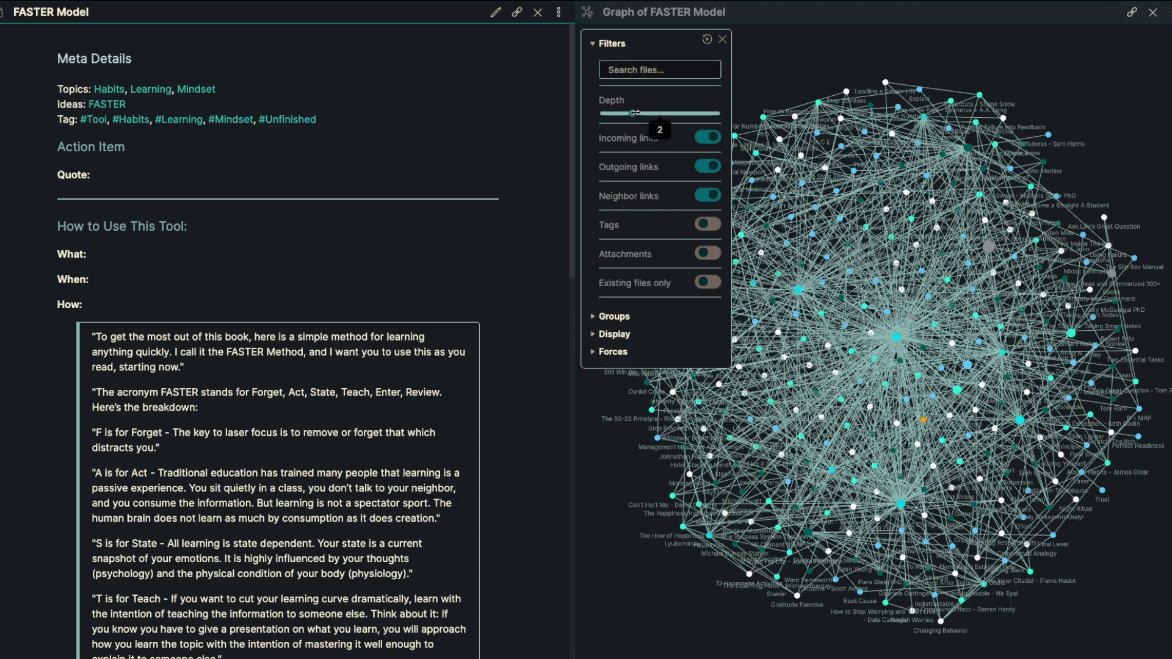
left_click_drag(632, 112, 604, 112)
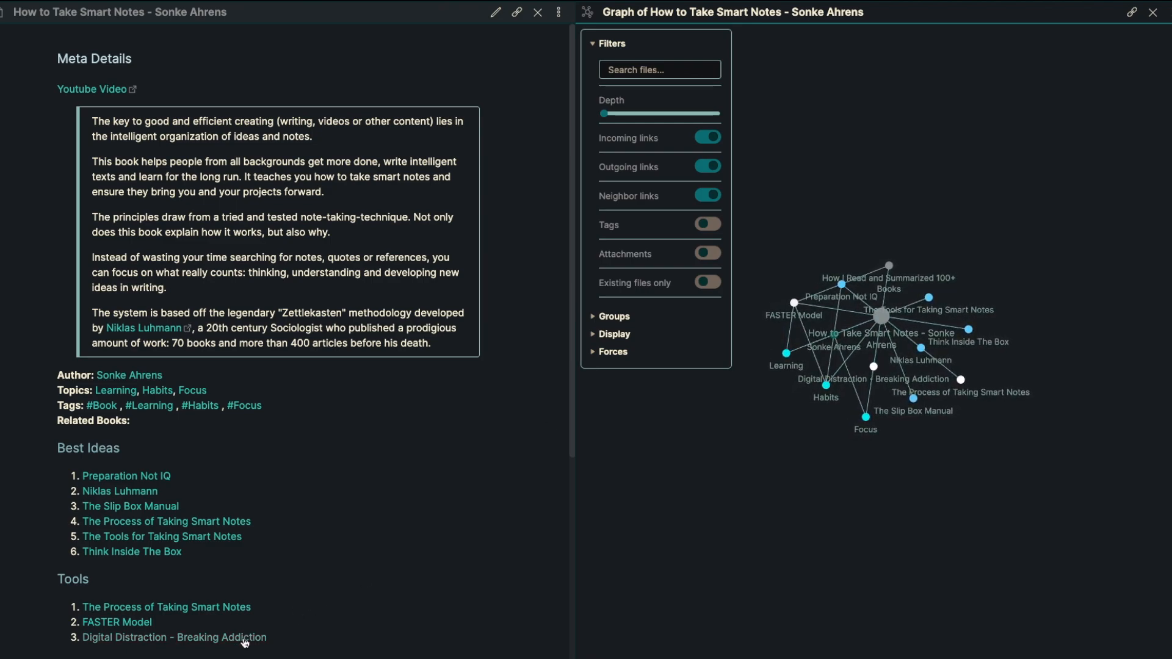
left_click(174, 637)
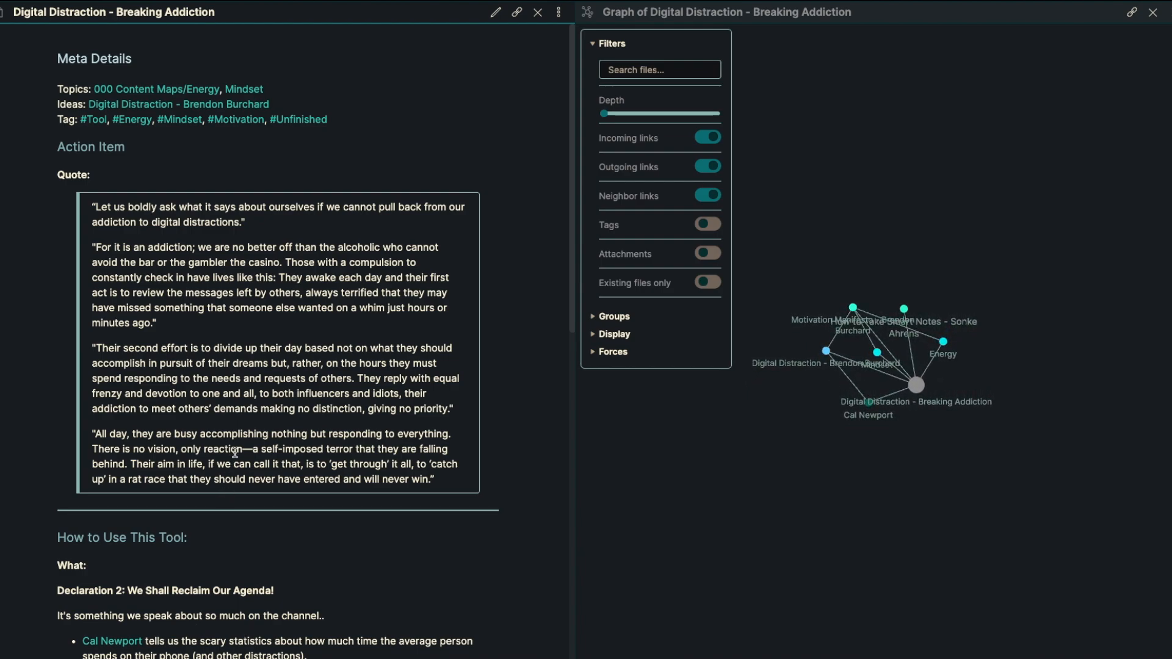
scroll("down", 3)
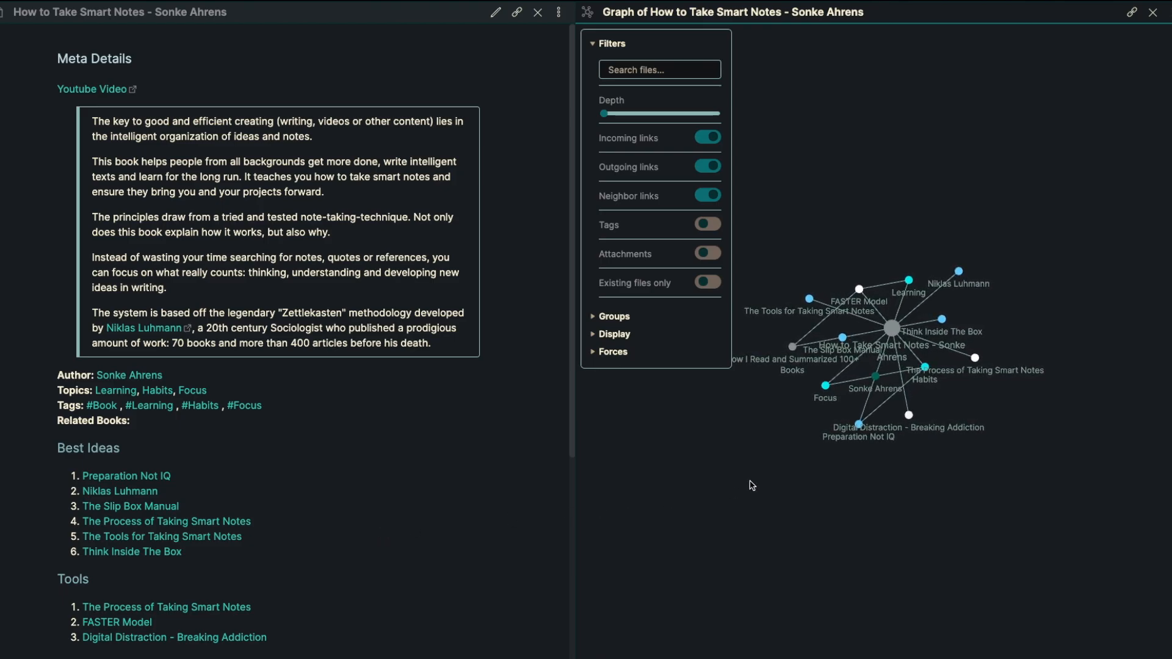
- Raise the graph Depth to maximum and collapse the Filters panel
left_click_drag(603, 114, 659, 114)
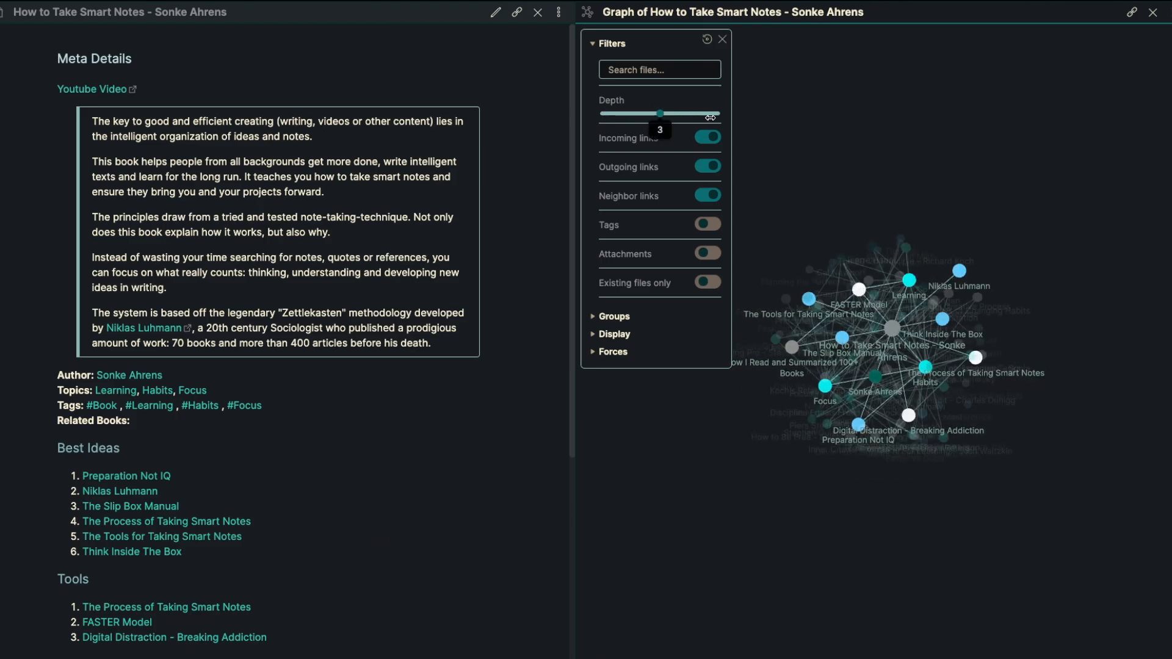
left_click_drag(659, 113, 719, 114)
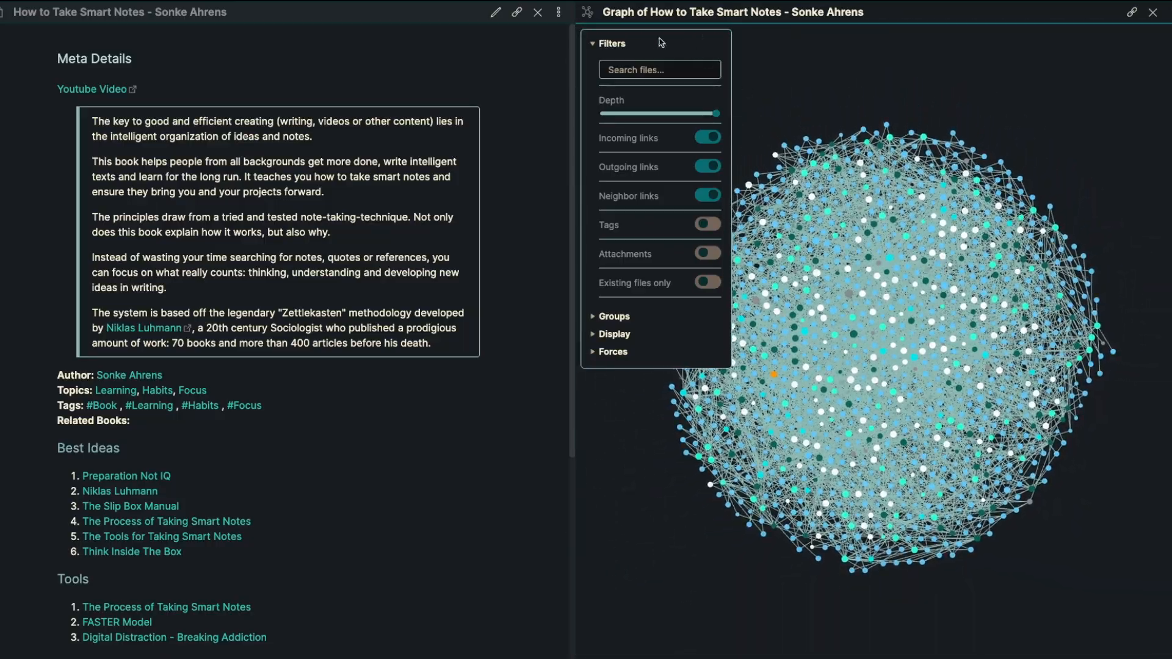
left_click(593, 43)
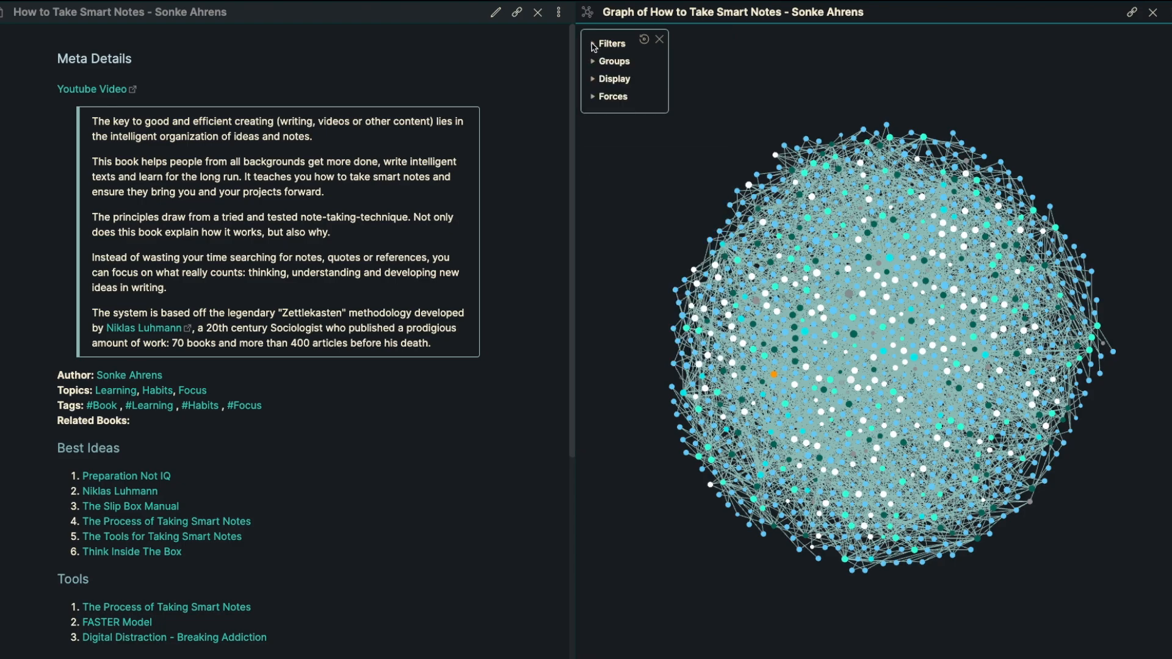